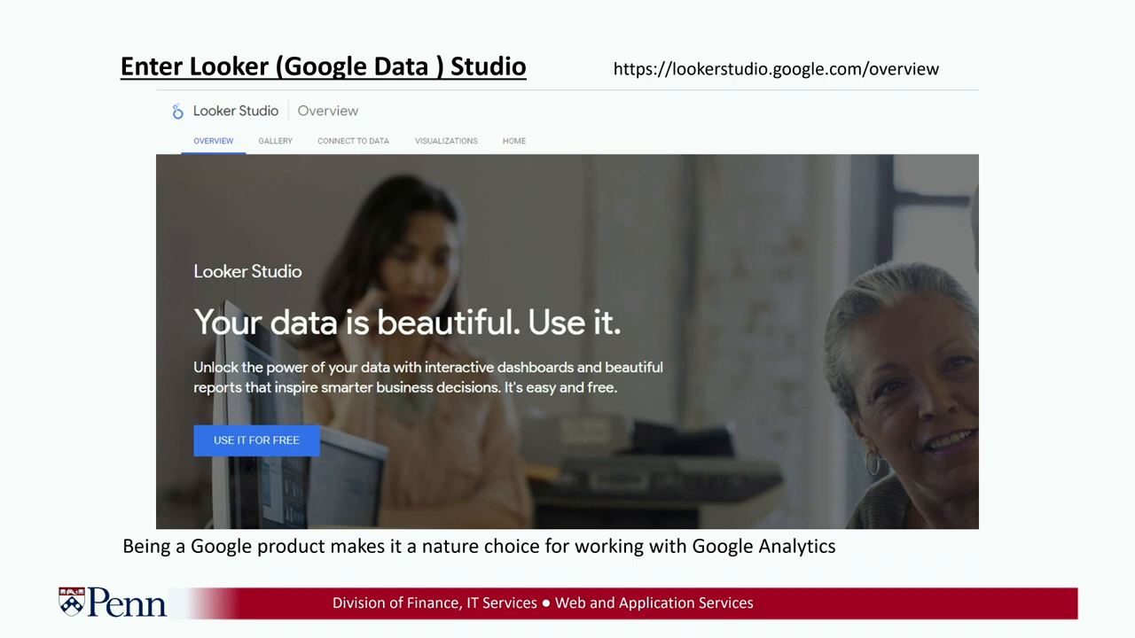
# Advance from the 'Enter Looker (Google Data) Studio' slide to the next one.
pyautogui.press('right')
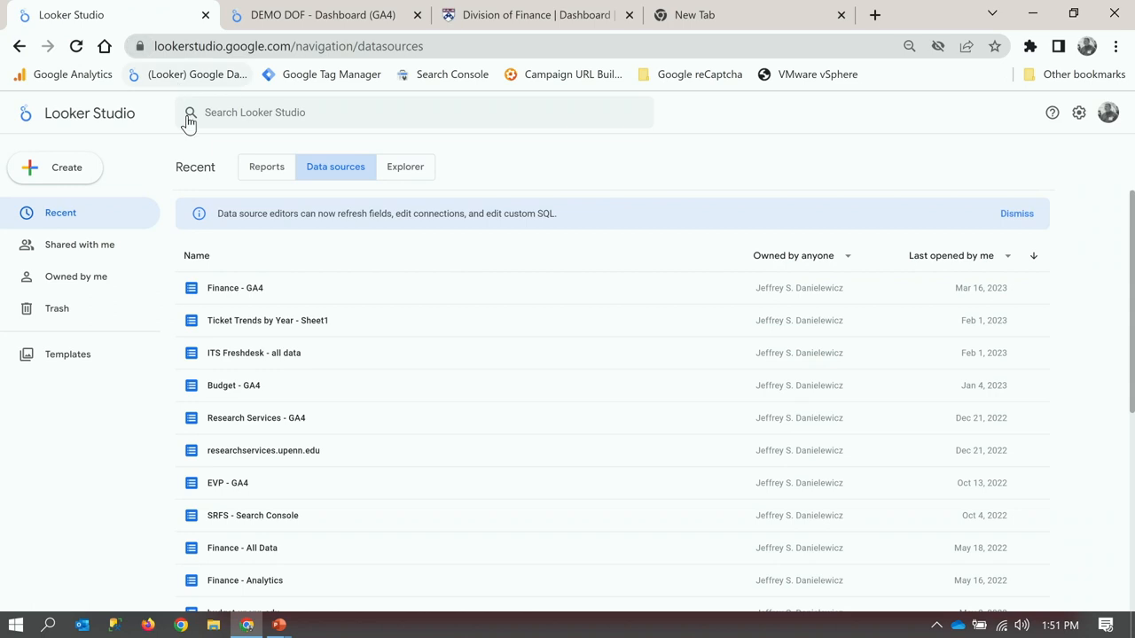
pyautogui.moveTo(188, 128)
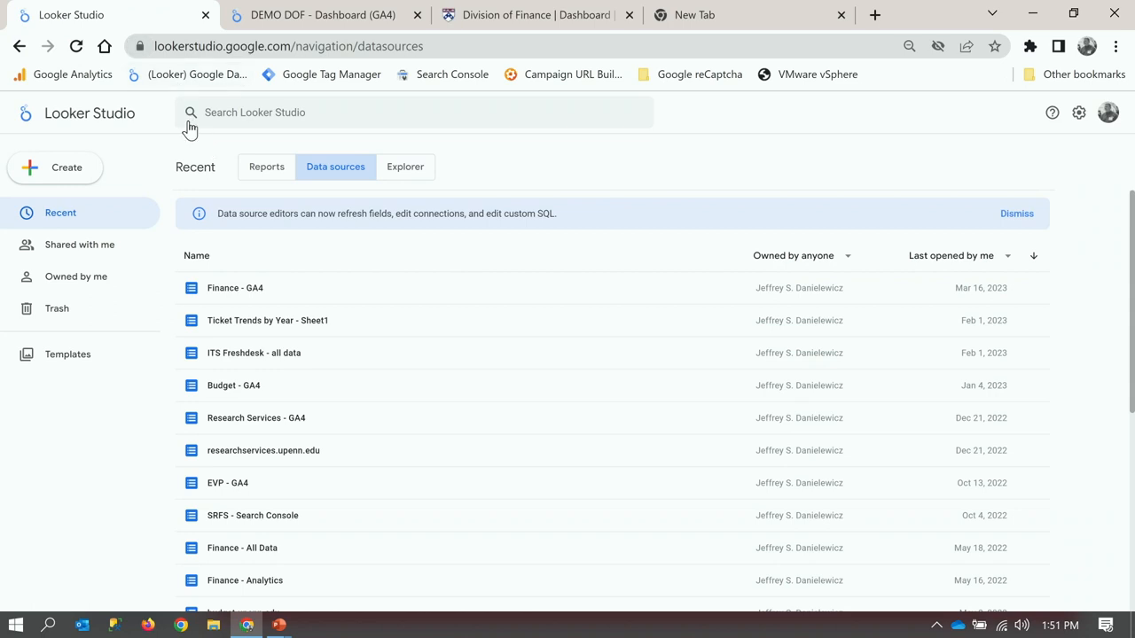
pyautogui.moveTo(266, 167)
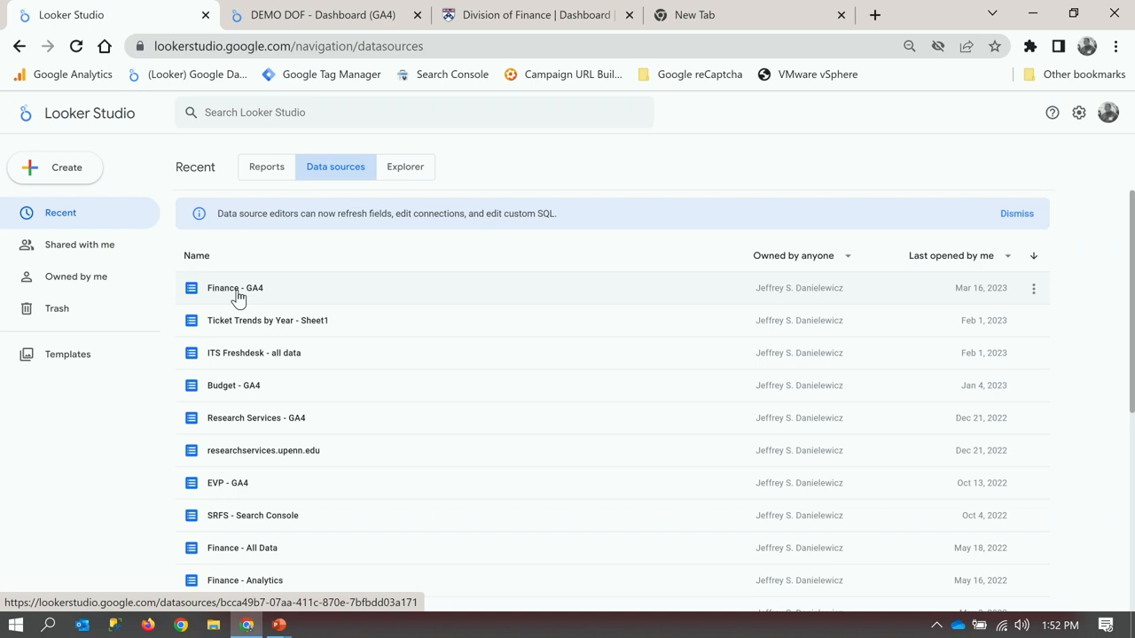
pyautogui.click(1018, 213)
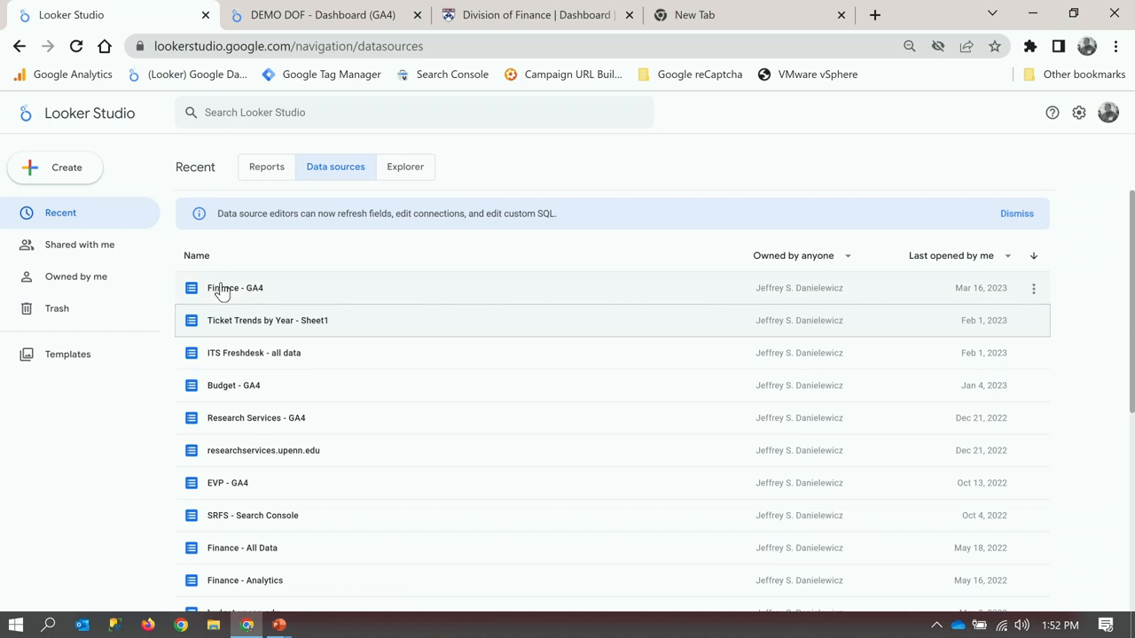
# View the Finance - GA4 data source and scroll through its dimensions and metrics.
pyautogui.click(234, 287)
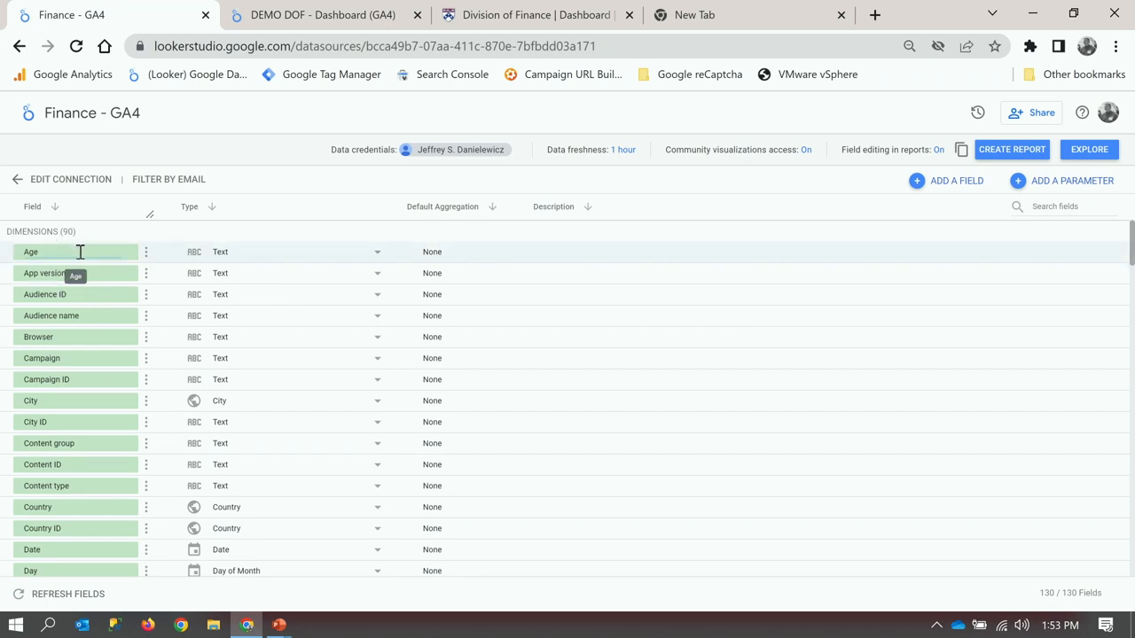
pyautogui.moveTo(92, 268)
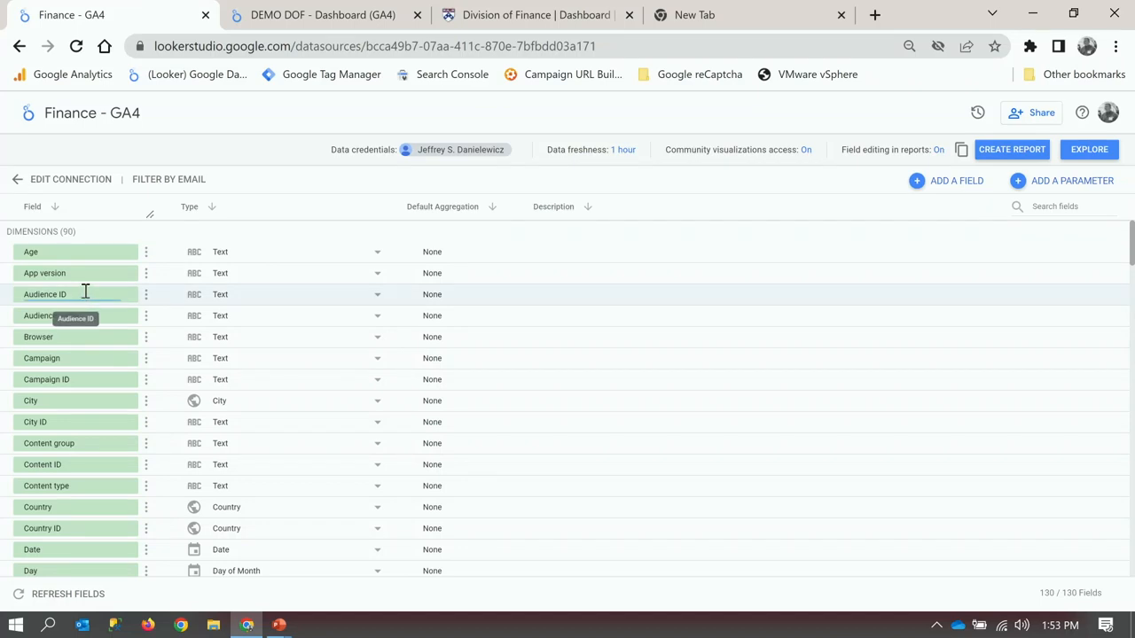
pyautogui.scroll(-3)
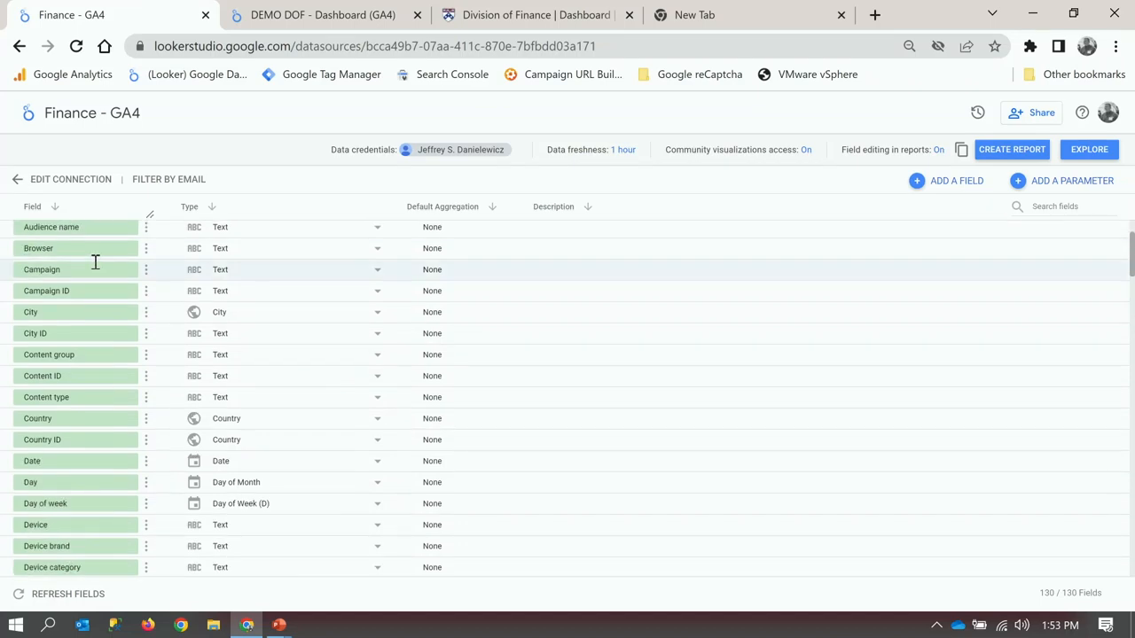
pyautogui.scroll(-3)
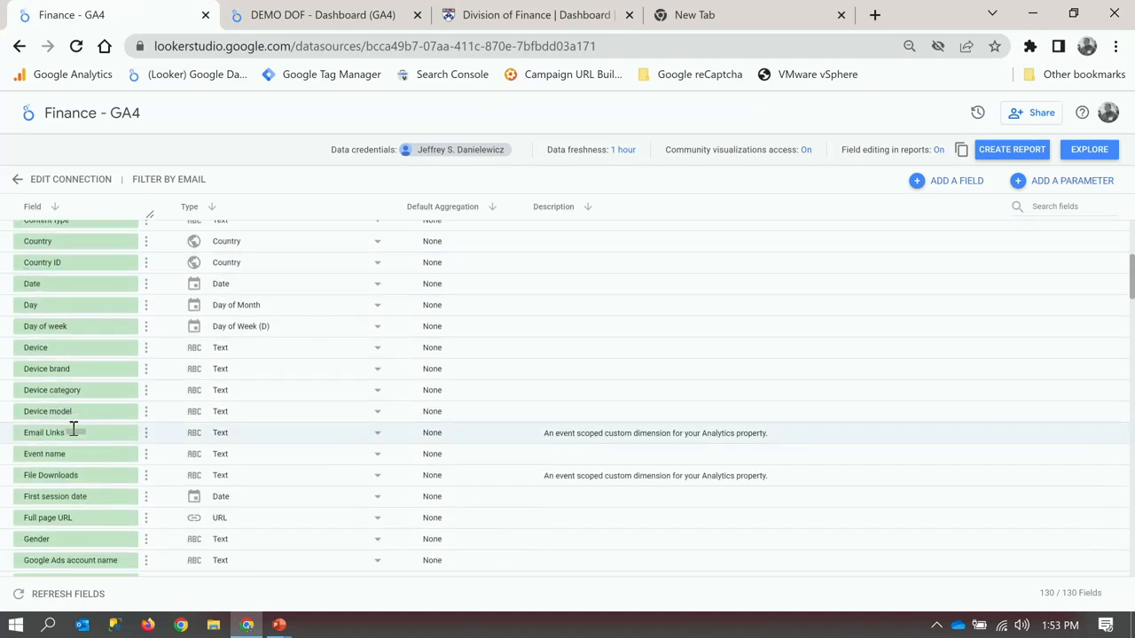
pyautogui.moveTo(69, 432)
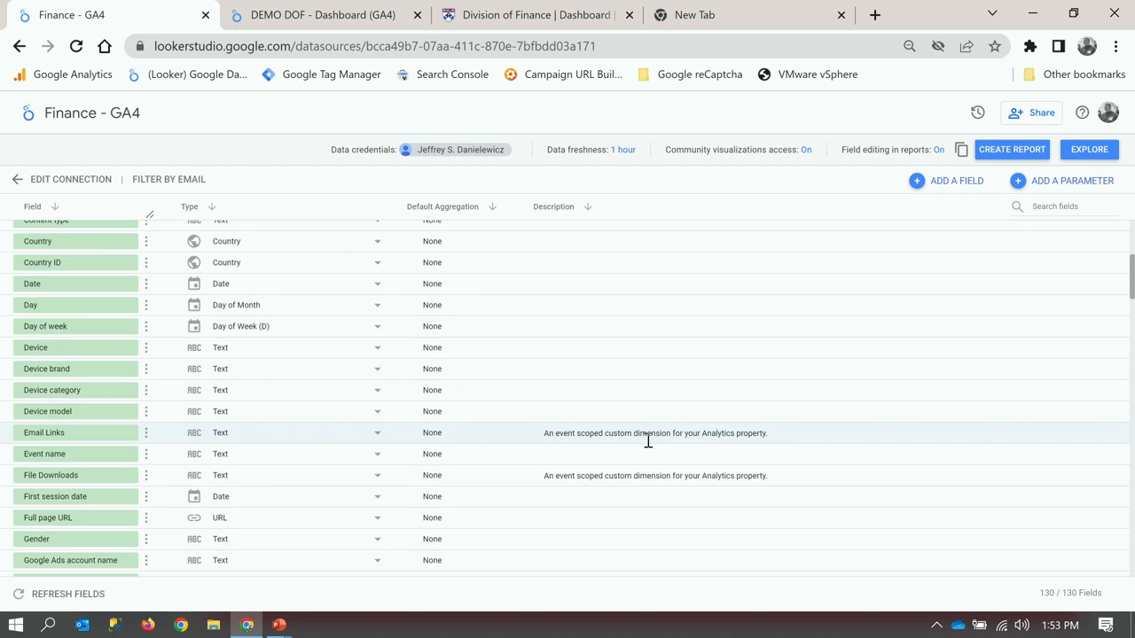
pyautogui.moveTo(659, 440)
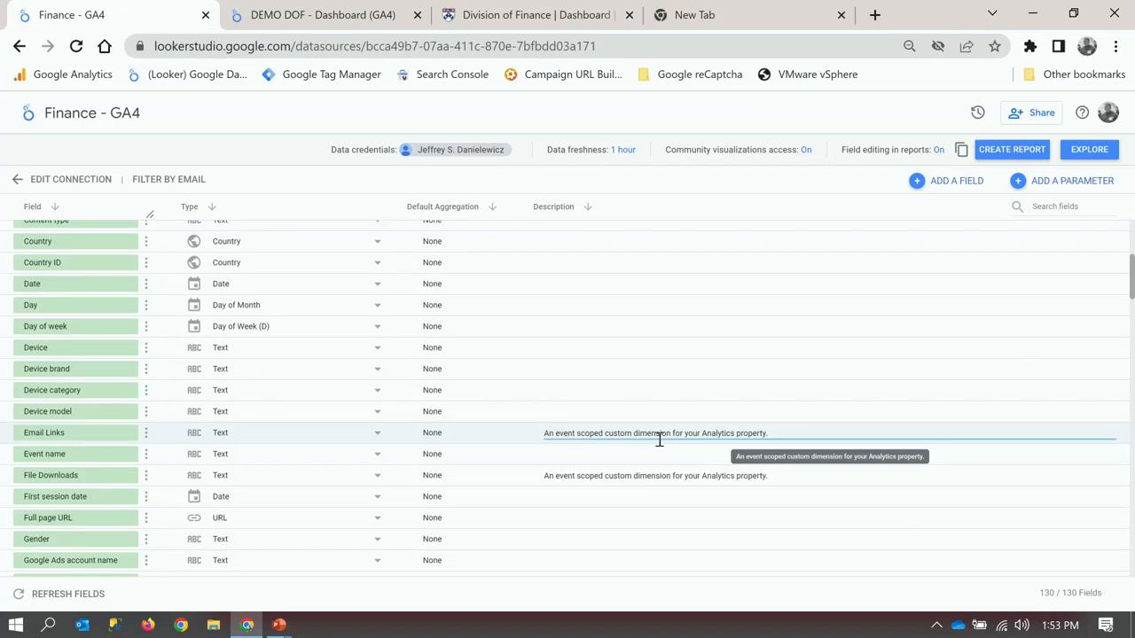
pyautogui.scroll(-3)
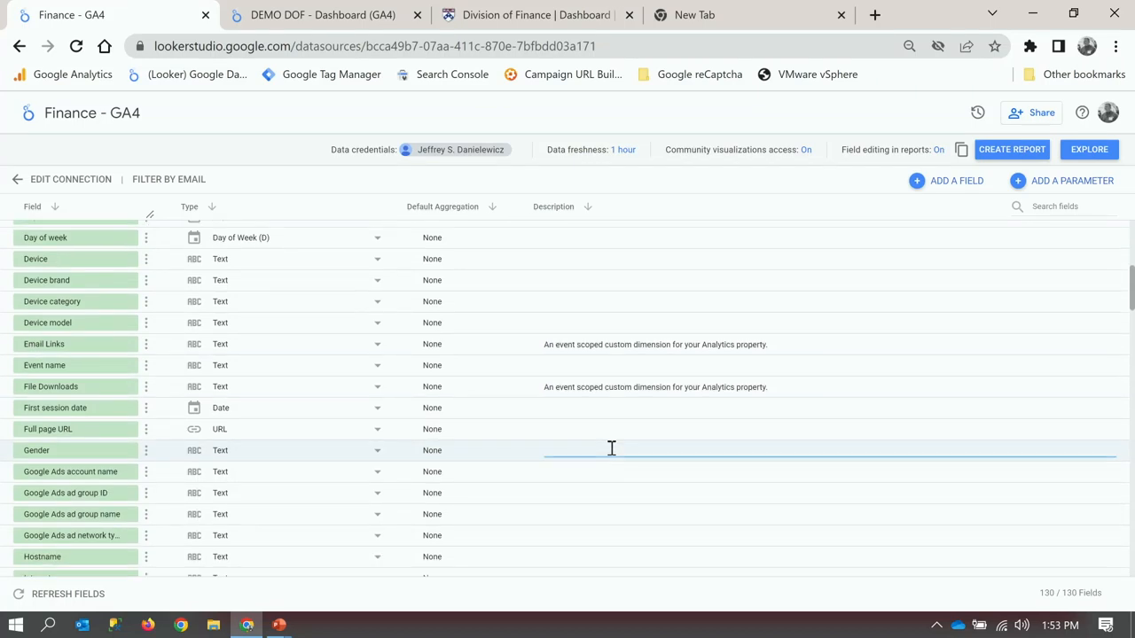
pyautogui.moveTo(329, 259)
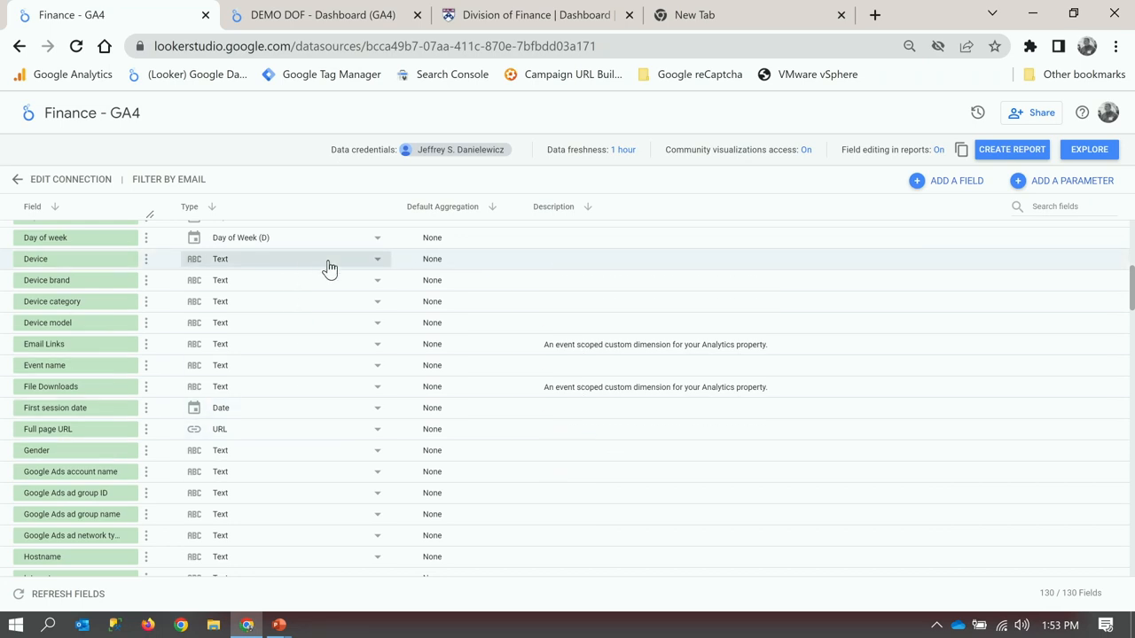
pyautogui.scroll(-3)
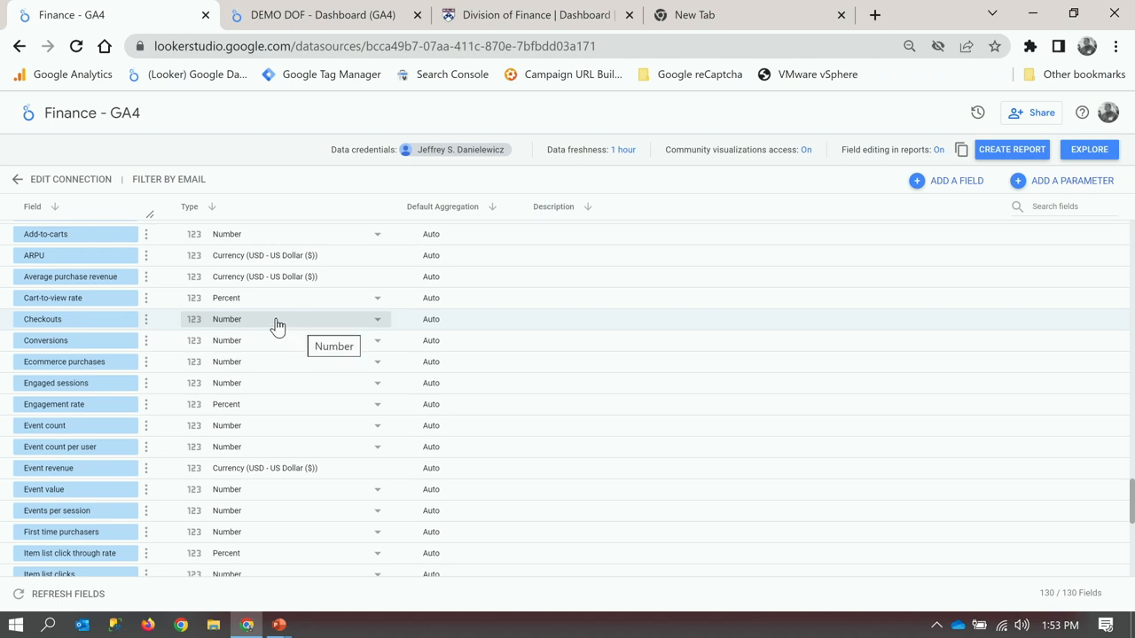
pyautogui.moveTo(218, 344)
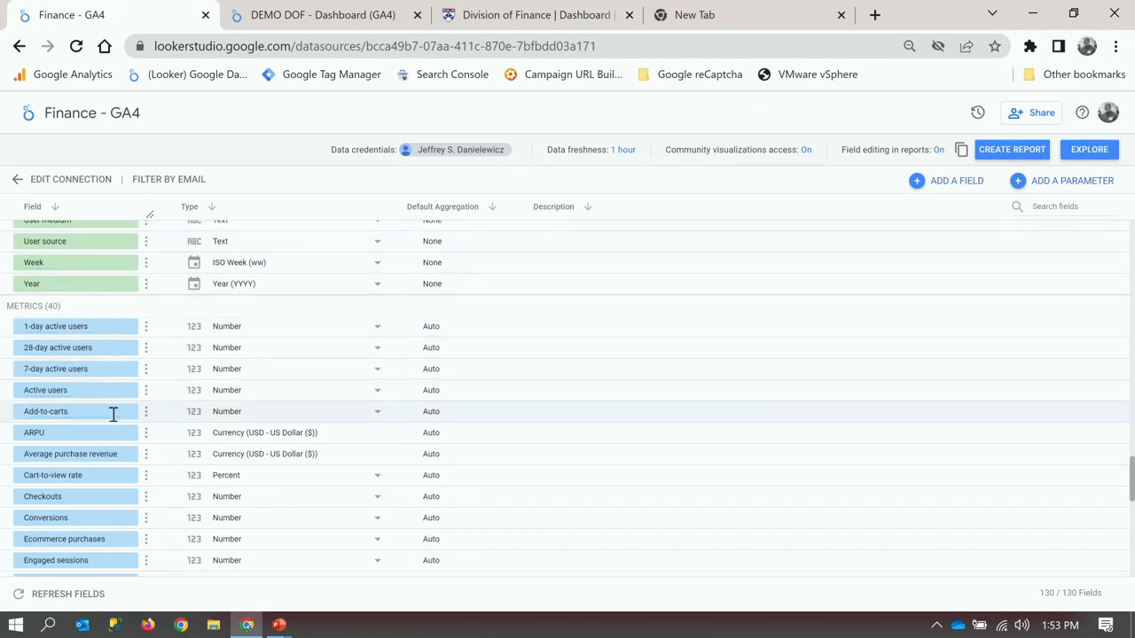
pyautogui.moveTo(101, 496)
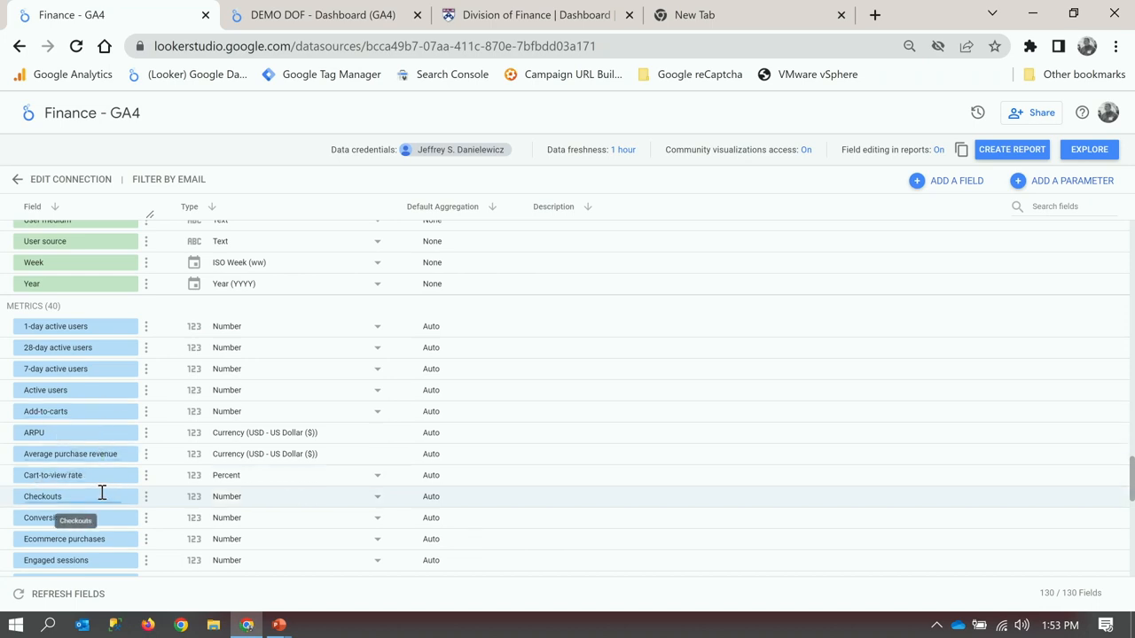
pyautogui.scroll(-3)
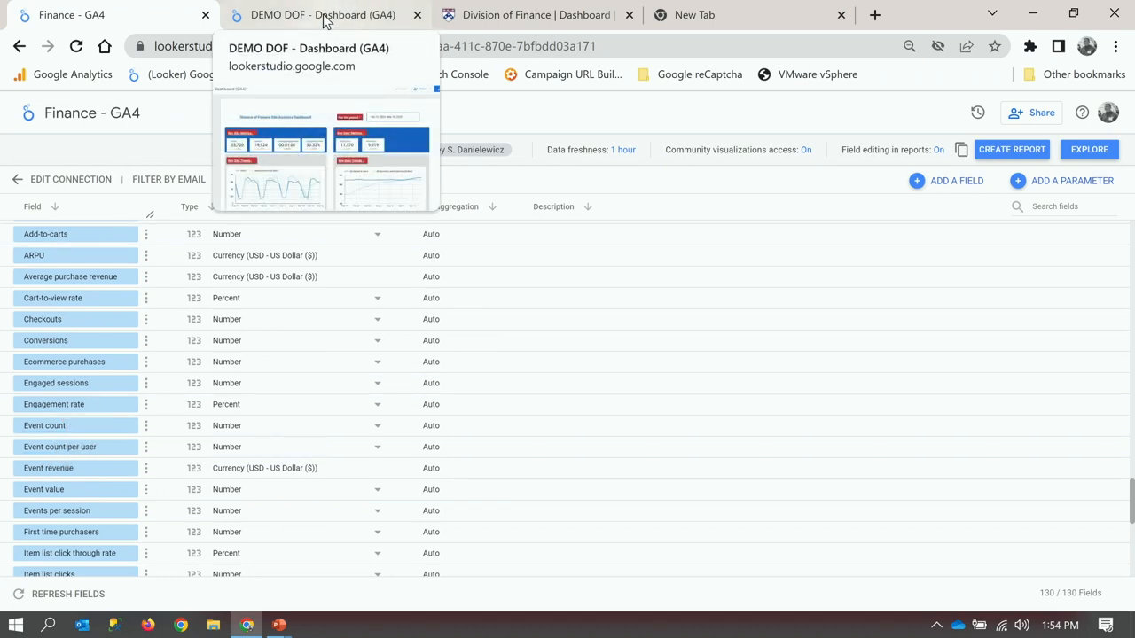
# Switch to the DEMO DOF - Dashboard (GA4) report and enter edit mode.
pyautogui.click(323, 14)
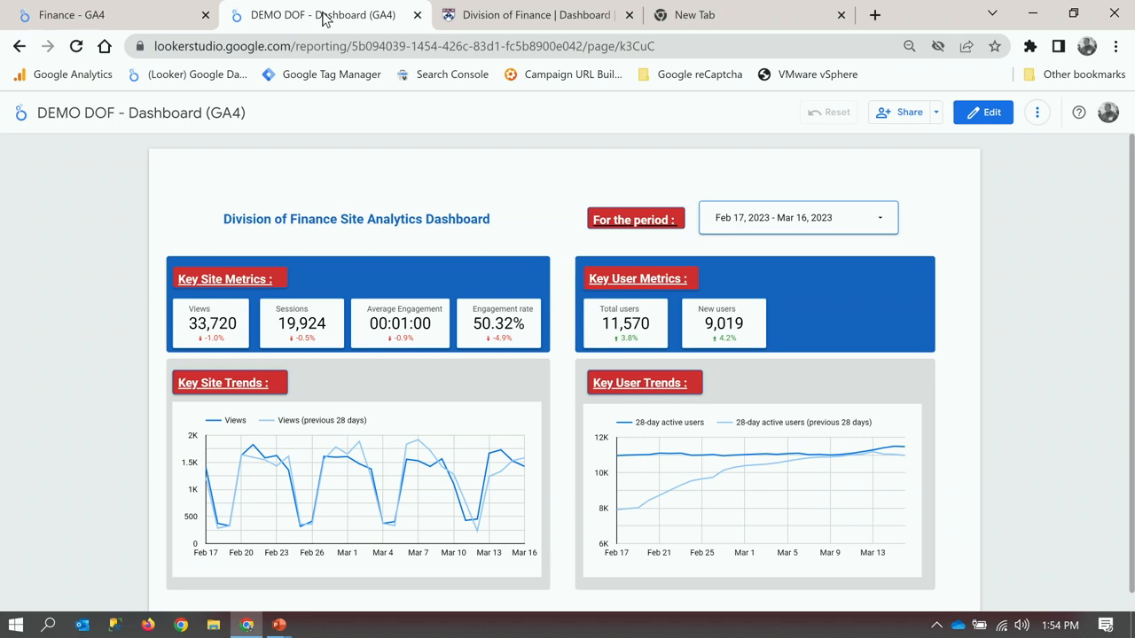
pyautogui.moveTo(329, 74)
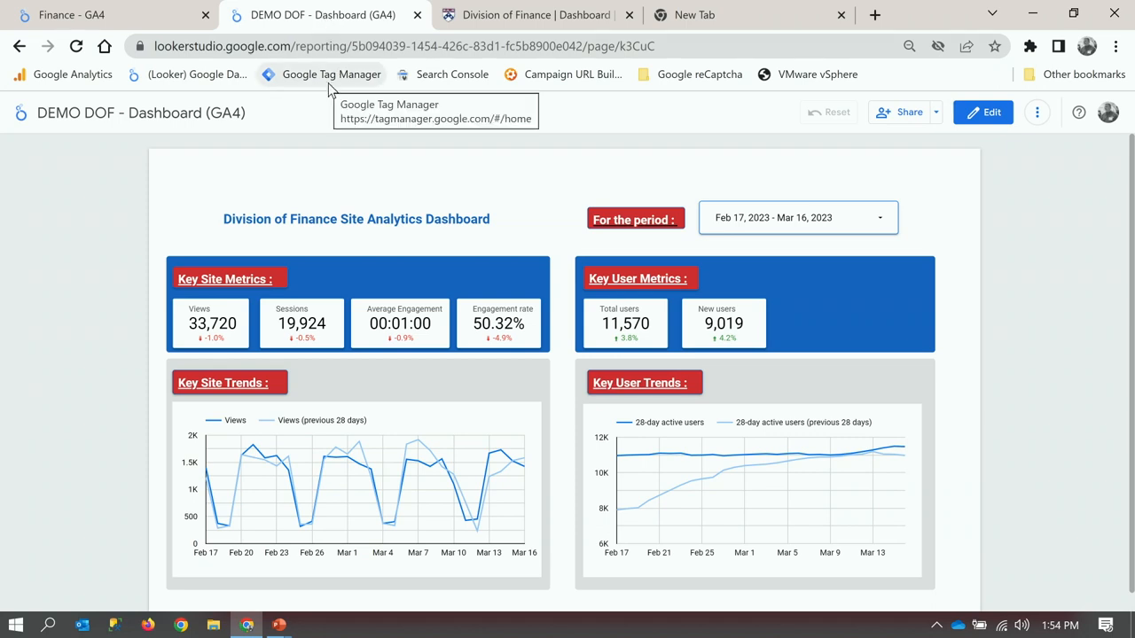
pyautogui.moveTo(461, 277)
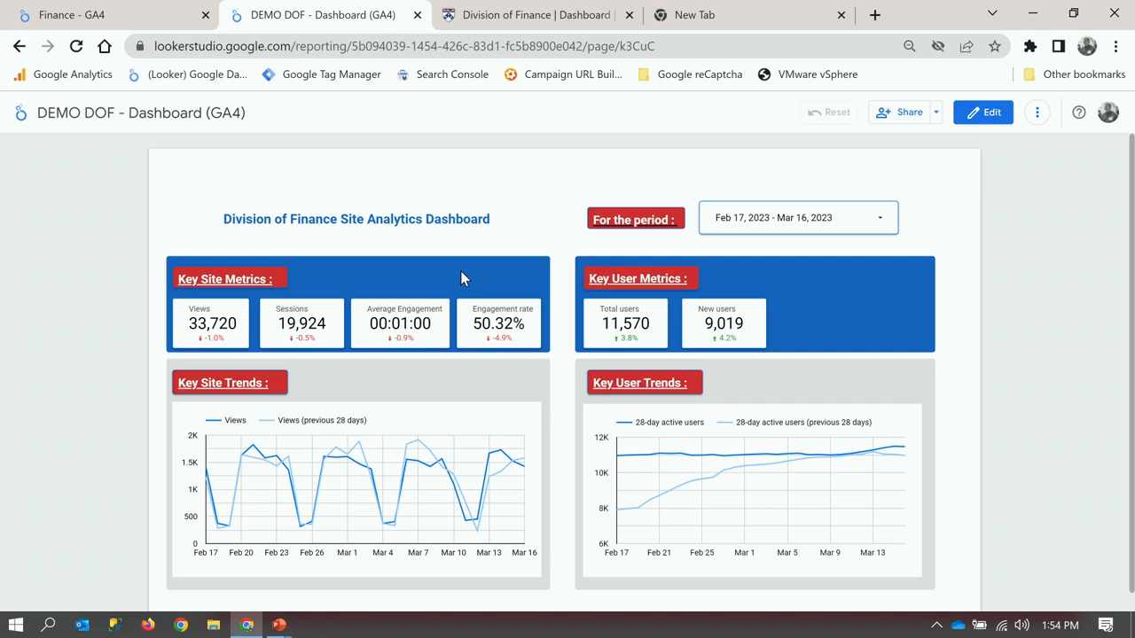
pyautogui.moveTo(244, 326)
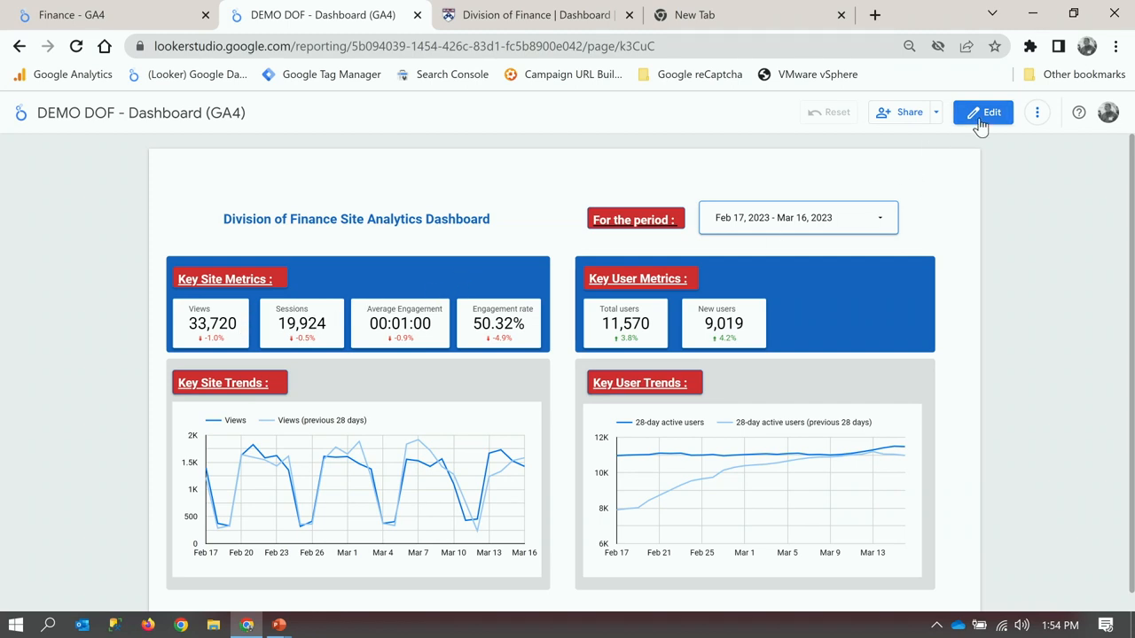
pyautogui.click(982, 112)
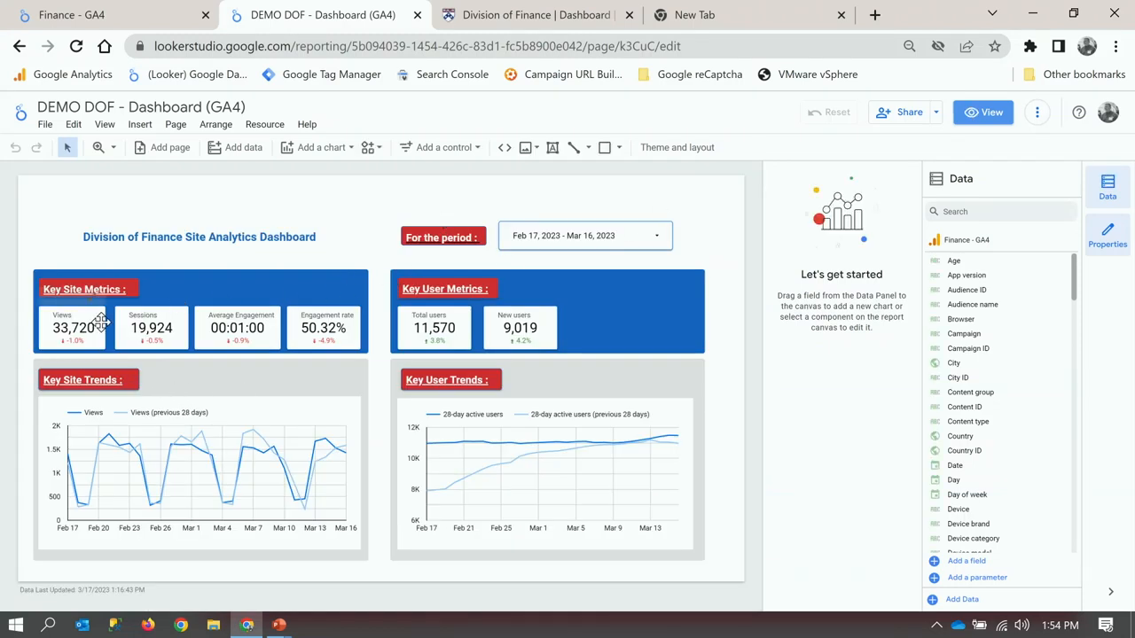
# Select the Views scorecard and review its Setup and Style properties.
pyautogui.click(72, 326)
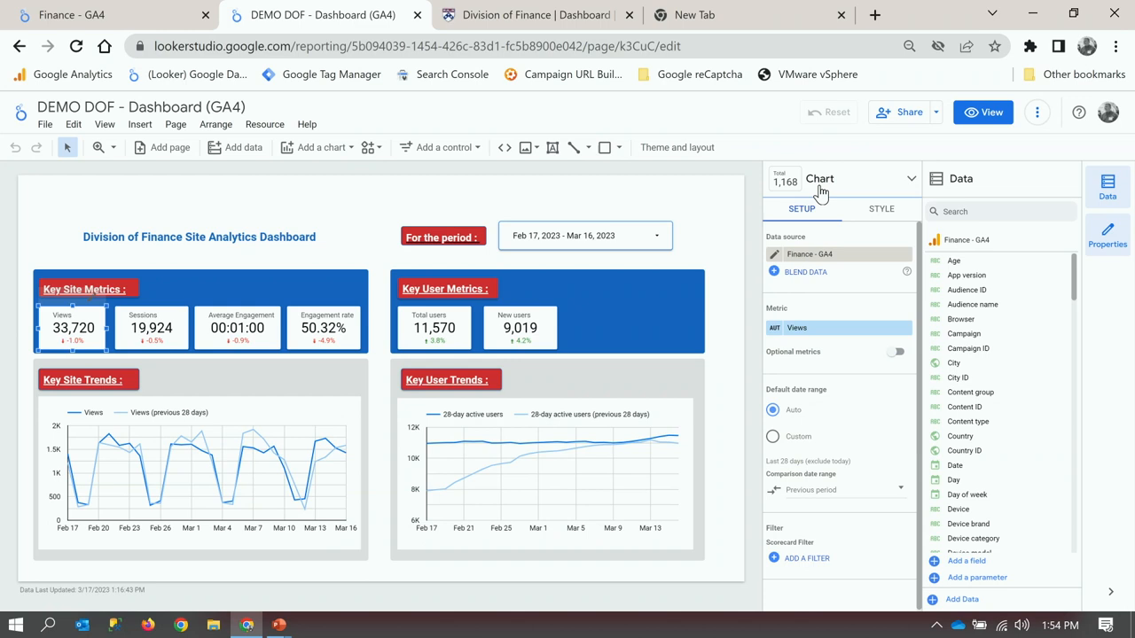
pyautogui.moveTo(809, 203)
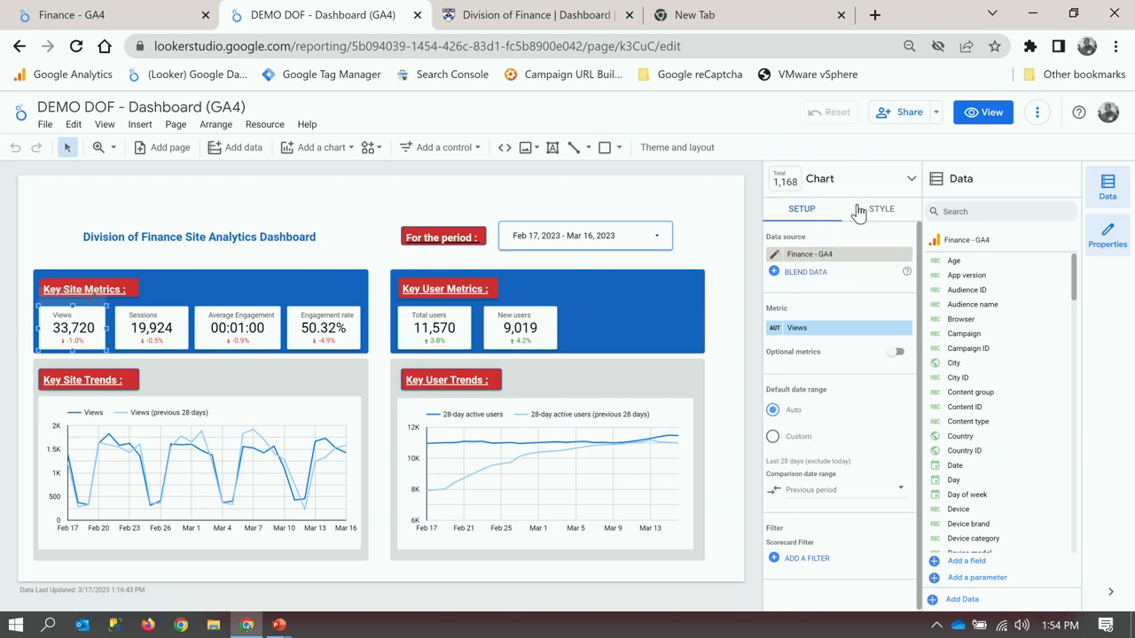
pyautogui.click(882, 210)
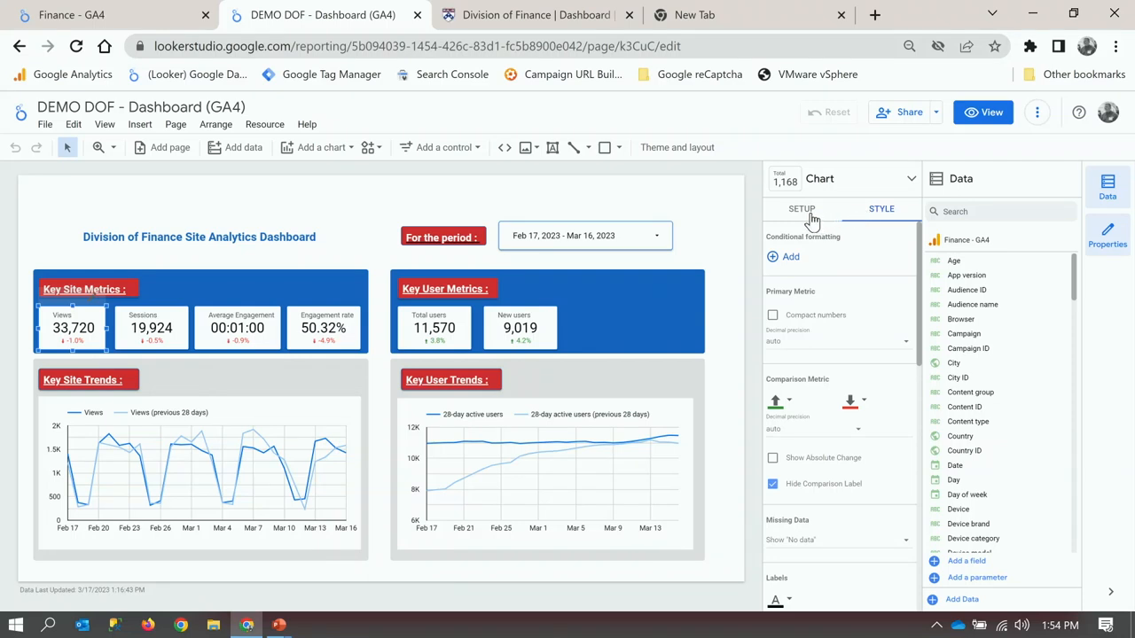
pyautogui.click(801, 210)
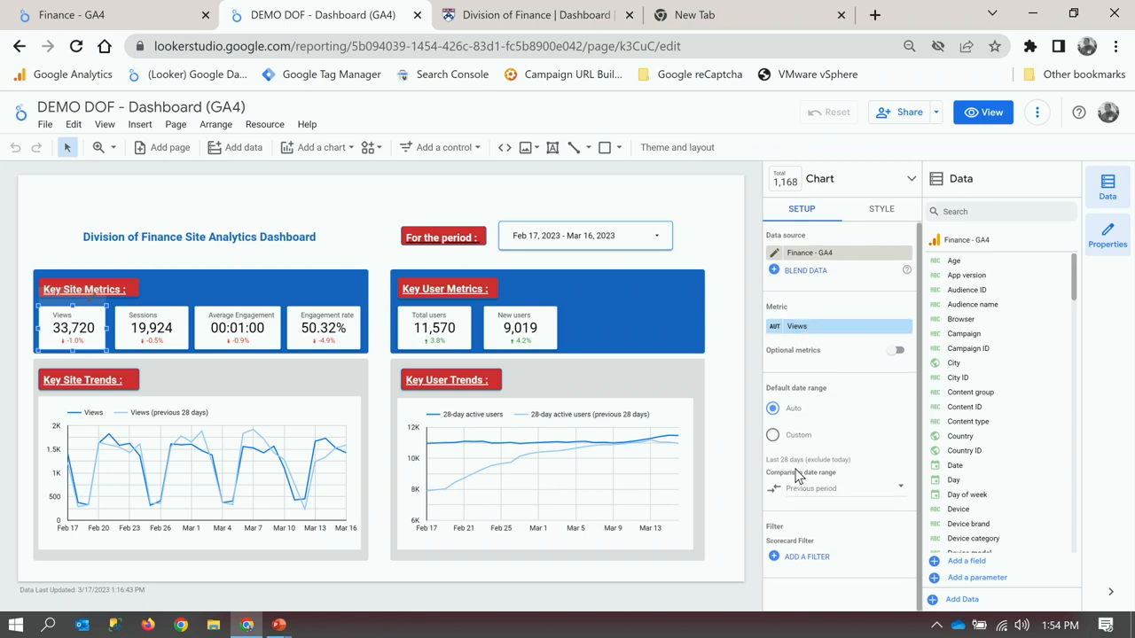
pyautogui.moveTo(812, 497)
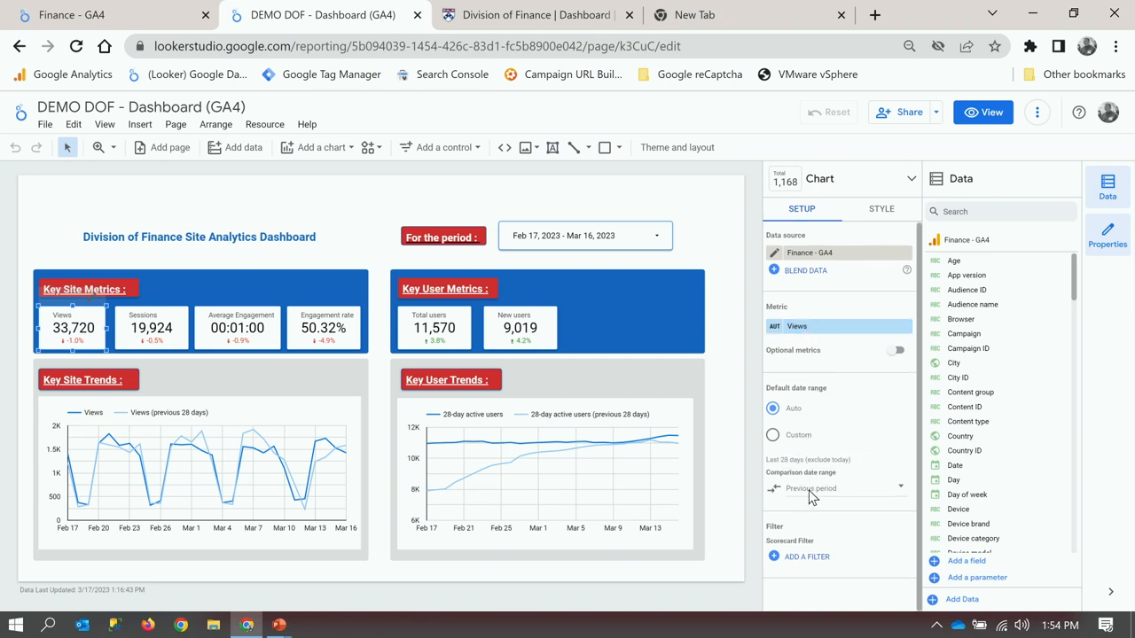
pyautogui.moveTo(593, 364)
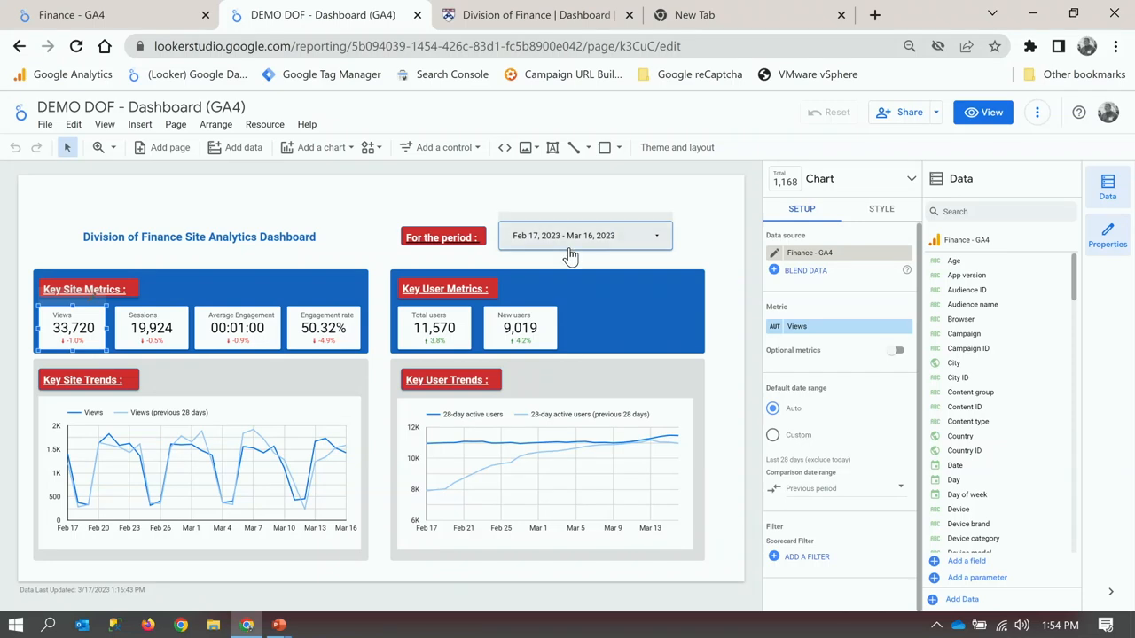
pyautogui.moveTo(594, 245)
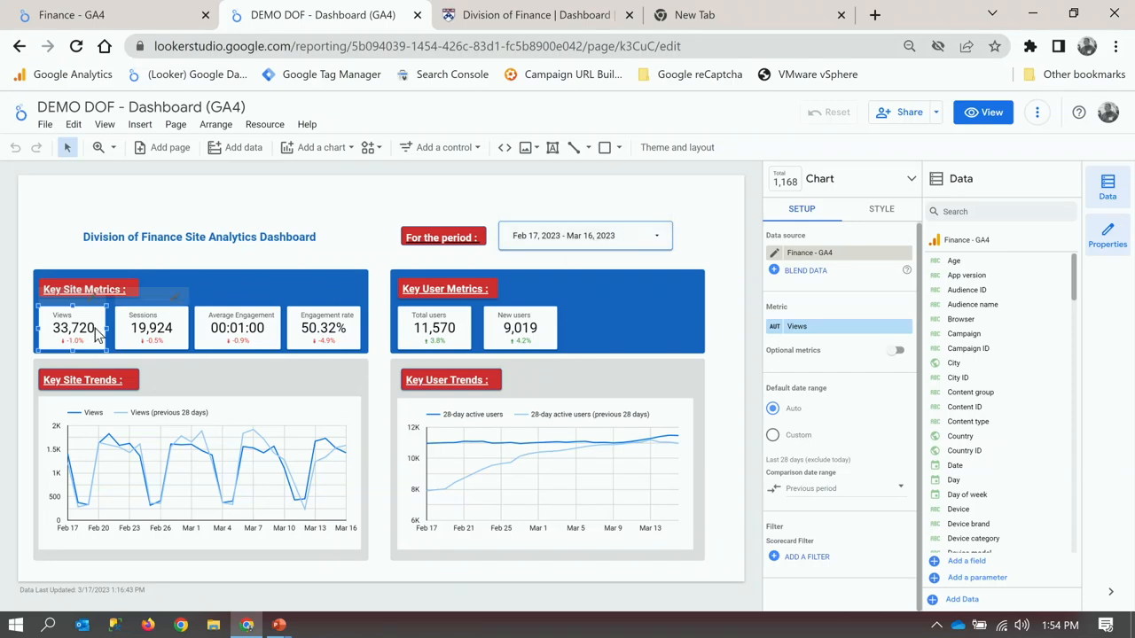
pyautogui.moveTo(847, 327)
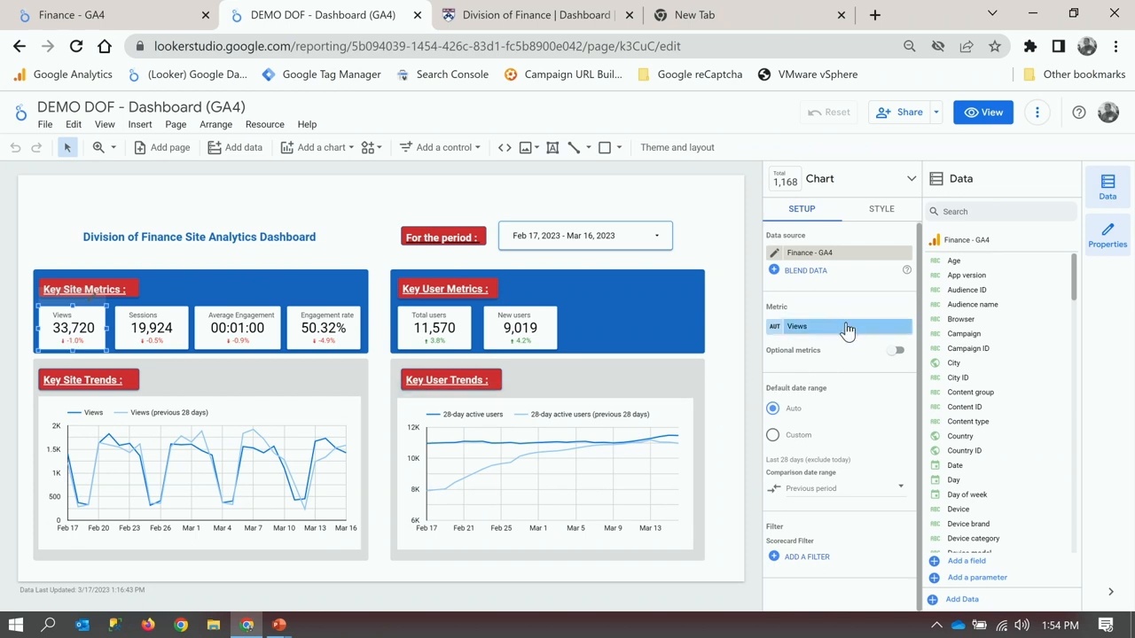
pyautogui.click(881, 209)
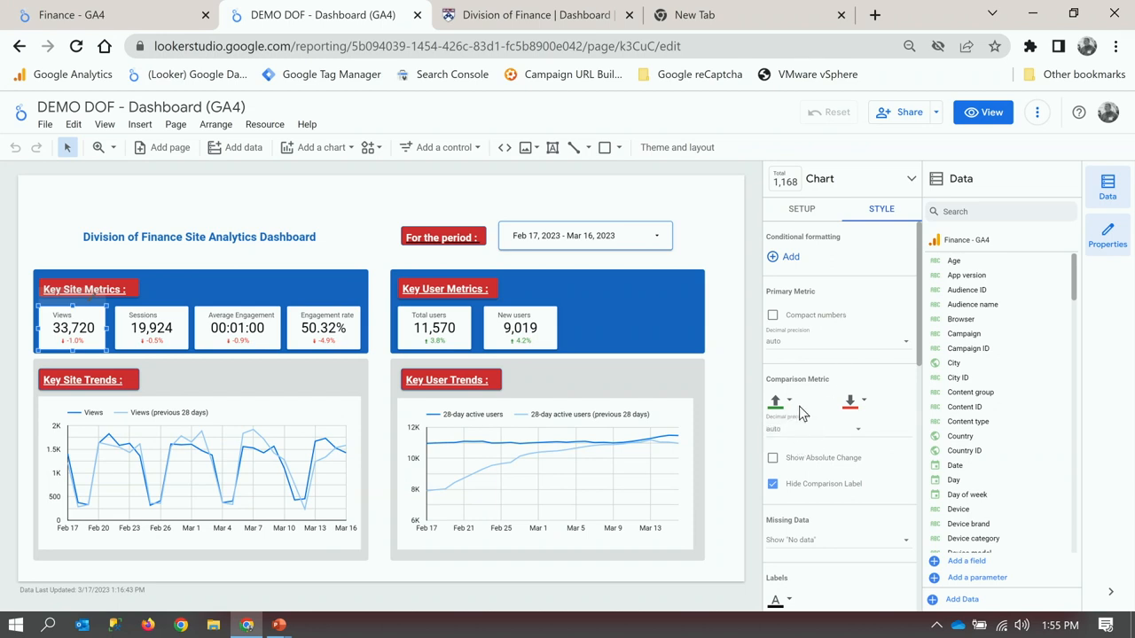
pyautogui.scroll(-3)
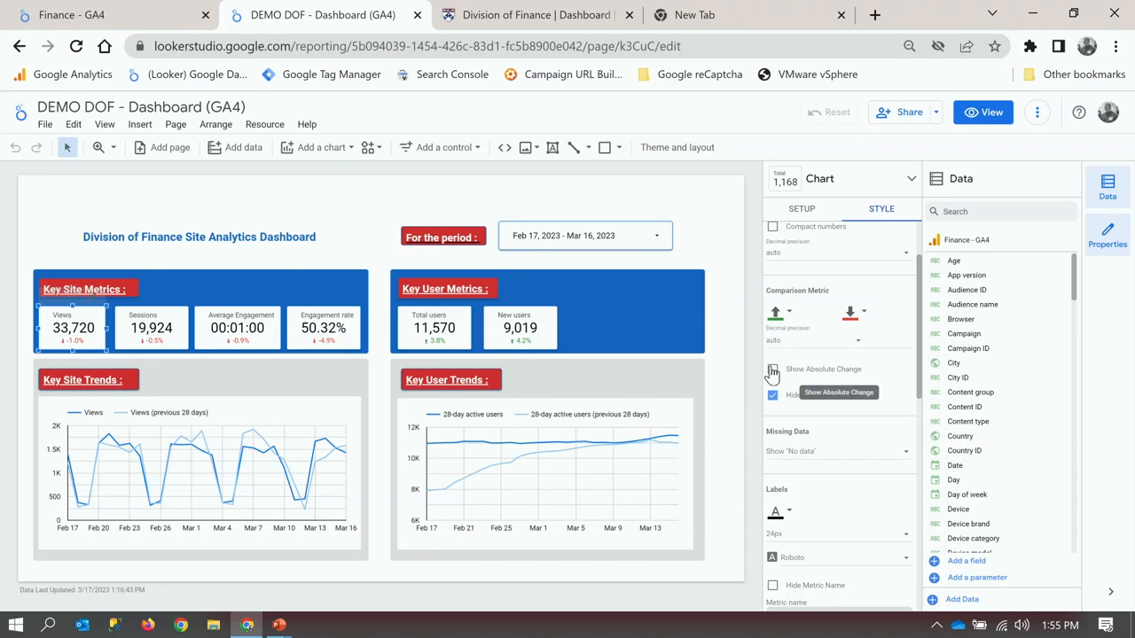
pyautogui.click(773, 369)
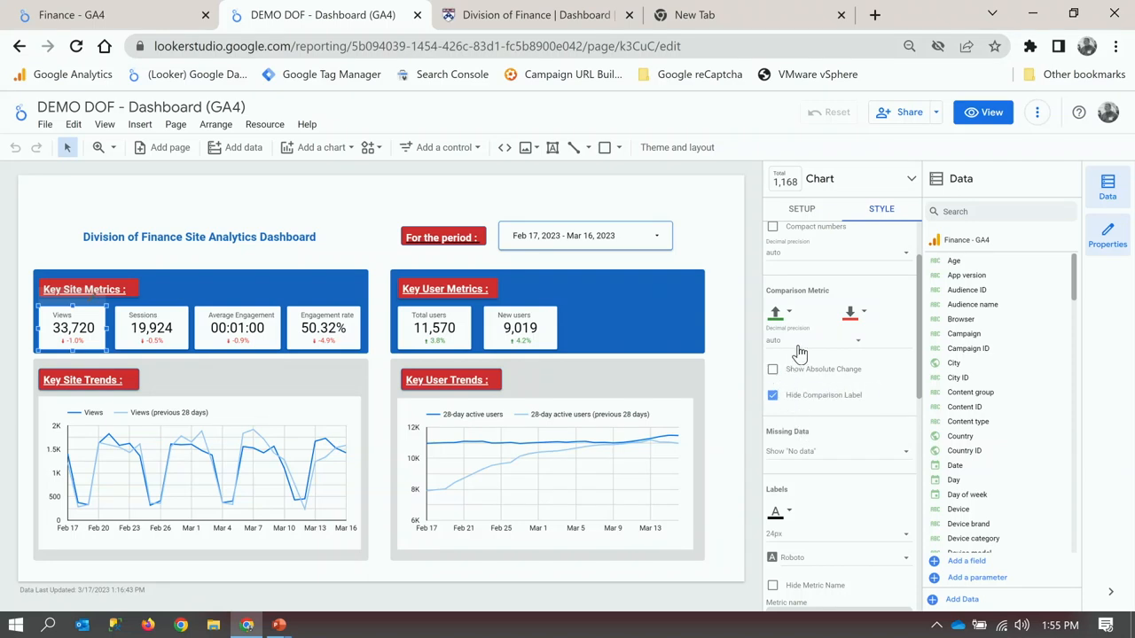
pyautogui.moveTo(796, 362)
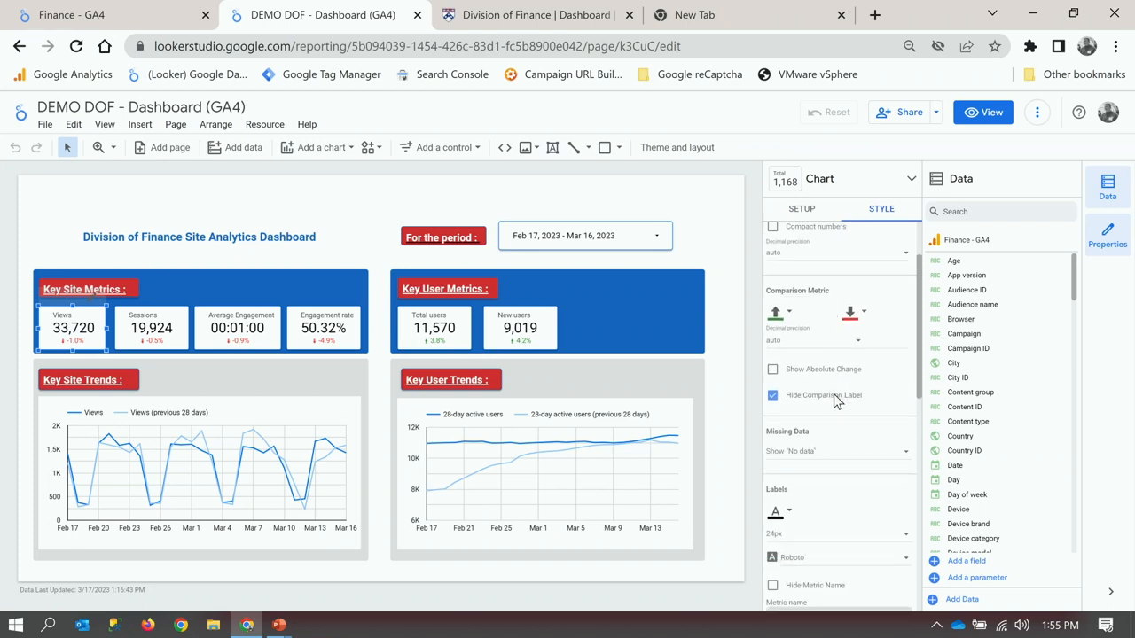
# Enable Compact numbers (33.7K) on the Views scorecard and keep the comparison label hidden.
pyautogui.scroll(-3)
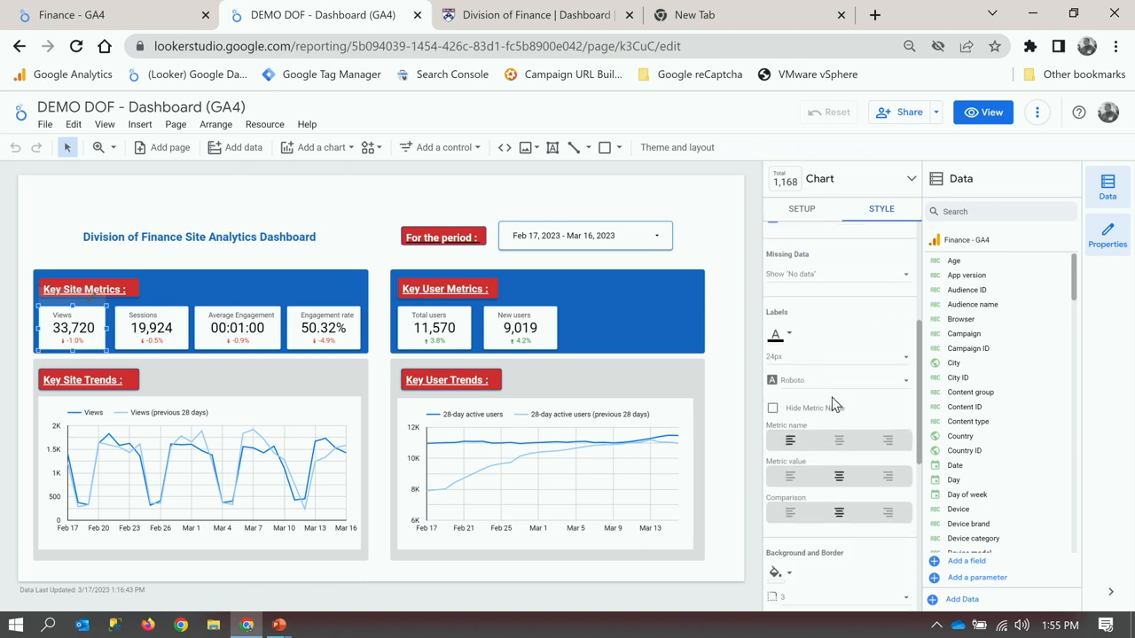
pyautogui.scroll(-3)
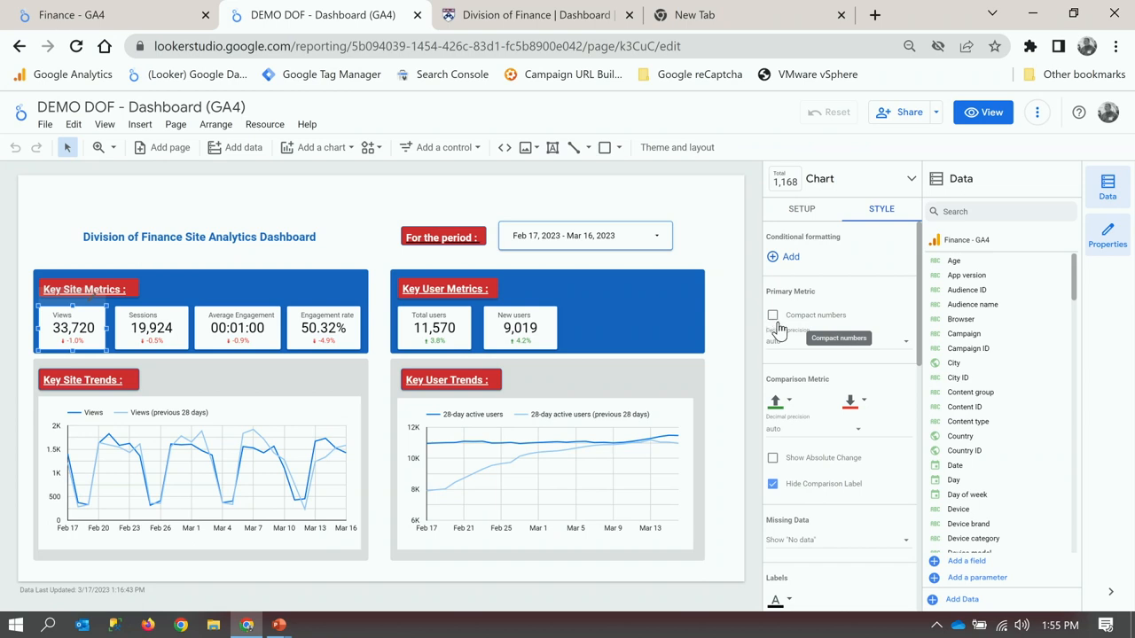
pyautogui.click(773, 316)
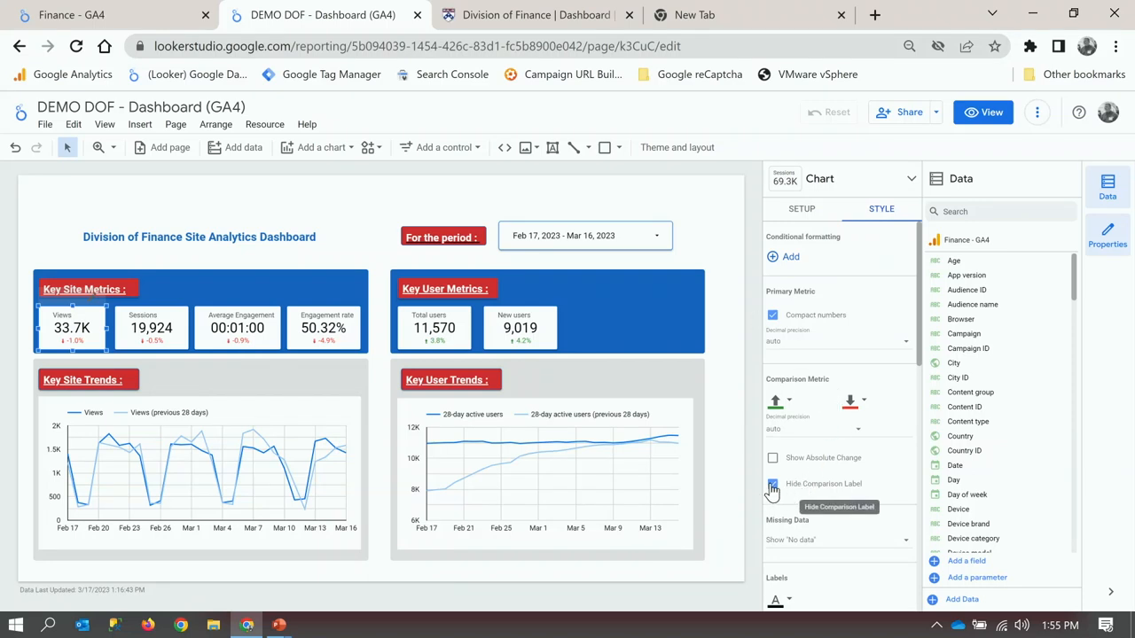
pyautogui.click(773, 484)
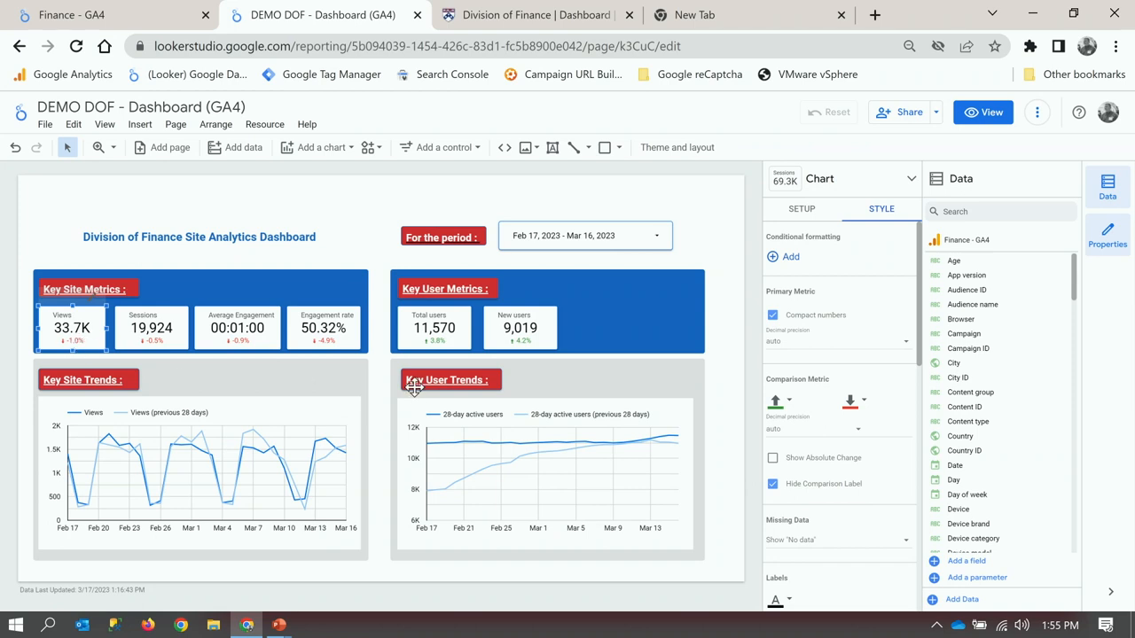
pyautogui.moveTo(85, 352)
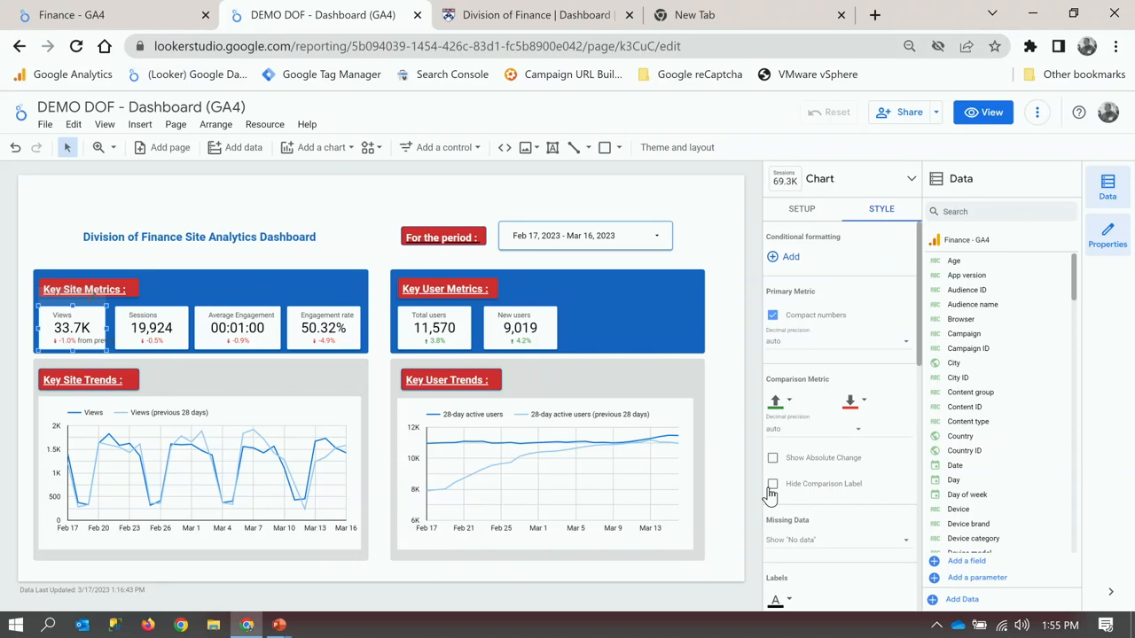
pyautogui.click(773, 484)
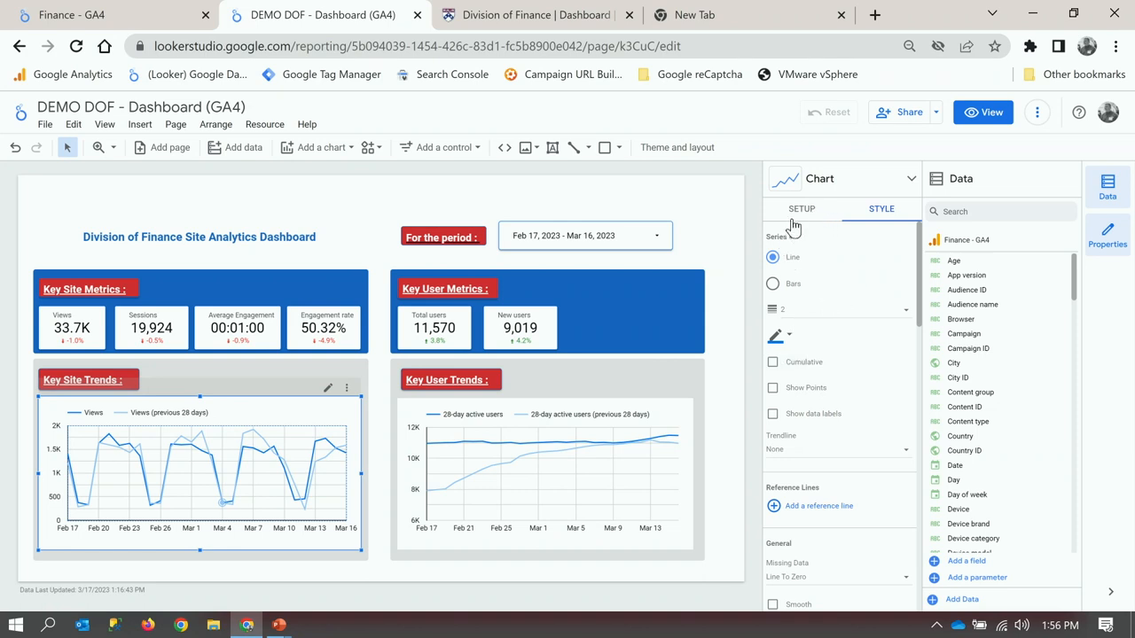
# Show the Key Site Trends chart's setup with Date dimension and Views metric.
pyautogui.click(801, 209)
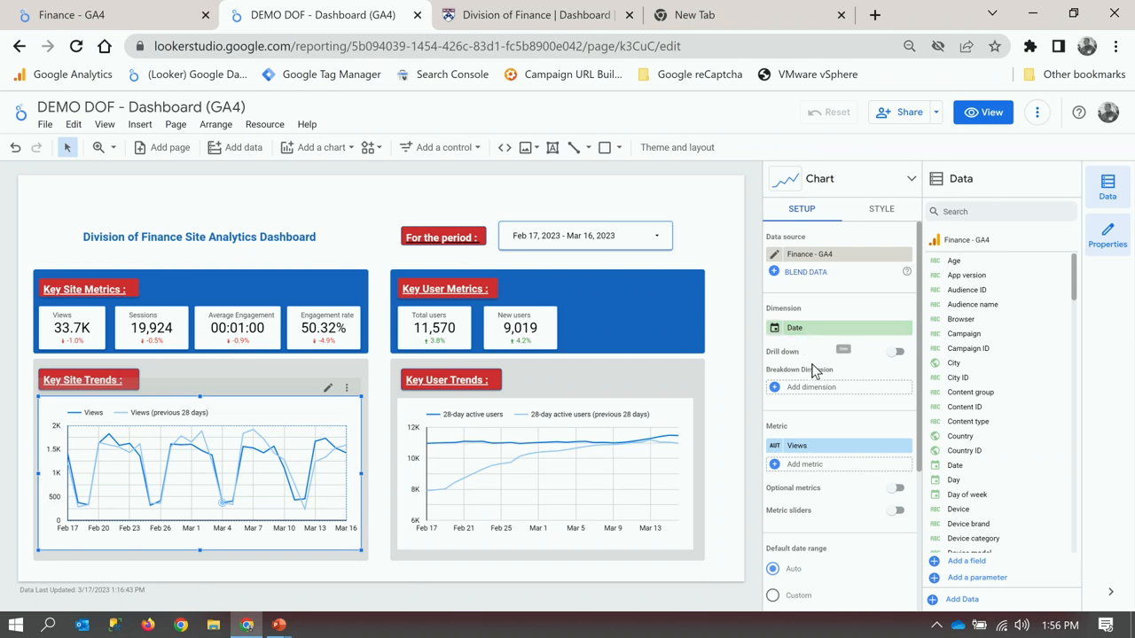
pyautogui.moveTo(334, 460)
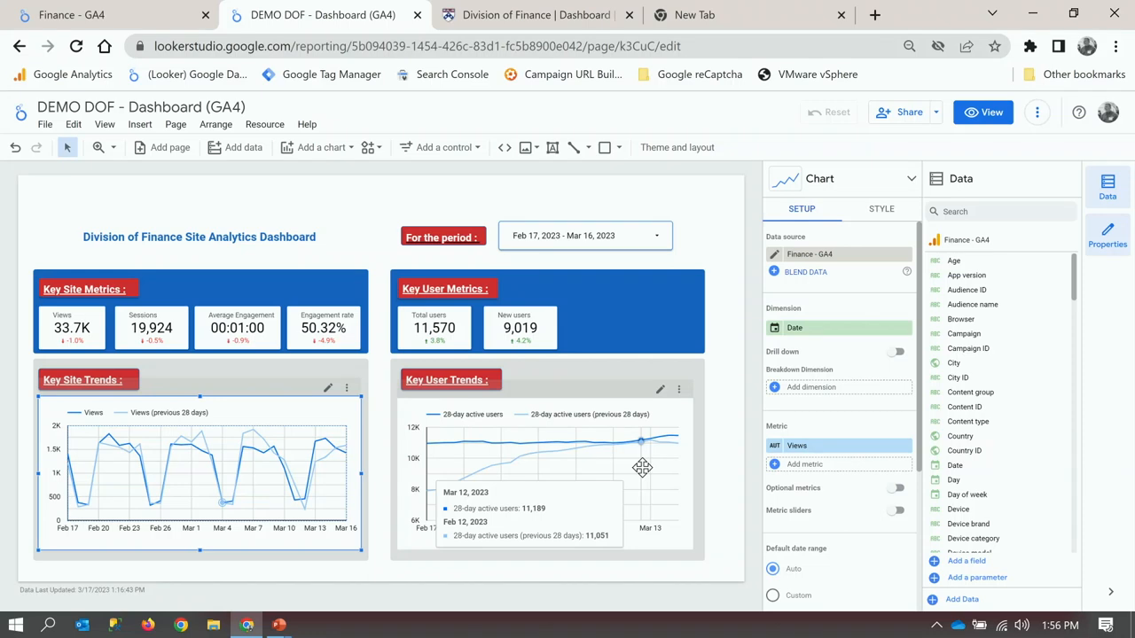
pyautogui.moveTo(564, 495)
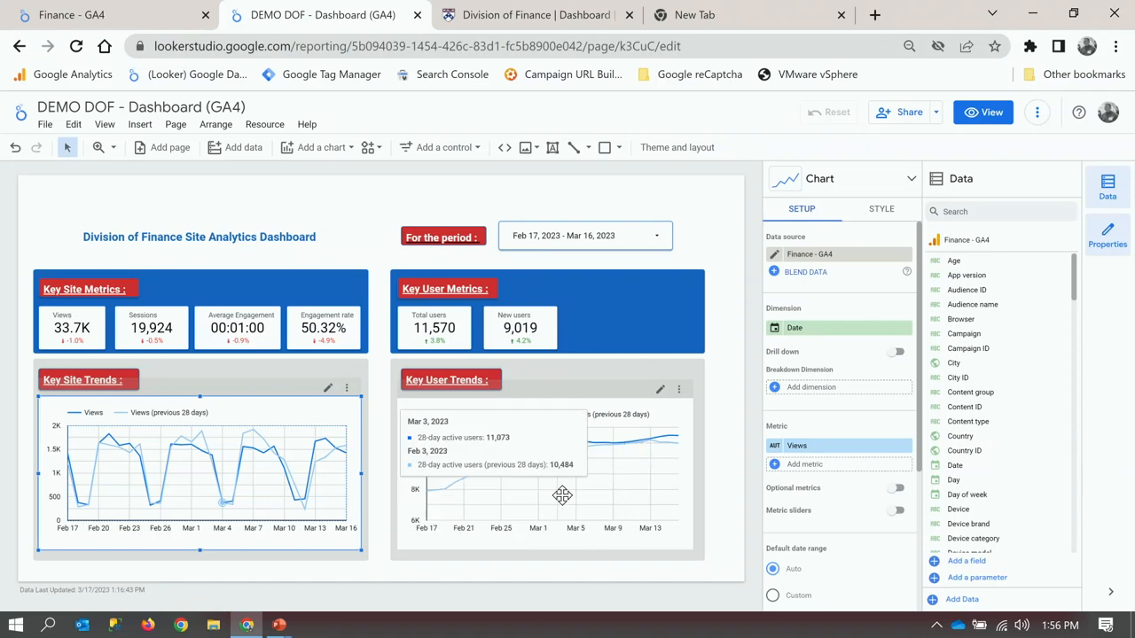
pyautogui.moveTo(647, 505)
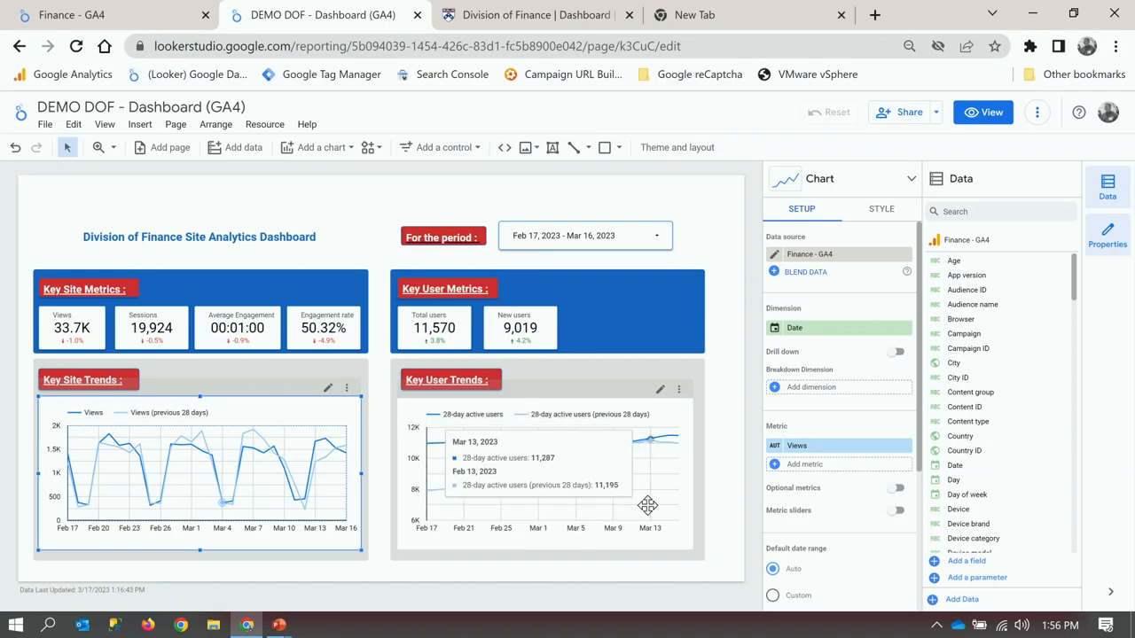
pyautogui.moveTo(660, 517)
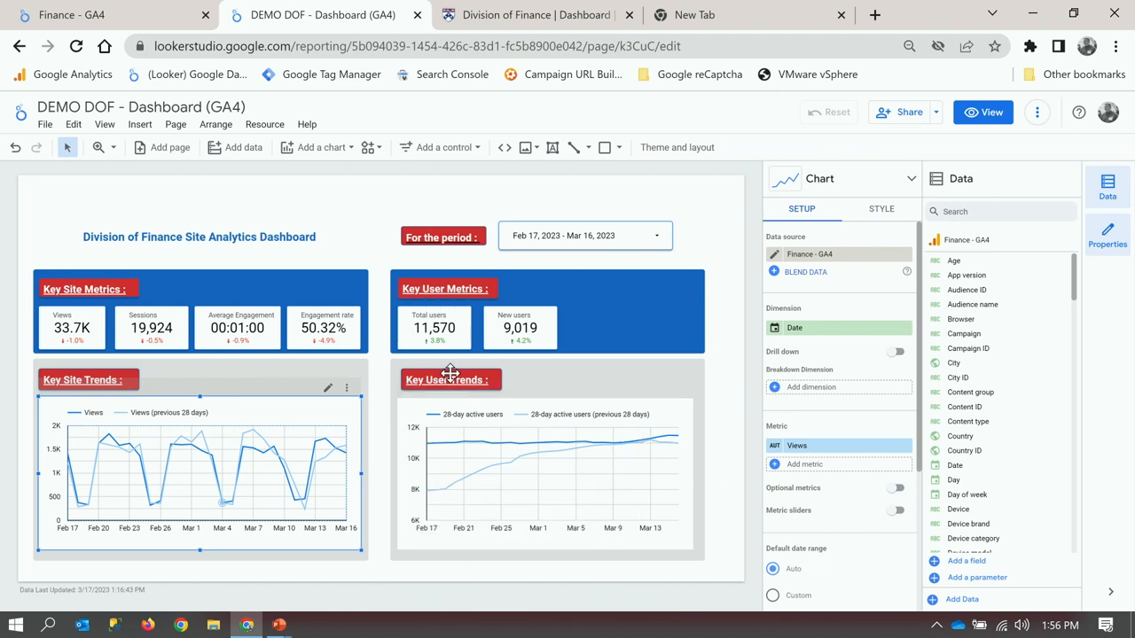
pyautogui.moveTo(518, 493)
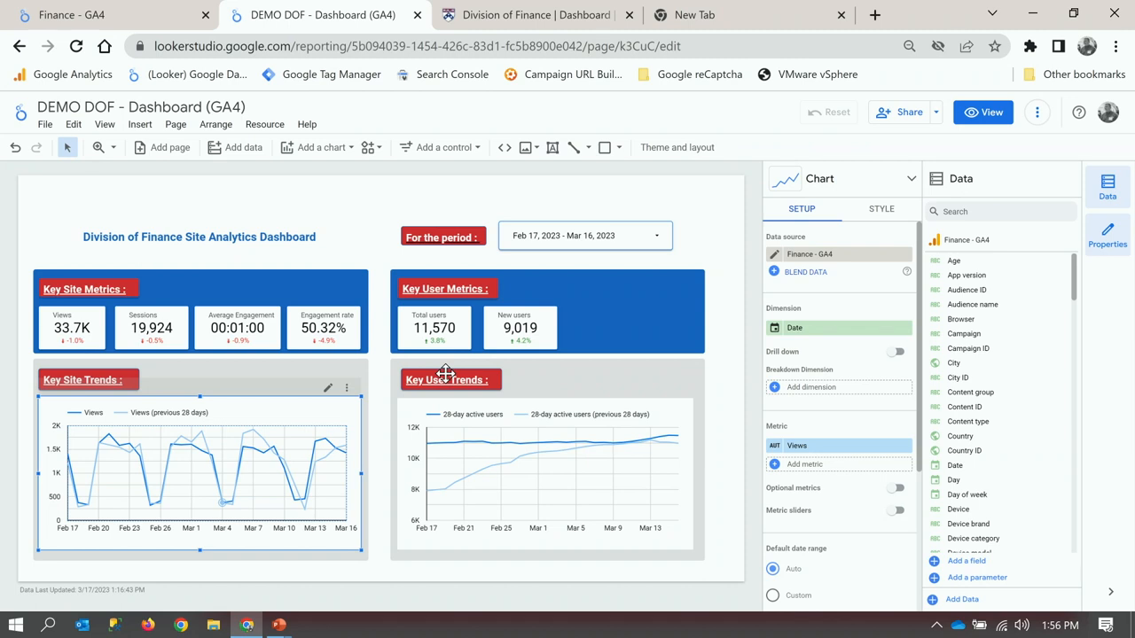
pyautogui.moveTo(530, 14)
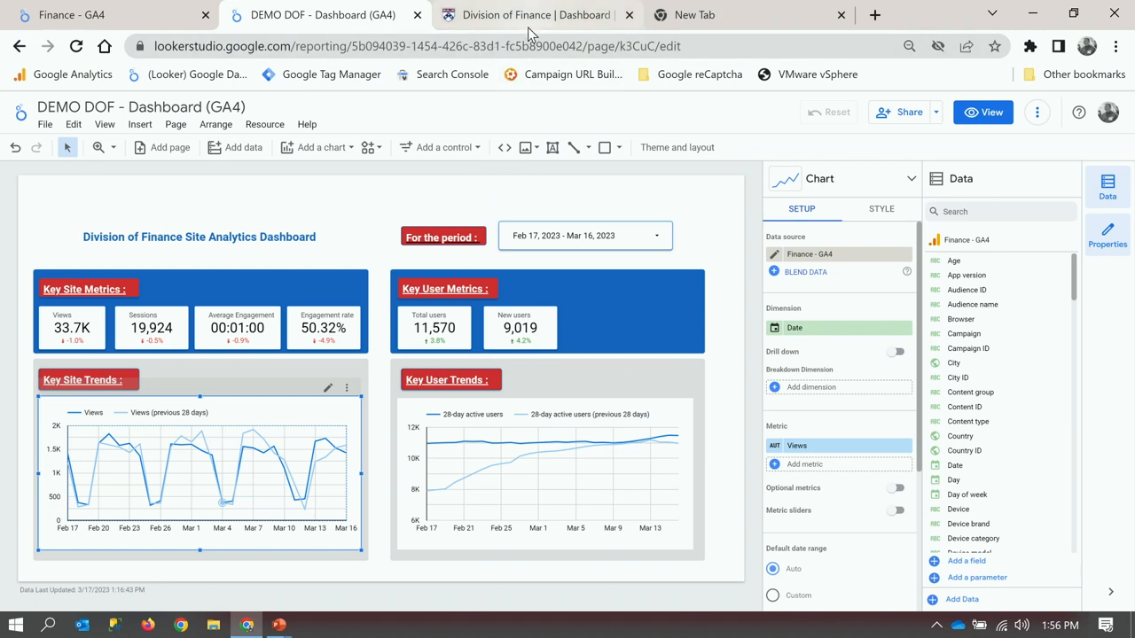
# On the Division of Finance site dashboard, set the period to This quarter (Jan 1 – Mar 31, 2023).
pyautogui.click(528, 14)
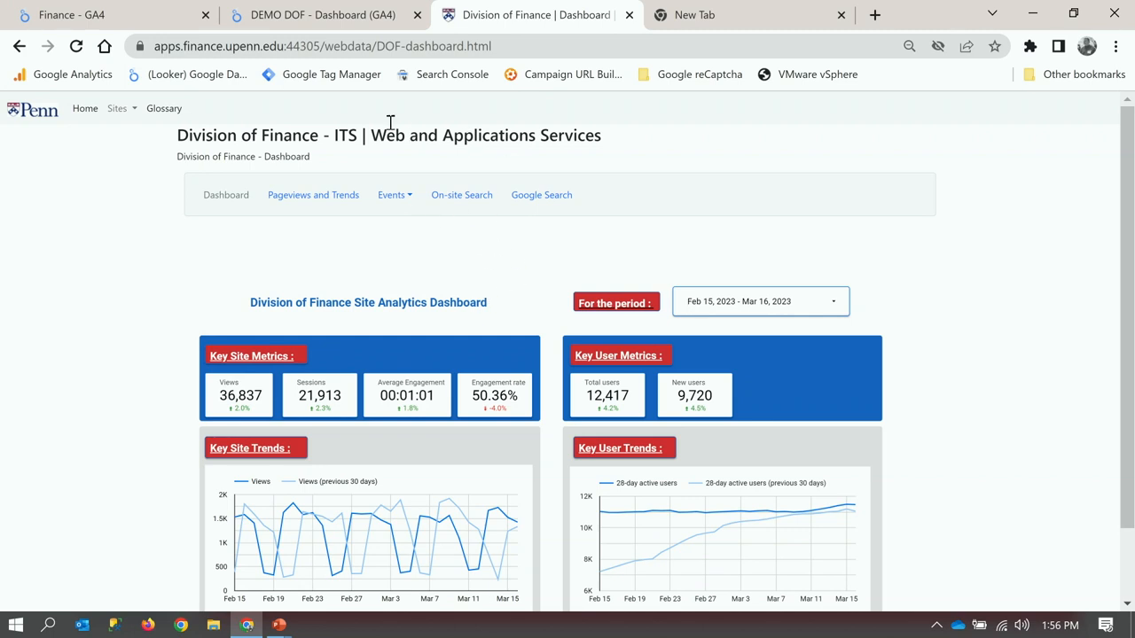
pyautogui.moveTo(411, 287)
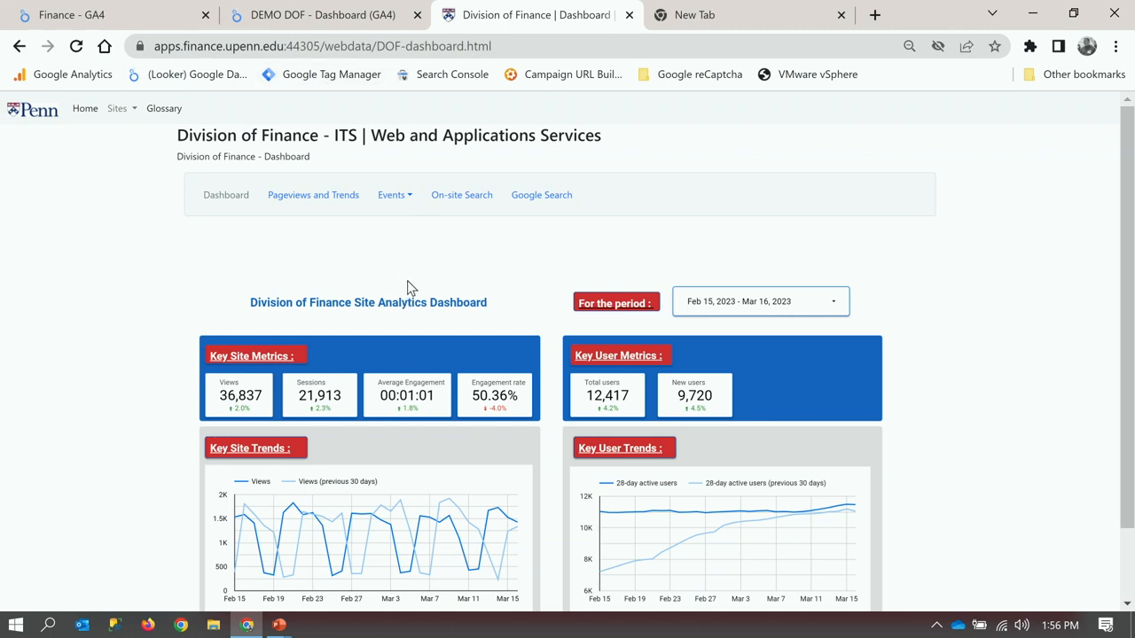
pyautogui.scroll(-3)
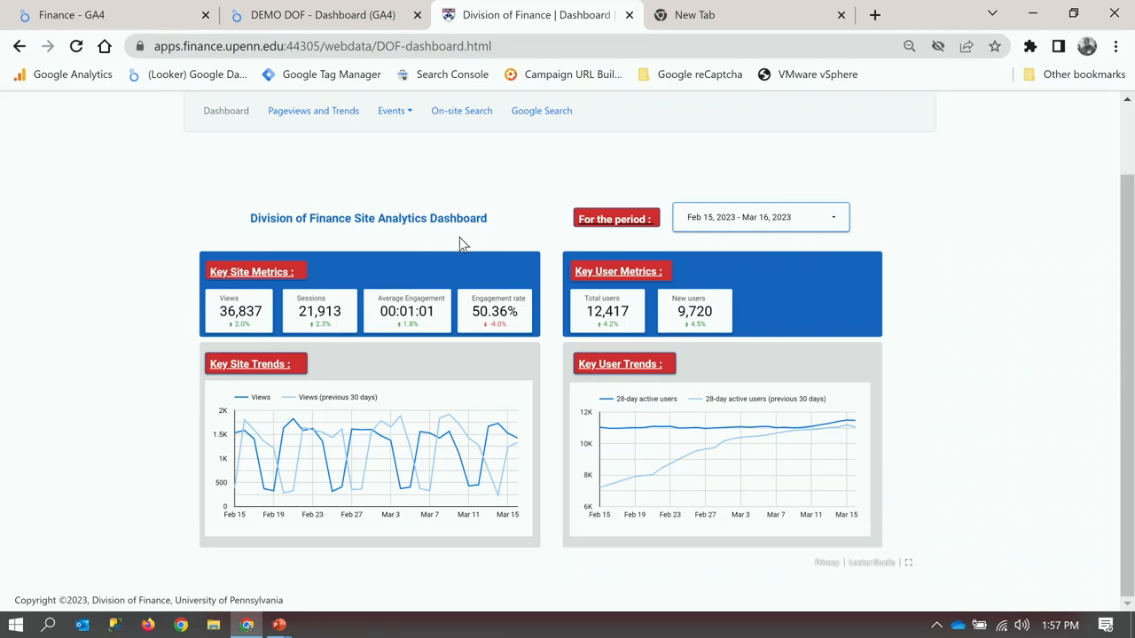
pyautogui.moveTo(788, 256)
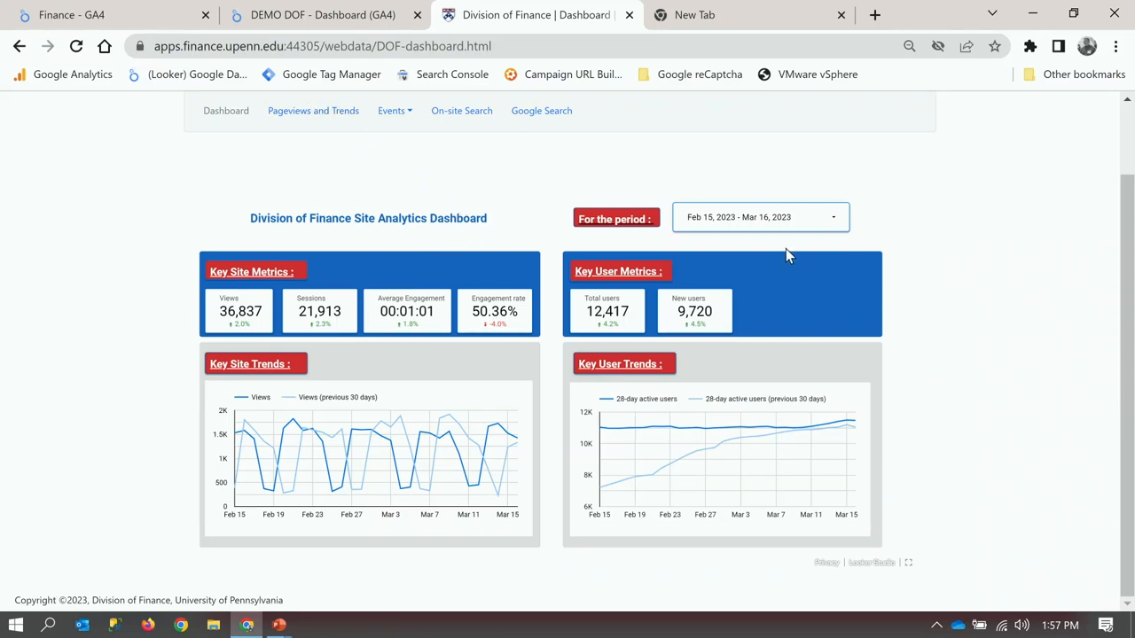
pyautogui.click(759, 217)
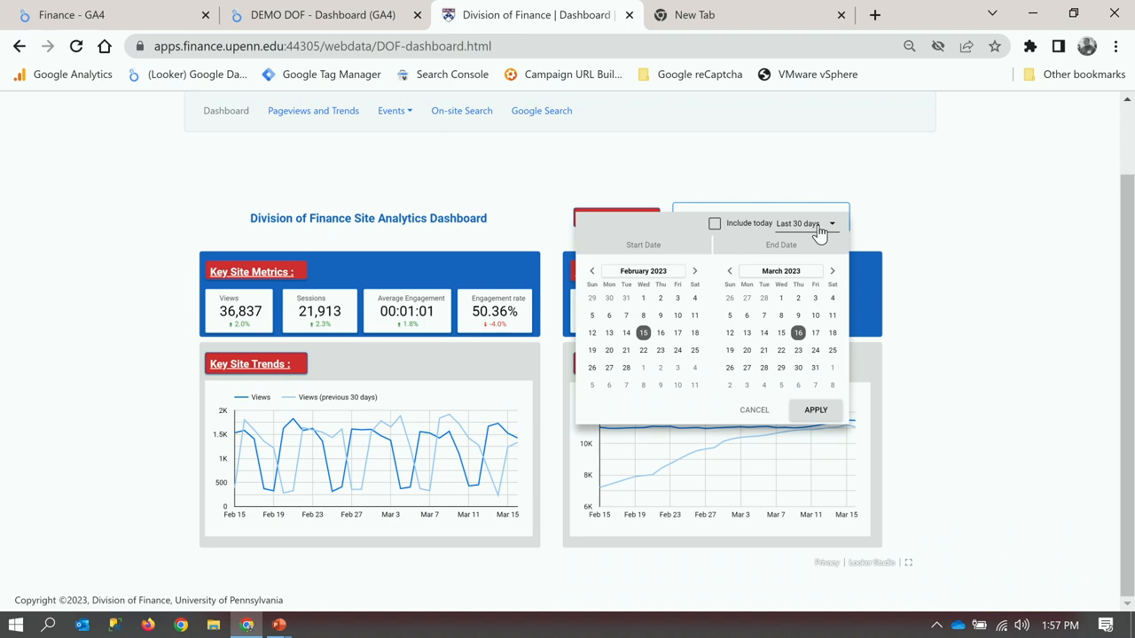
pyautogui.click(830, 223)
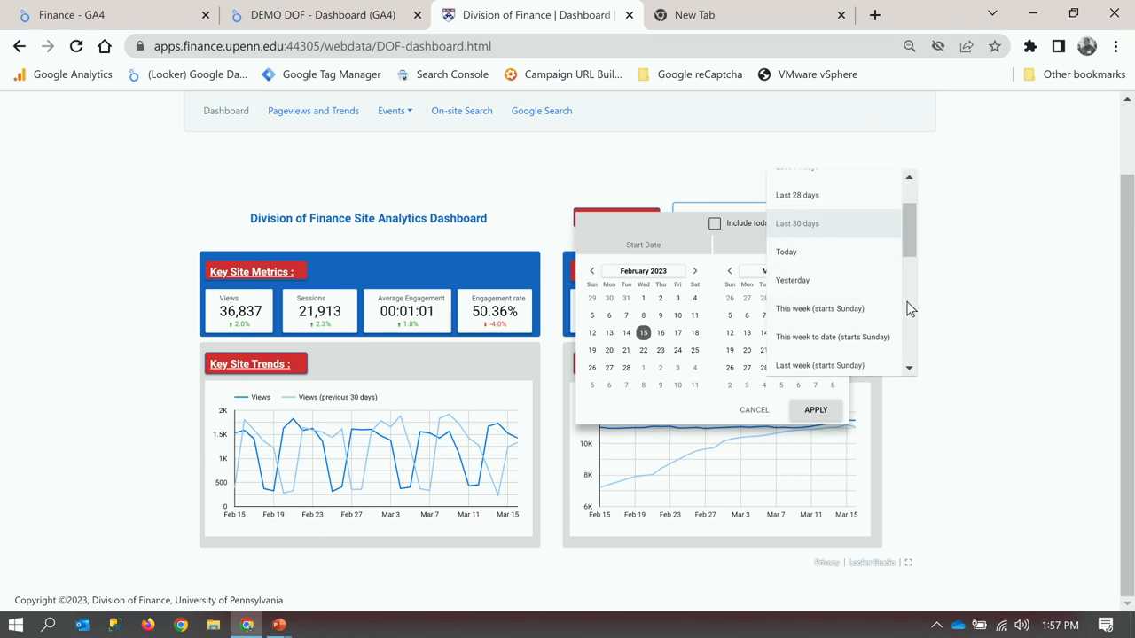
pyautogui.scroll(-3)
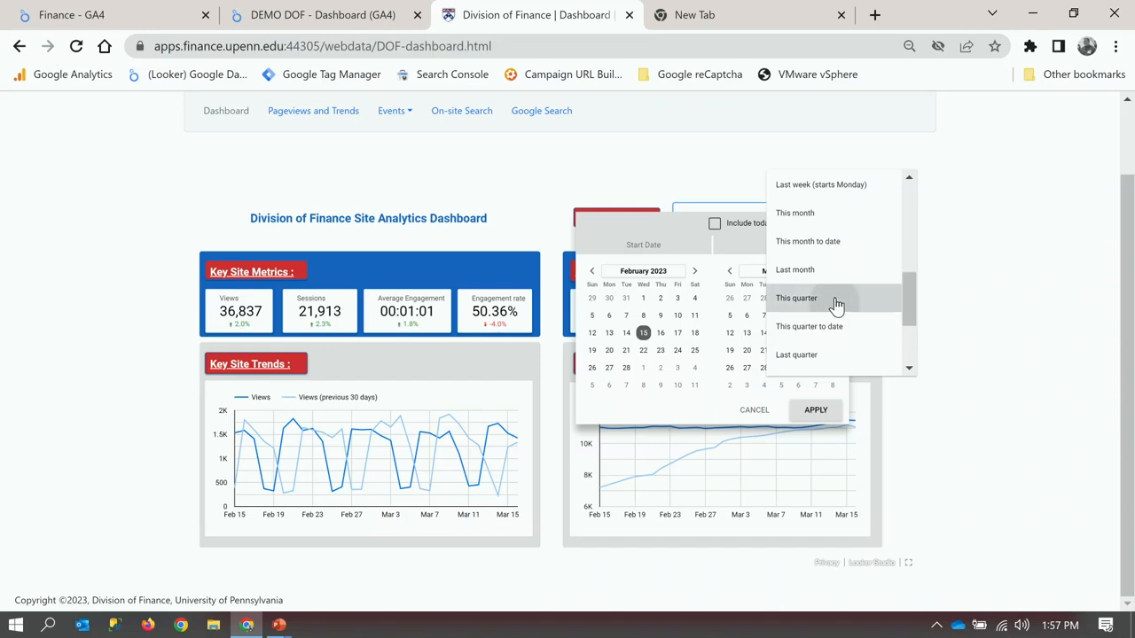
pyautogui.click(794, 298)
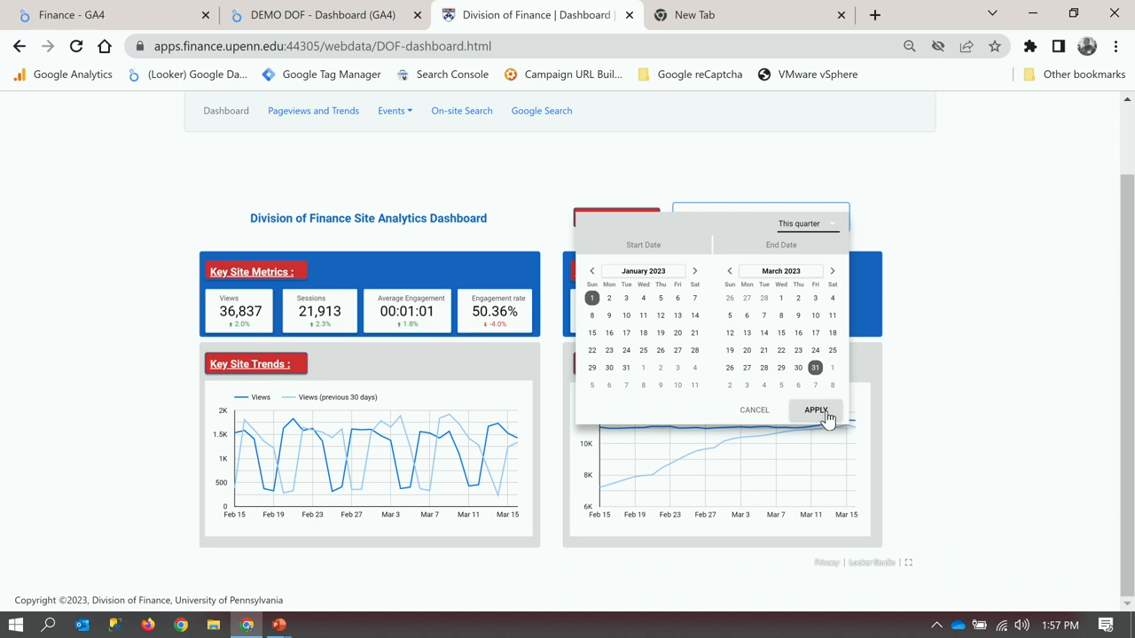
pyautogui.click(813, 409)
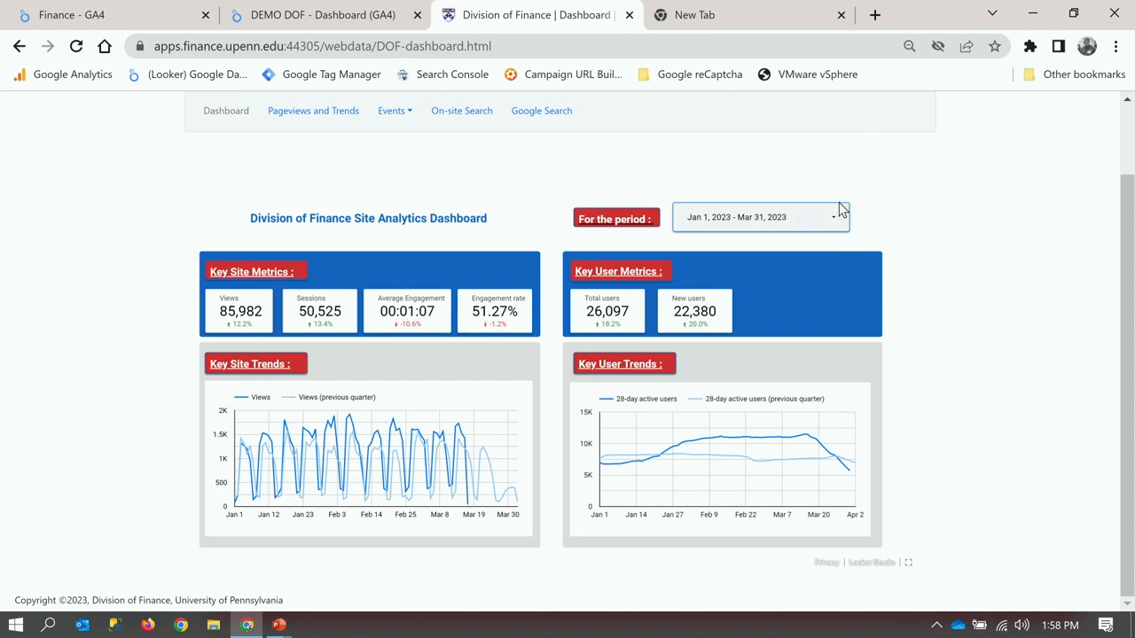
# Set the dashboard period to This quarter to date (Jan 1 – Mar 16, 2023).
pyautogui.click(759, 217)
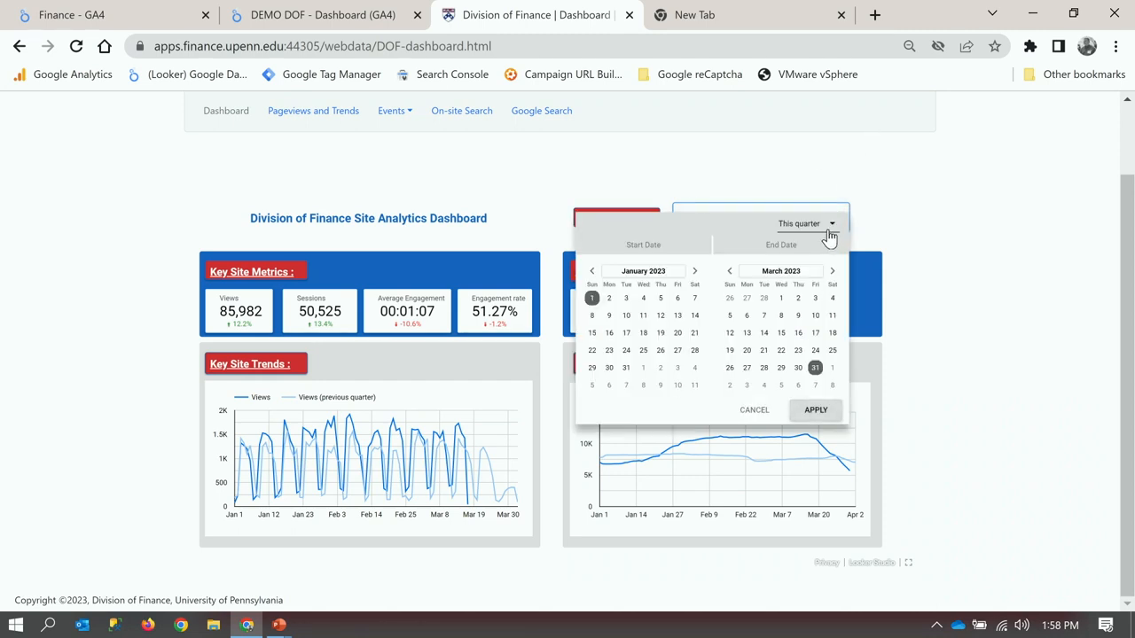
pyautogui.click(807, 224)
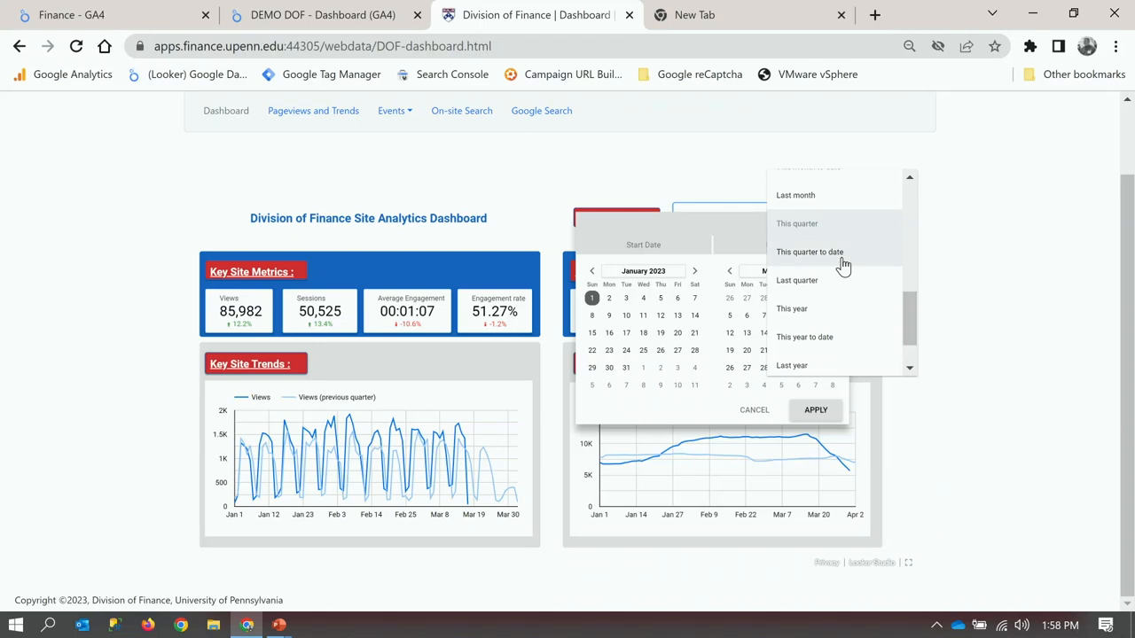
pyautogui.click(809, 252)
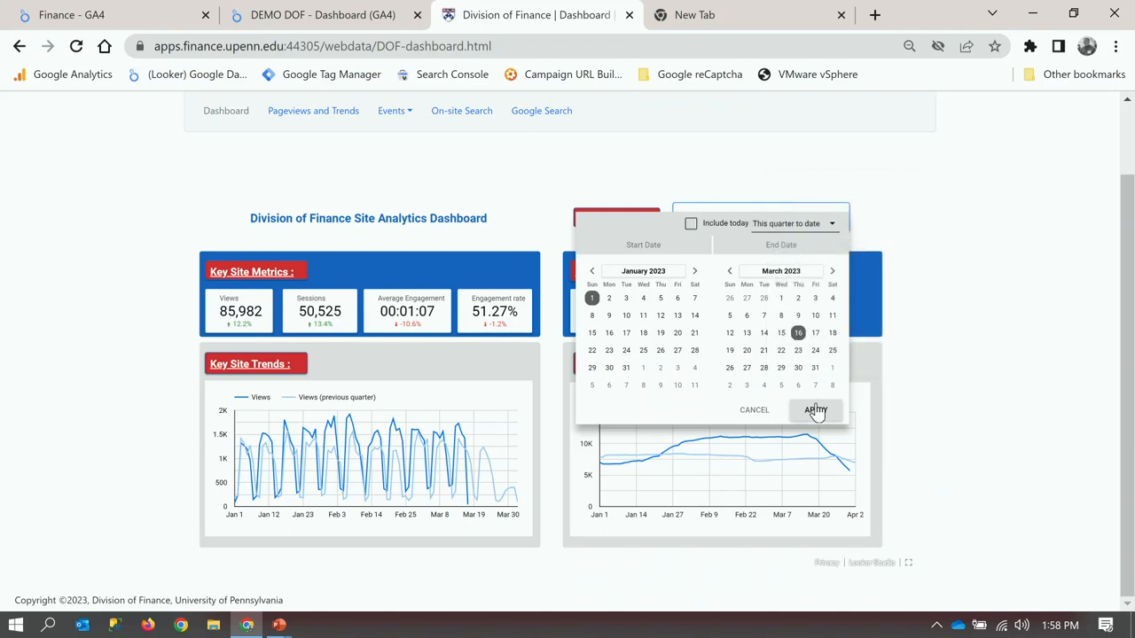
pyautogui.click(814, 410)
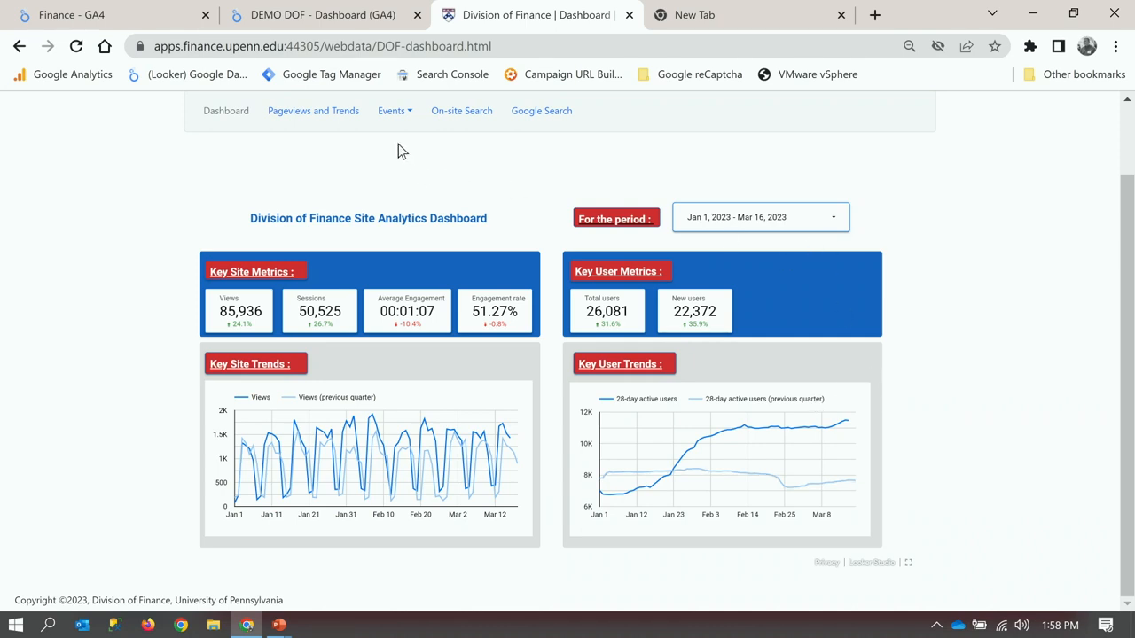
pyautogui.moveTo(312, 110)
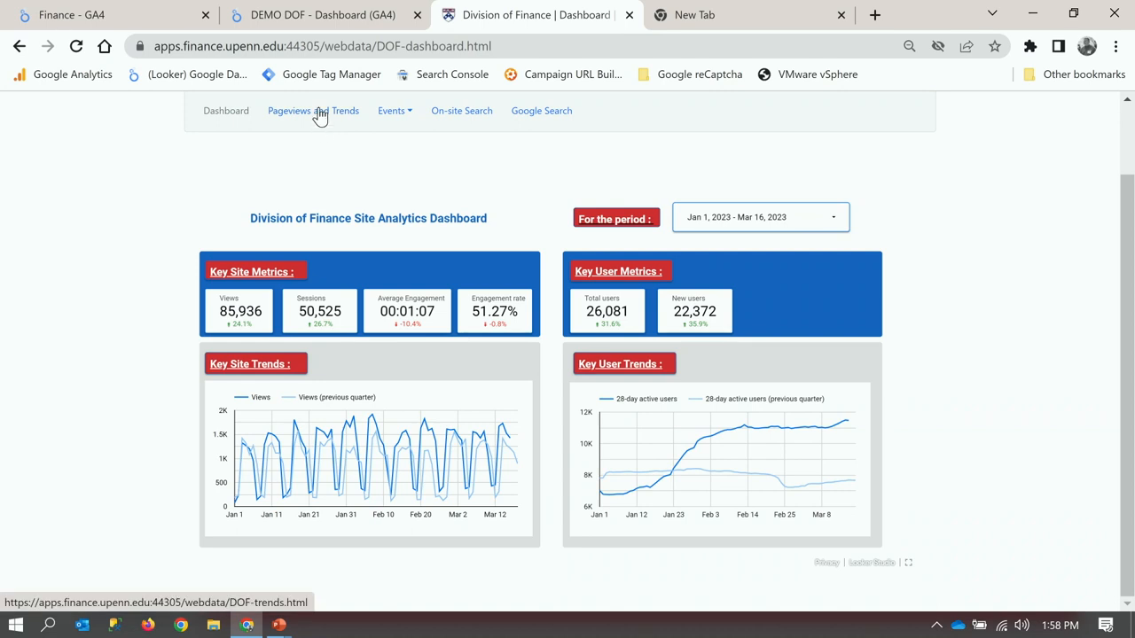
# Go to the Pageviews and Trends dashboard and scroll to the page table.
pyautogui.click(312, 110)
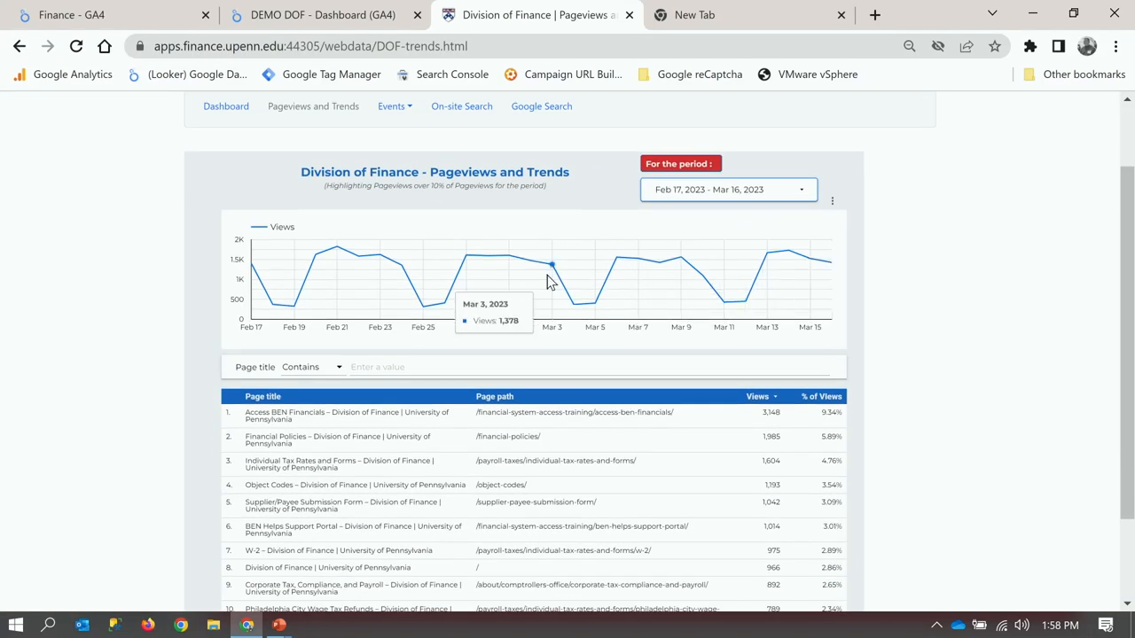
pyautogui.moveTo(568, 294)
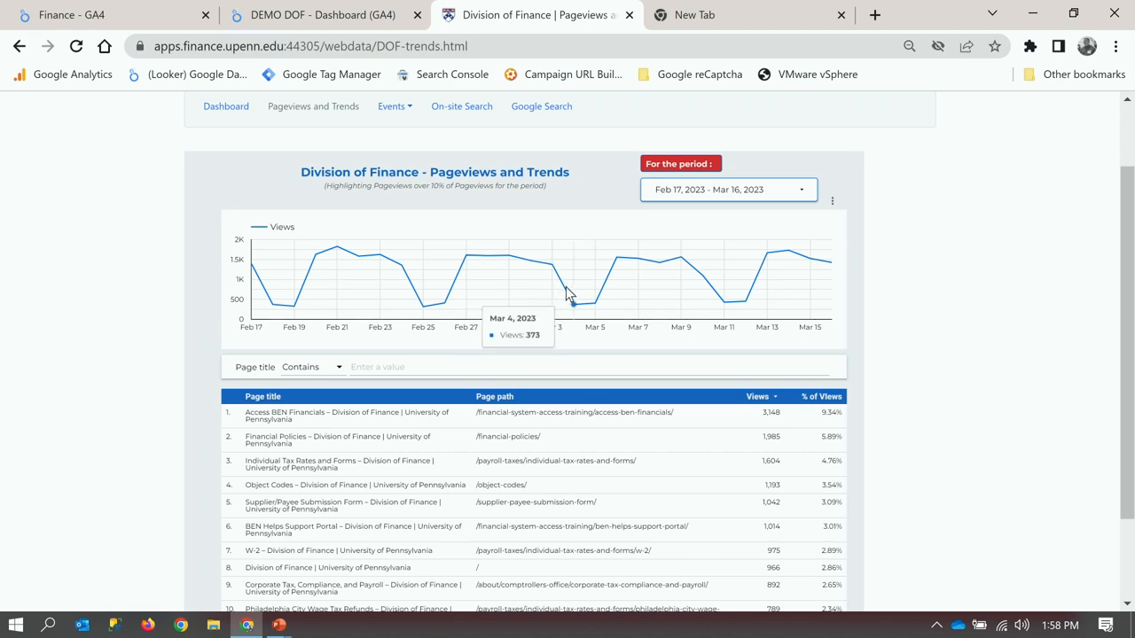
pyautogui.scroll(-3)
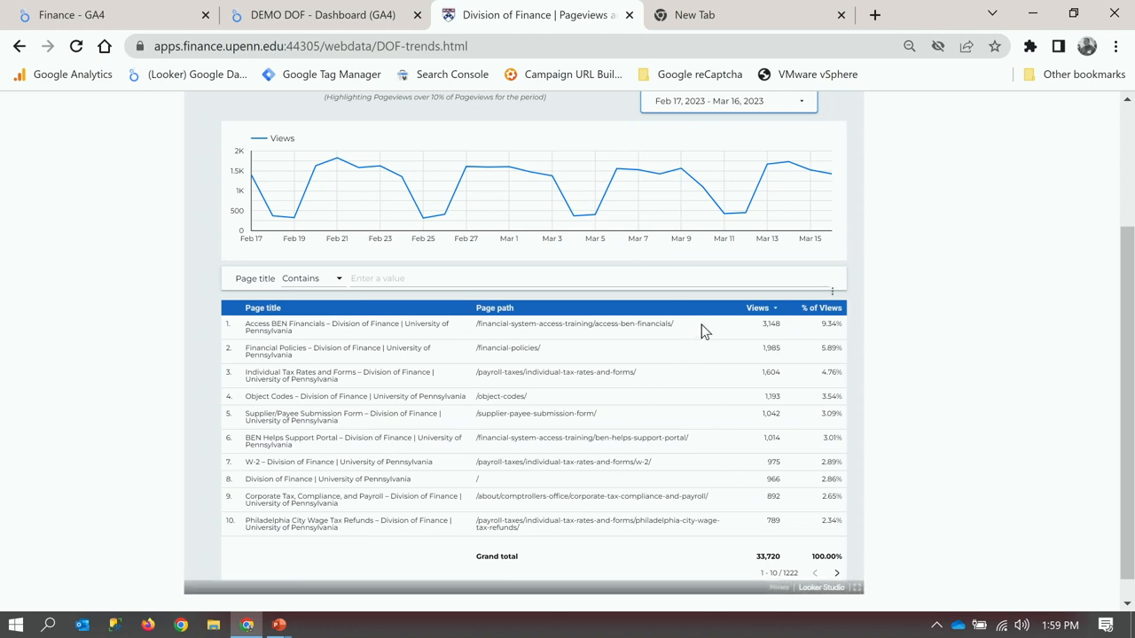
pyautogui.moveTo(796, 319)
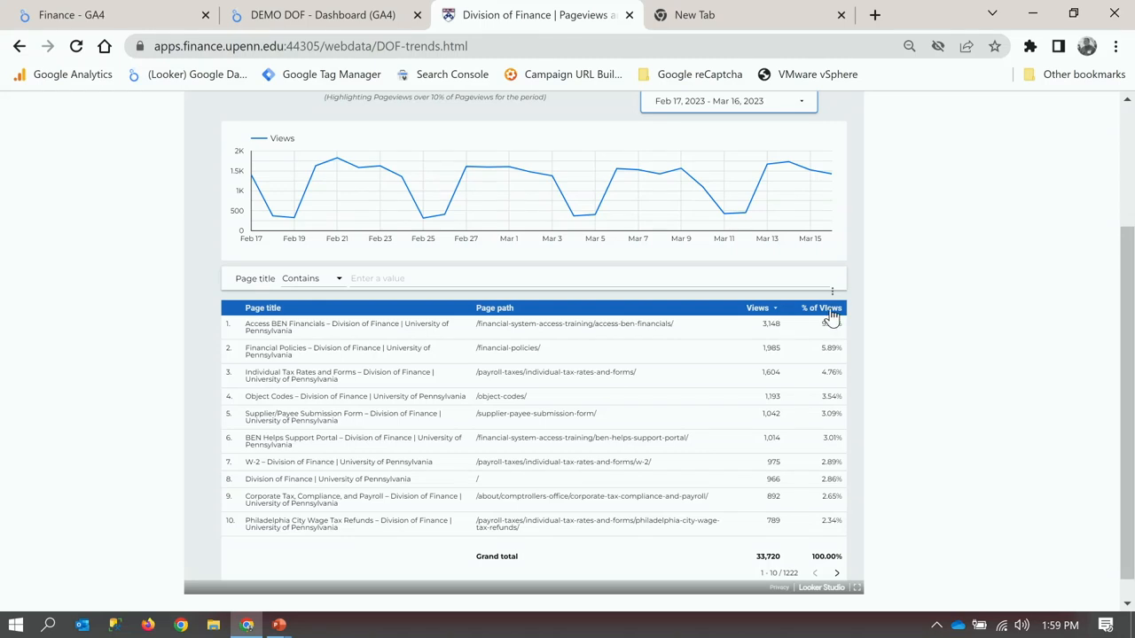
pyautogui.moveTo(827, 384)
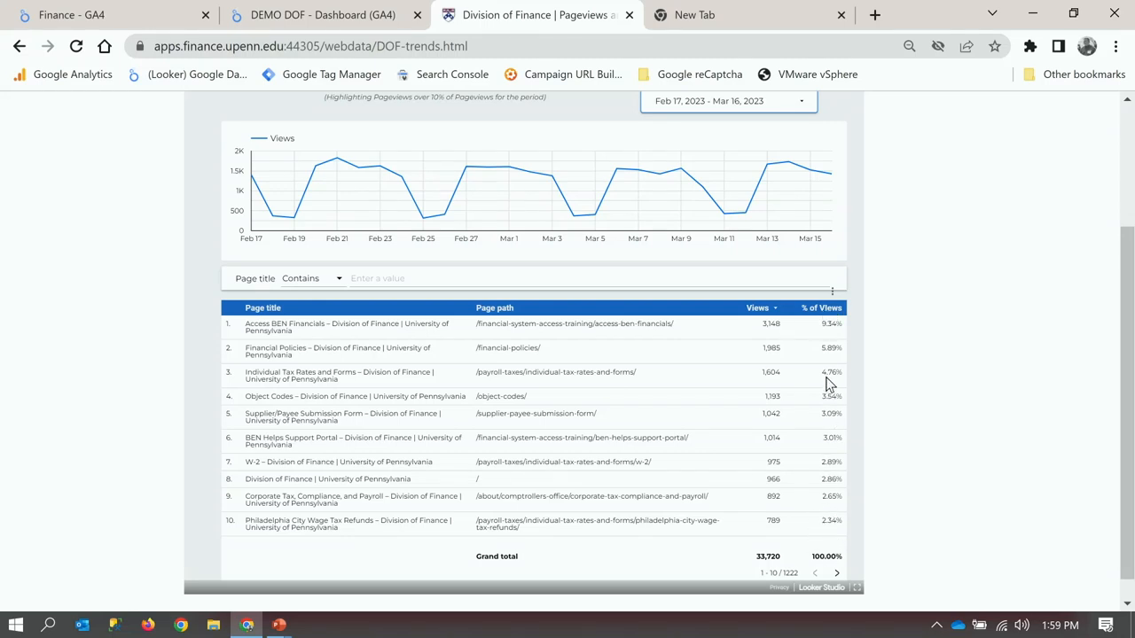
pyautogui.moveTo(801, 373)
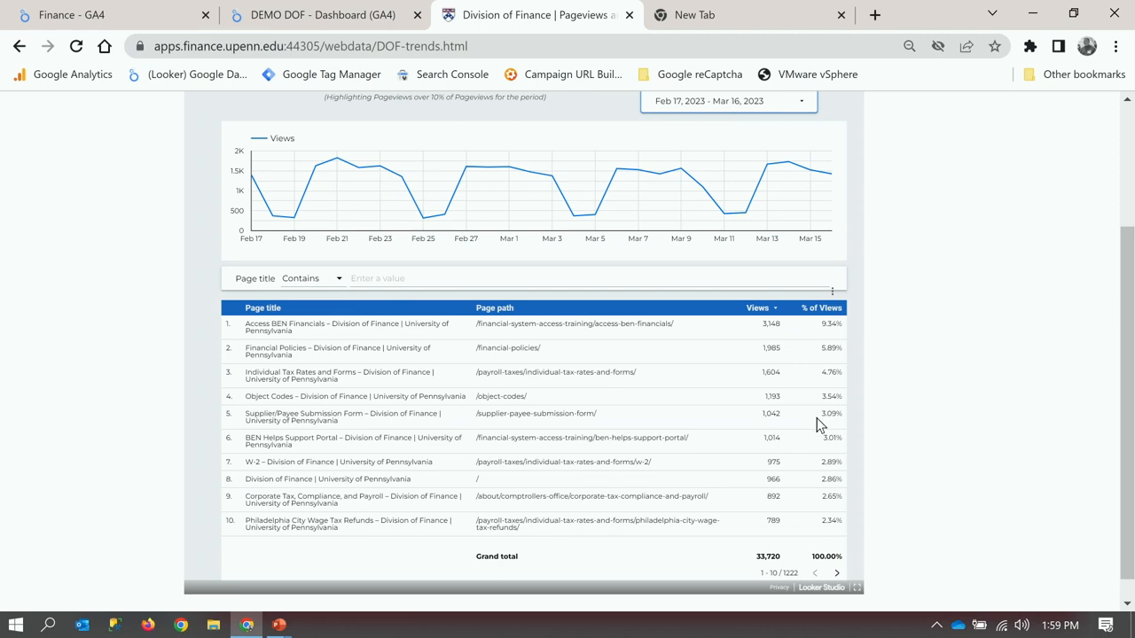
pyautogui.moveTo(816, 422)
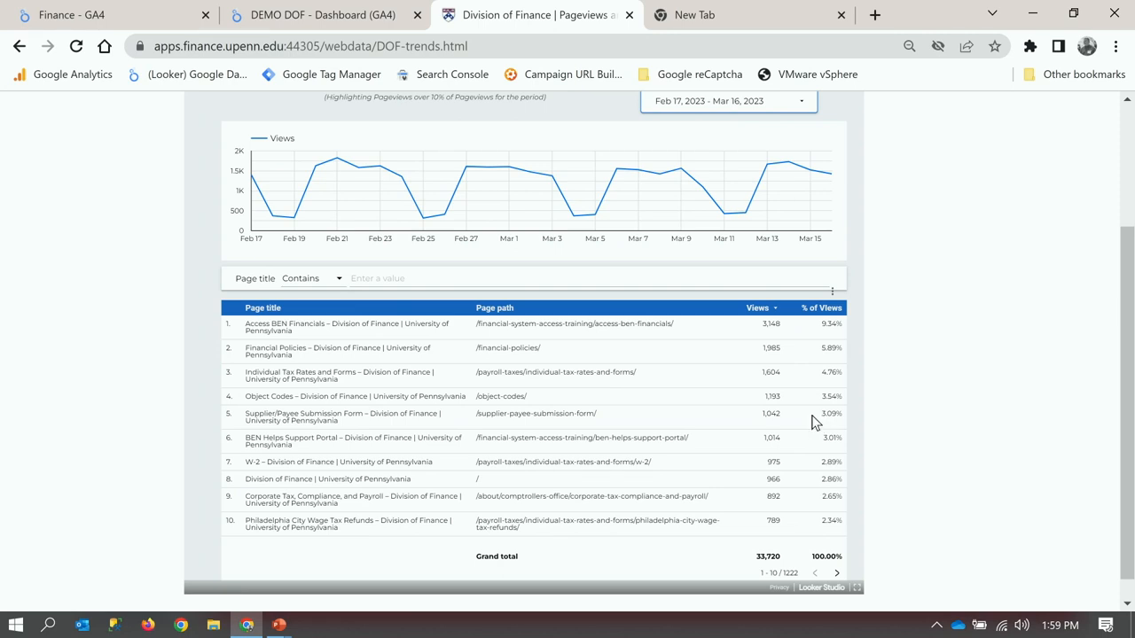
pyautogui.moveTo(370, 277)
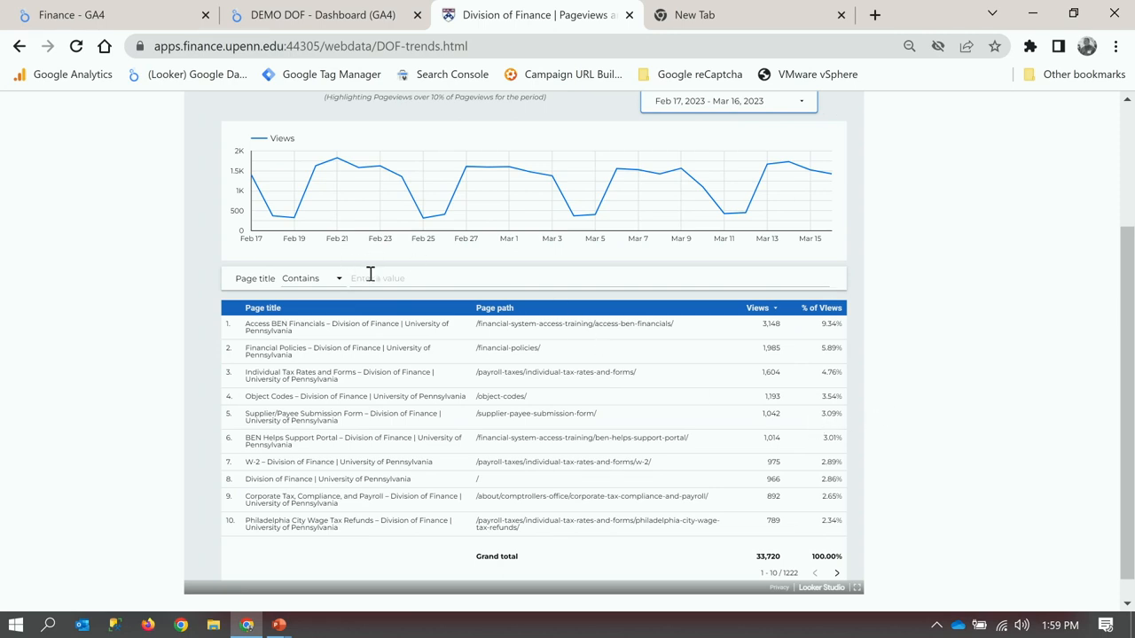
# Filter the pageviews table to page titles containing 'tax'.
pyautogui.click(376, 277)
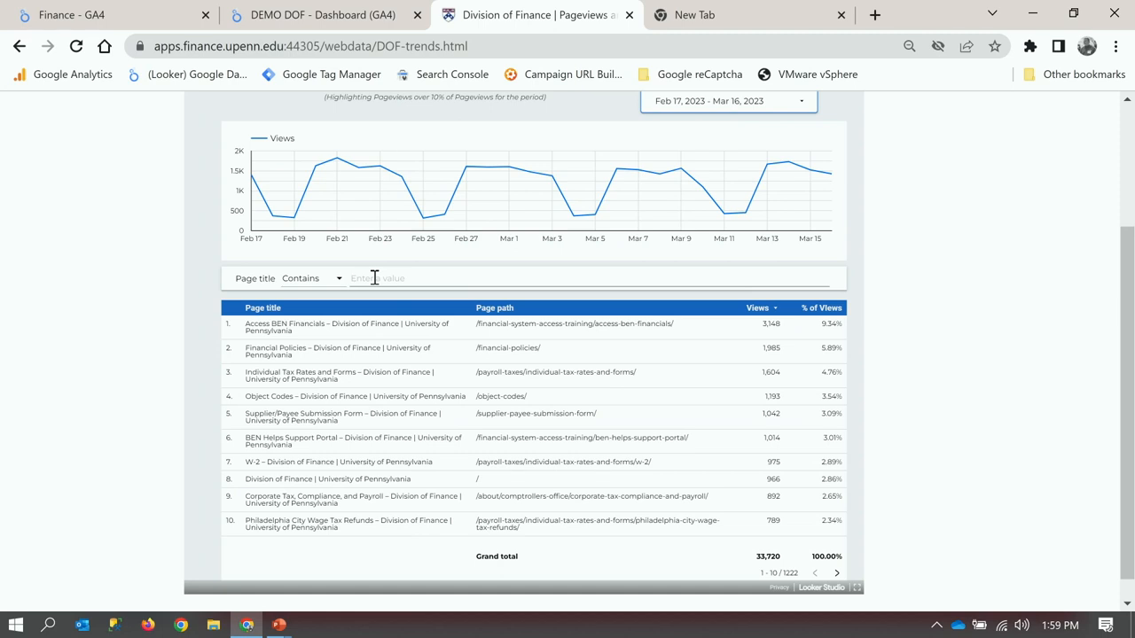
pyautogui.write('tax')
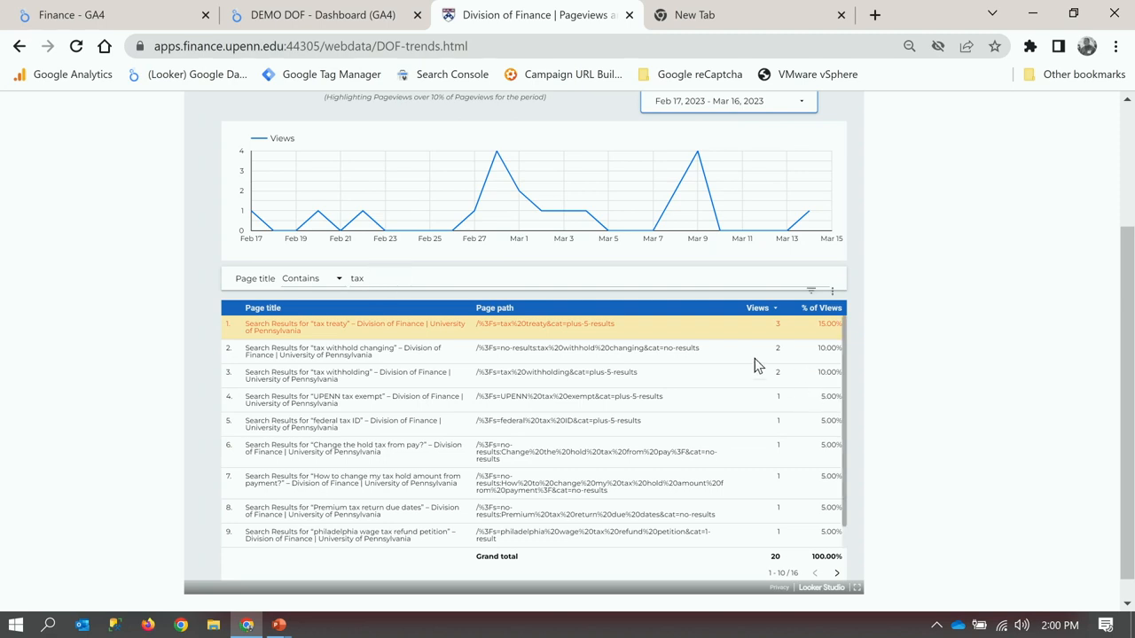
pyautogui.moveTo(805, 338)
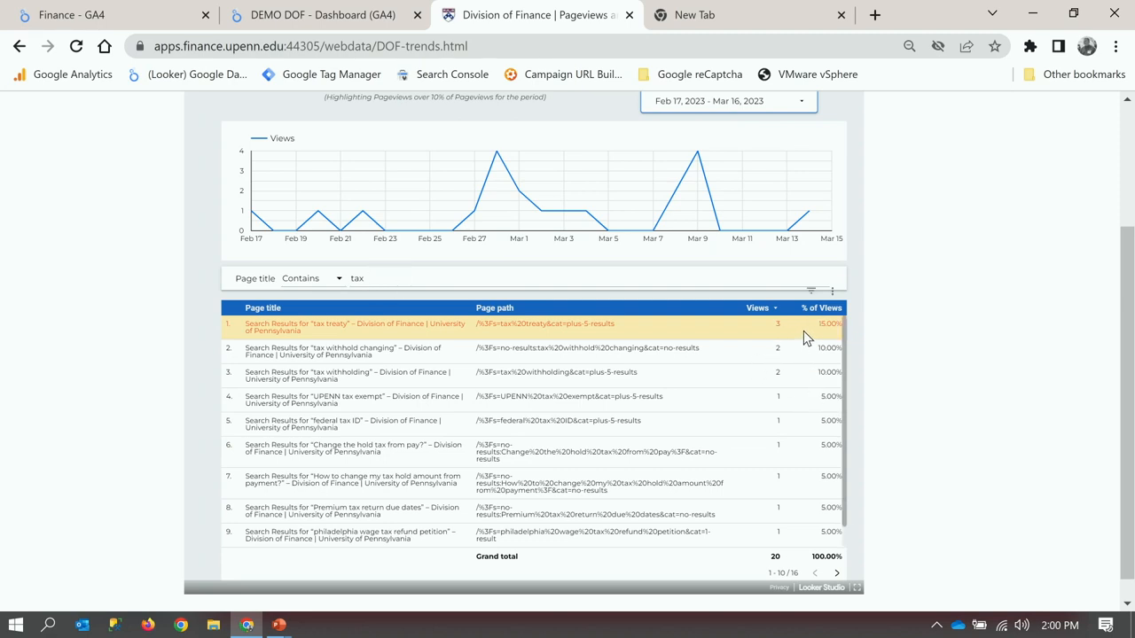
pyautogui.moveTo(789, 569)
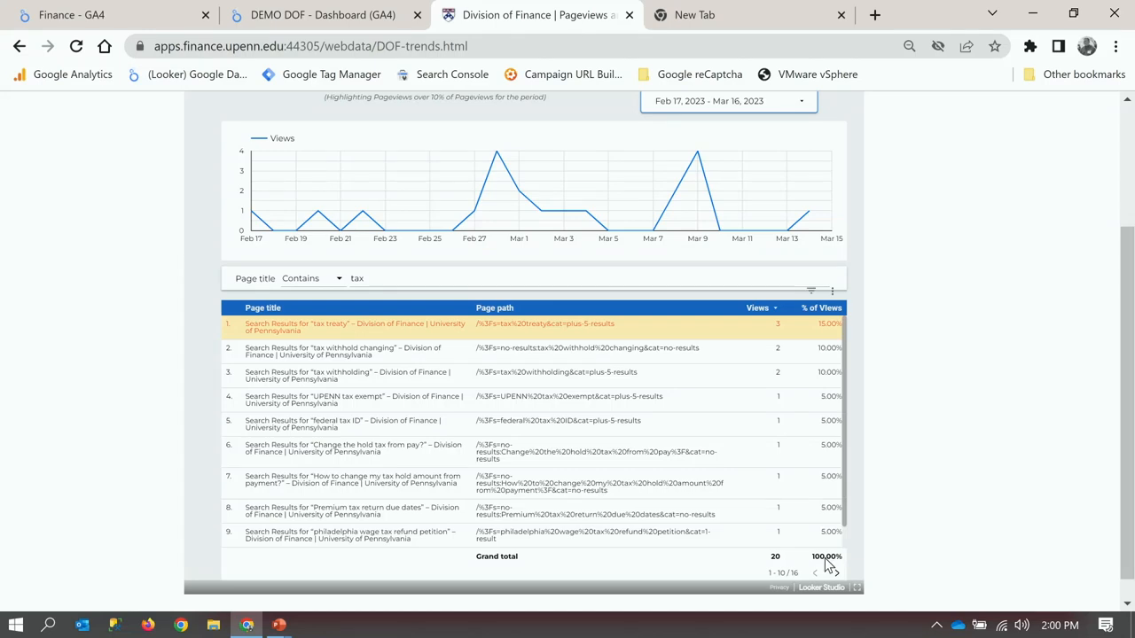
pyautogui.moveTo(791, 355)
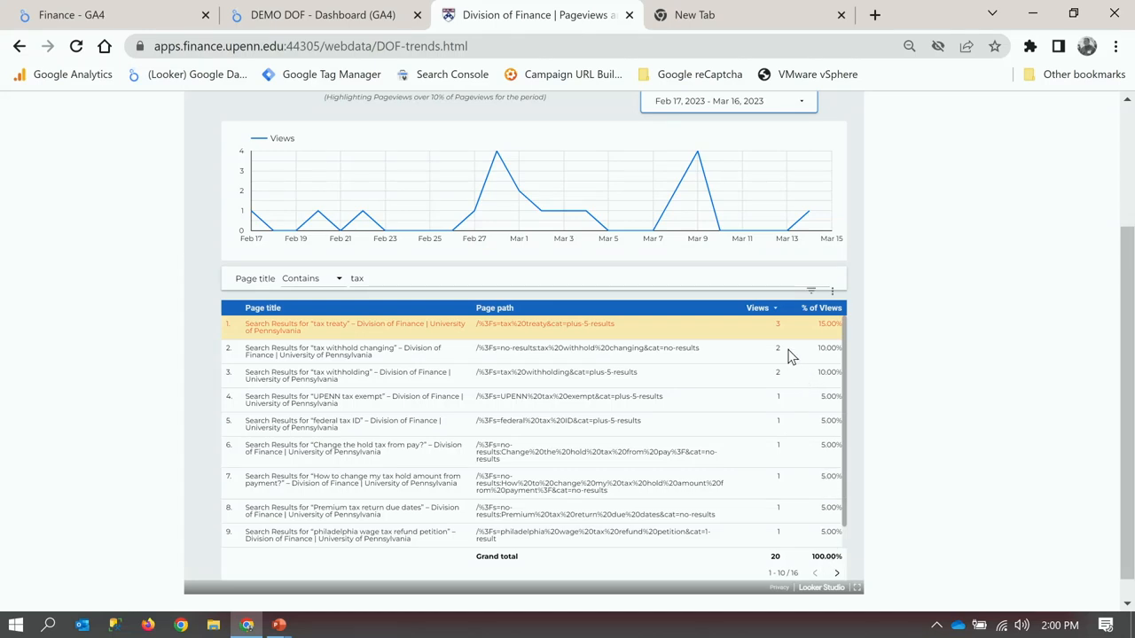
pyautogui.moveTo(780, 358)
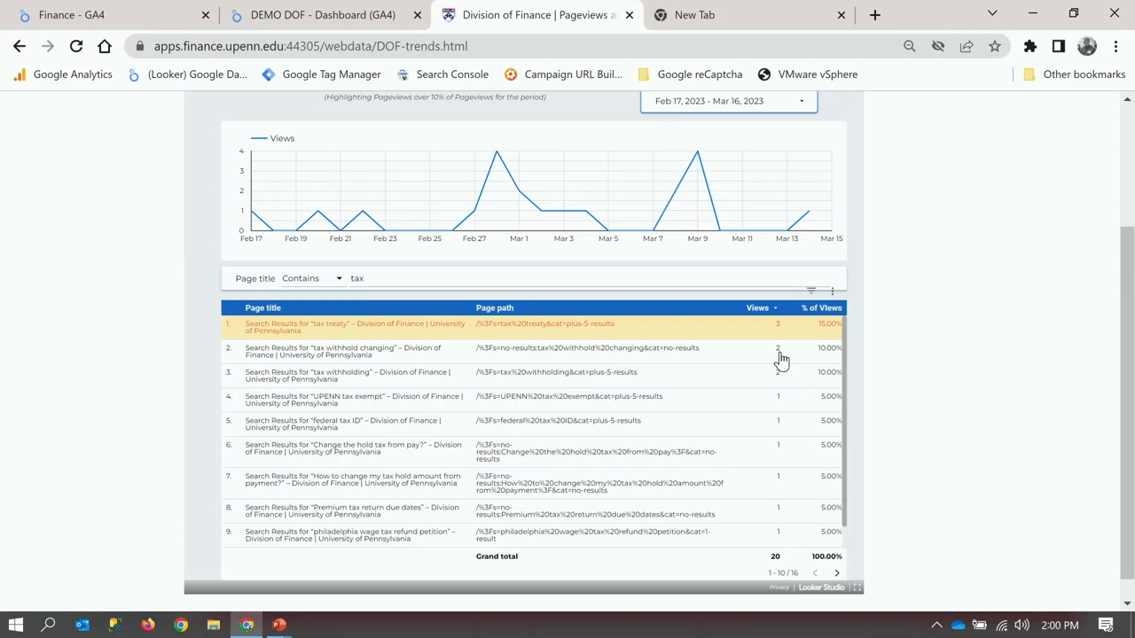
pyautogui.moveTo(745, 363)
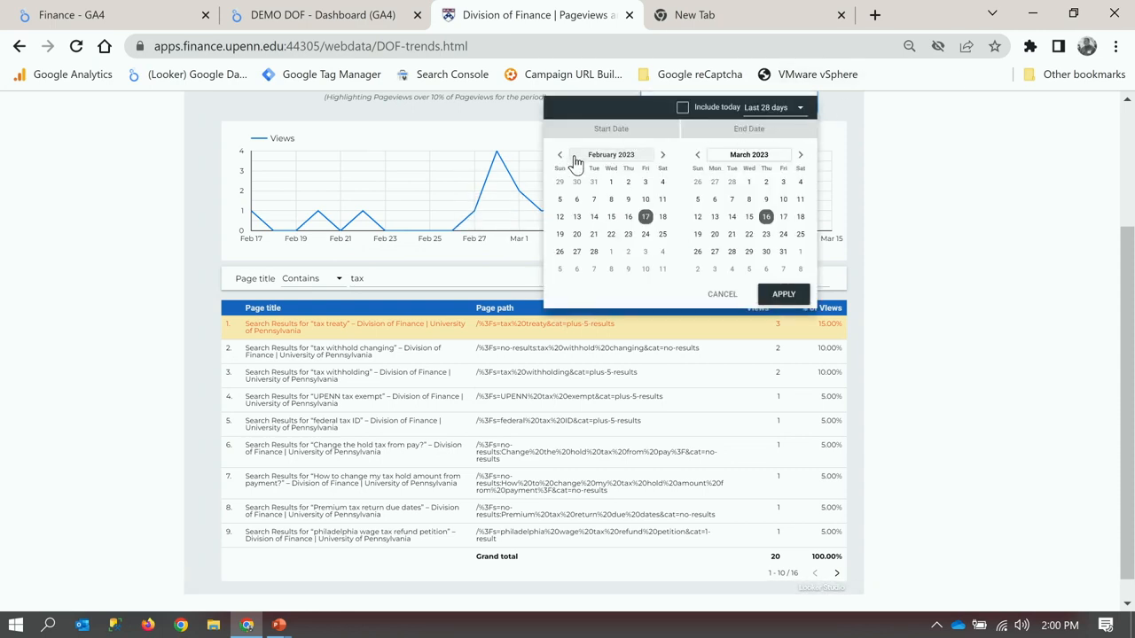
# Extend the report period to start January 1, 2023, giving 66 tax-related views.
pyautogui.click(560, 154)
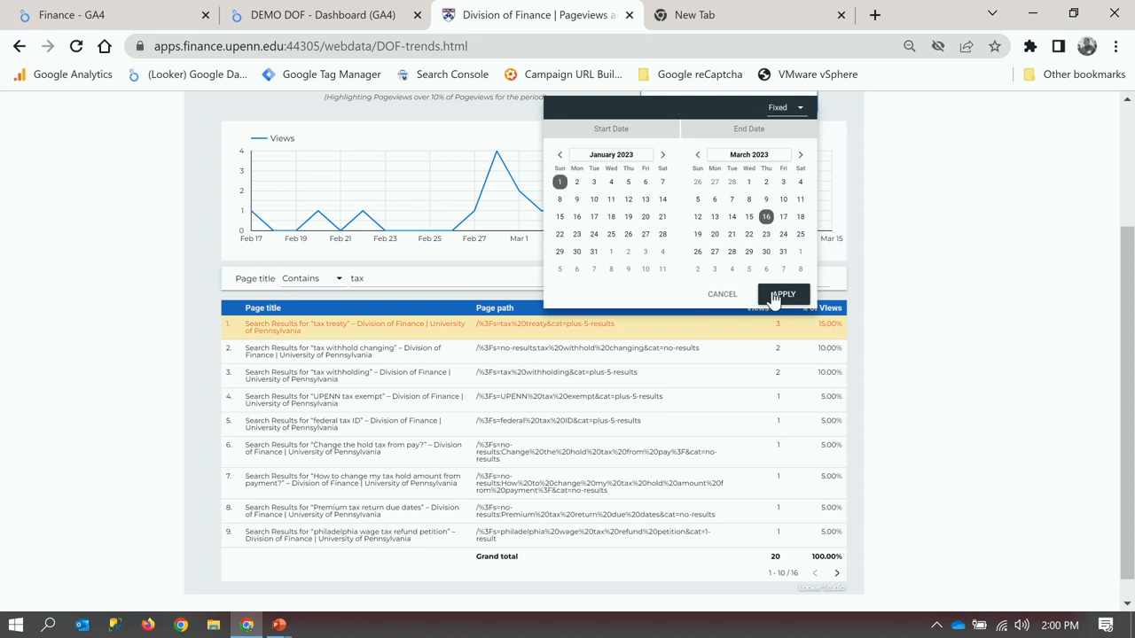
pyautogui.click(782, 294)
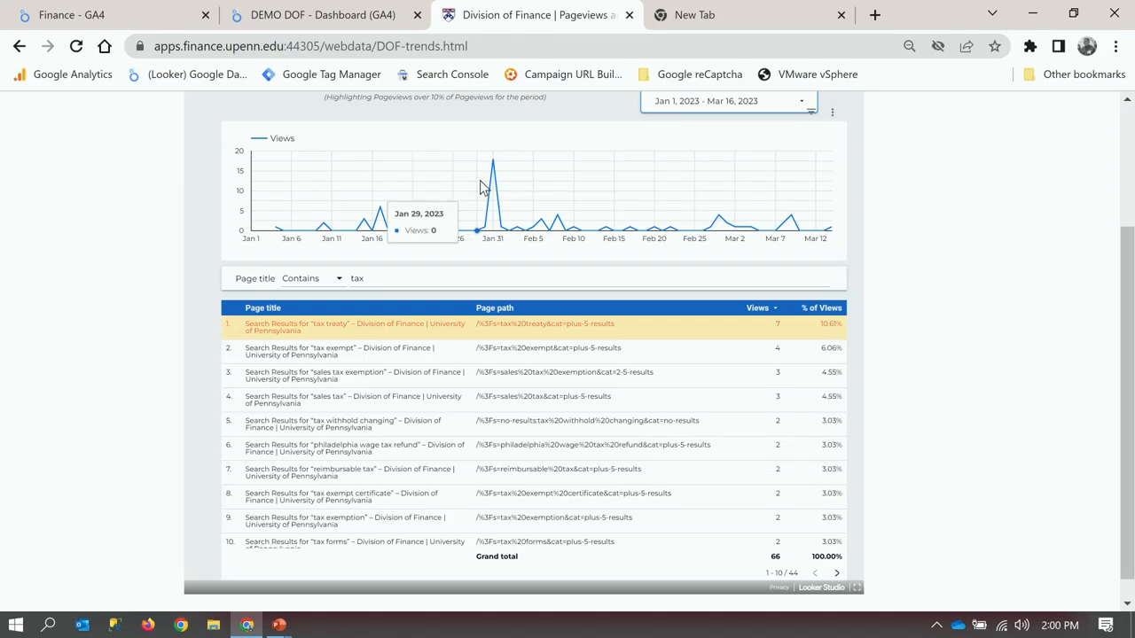
pyautogui.moveTo(493, 163)
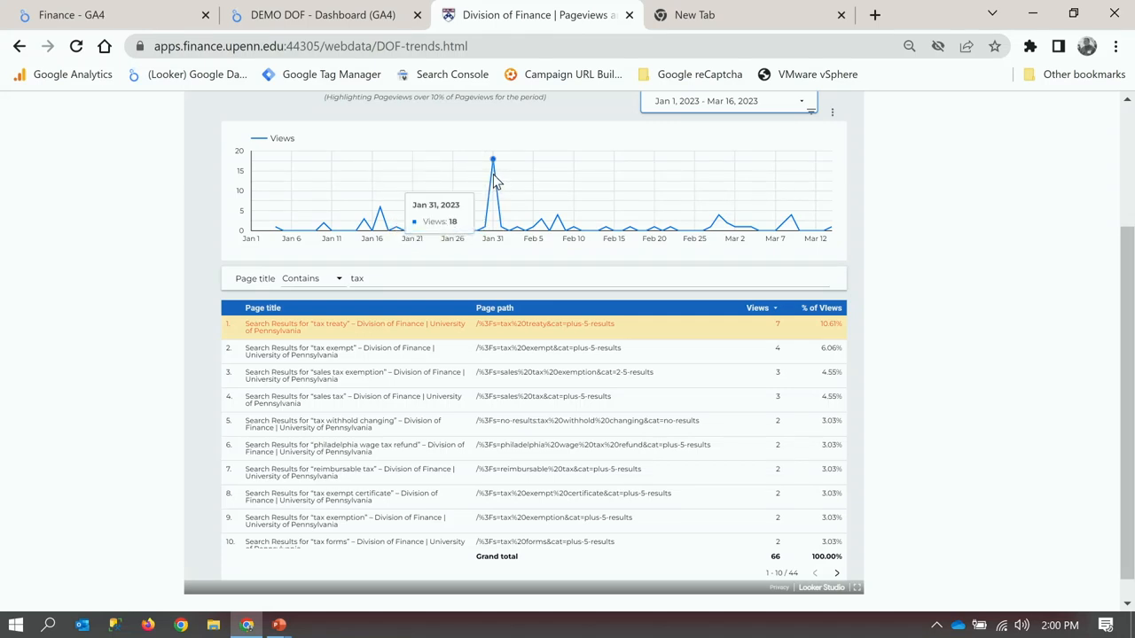
pyautogui.moveTo(493, 174)
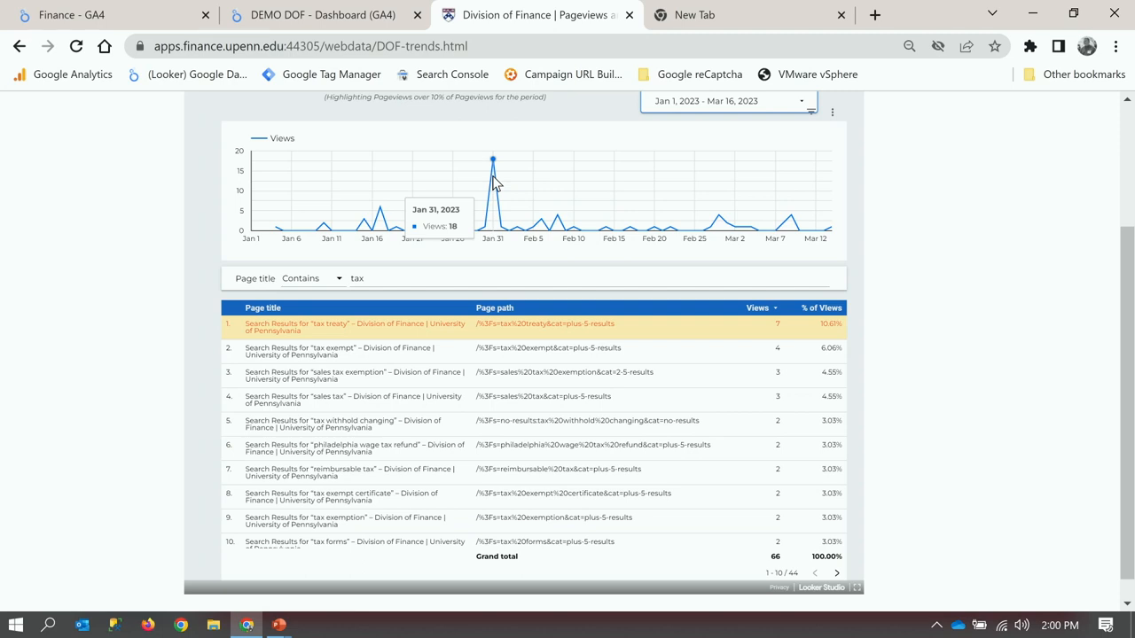
pyautogui.moveTo(700, 26)
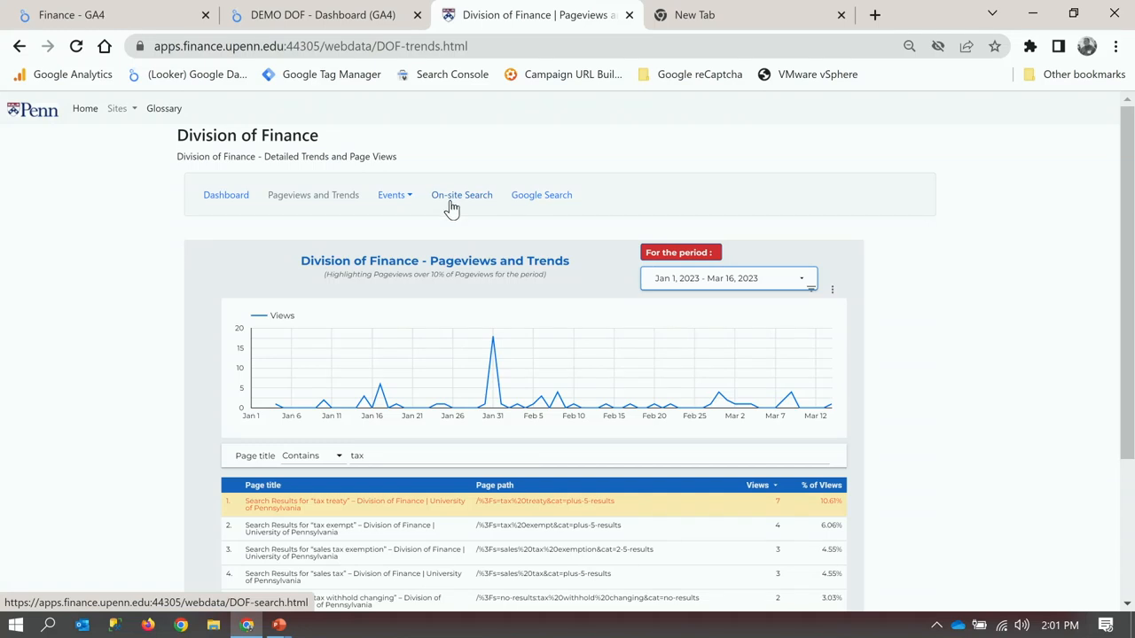
# Show the Google Search tab's embedded Search Console report of queries, clicks and impressions.
pyautogui.click(461, 195)
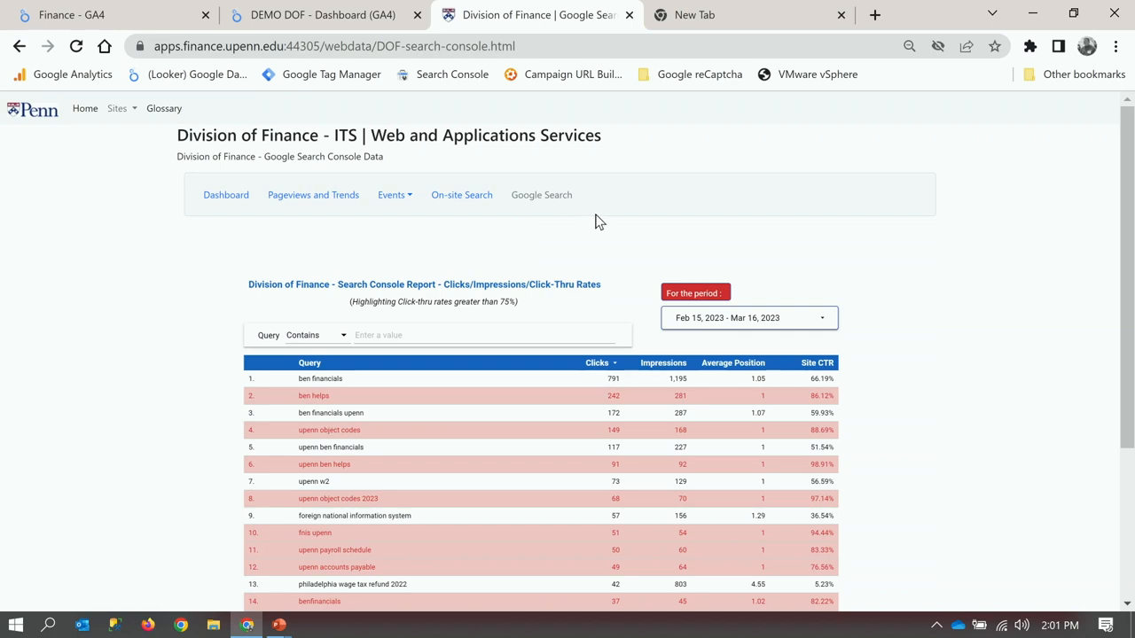
pyautogui.scroll(-3)
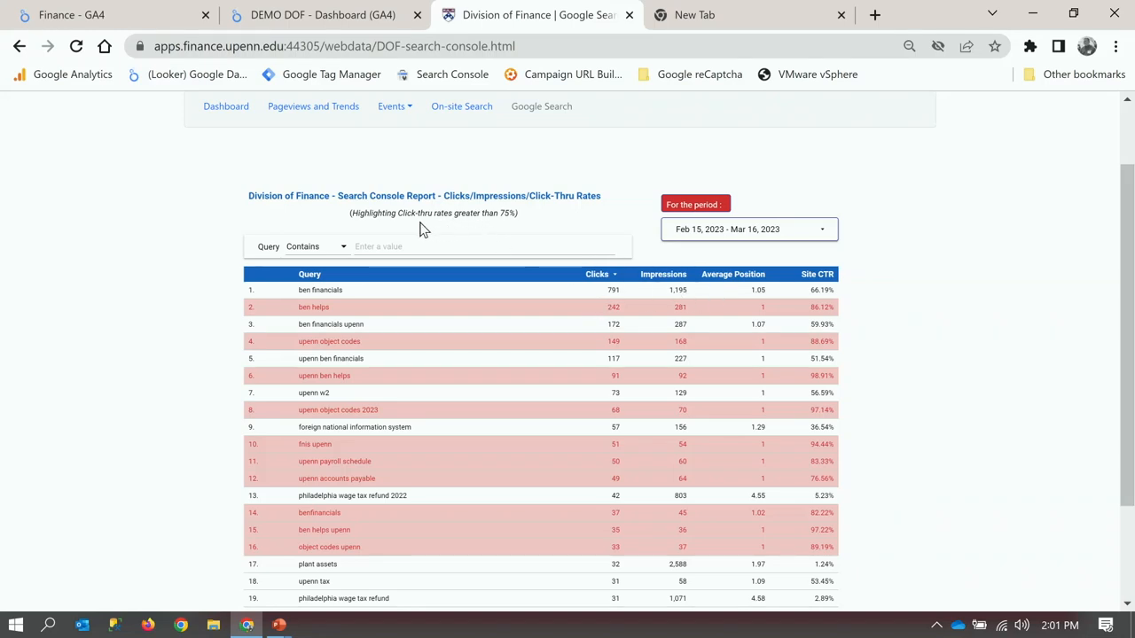
pyautogui.moveTo(429, 219)
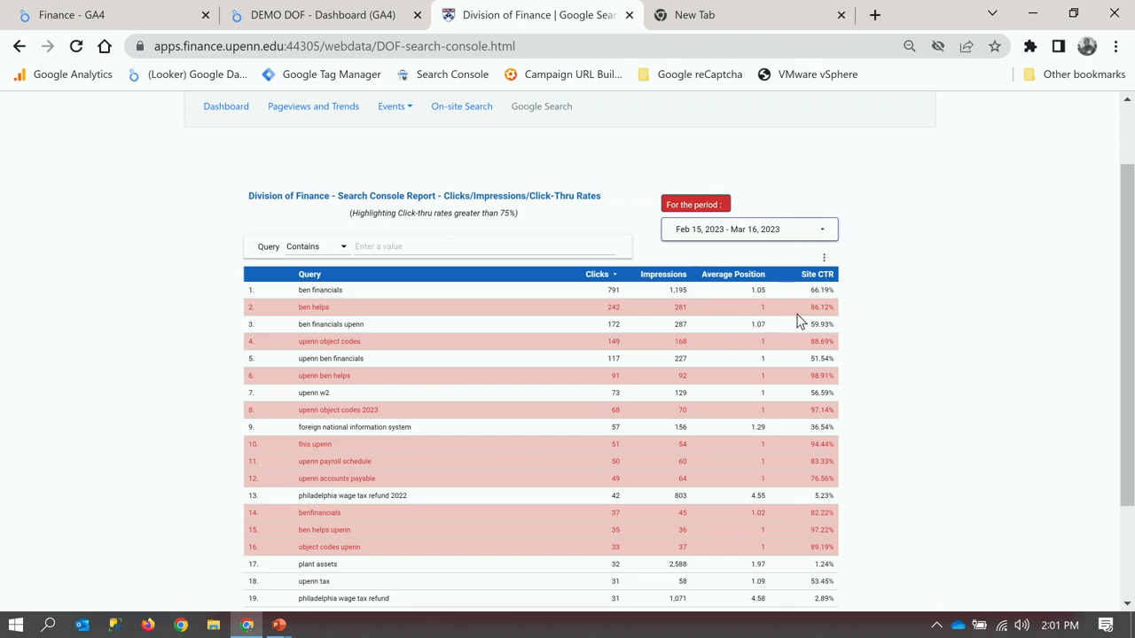
pyautogui.moveTo(858, 309)
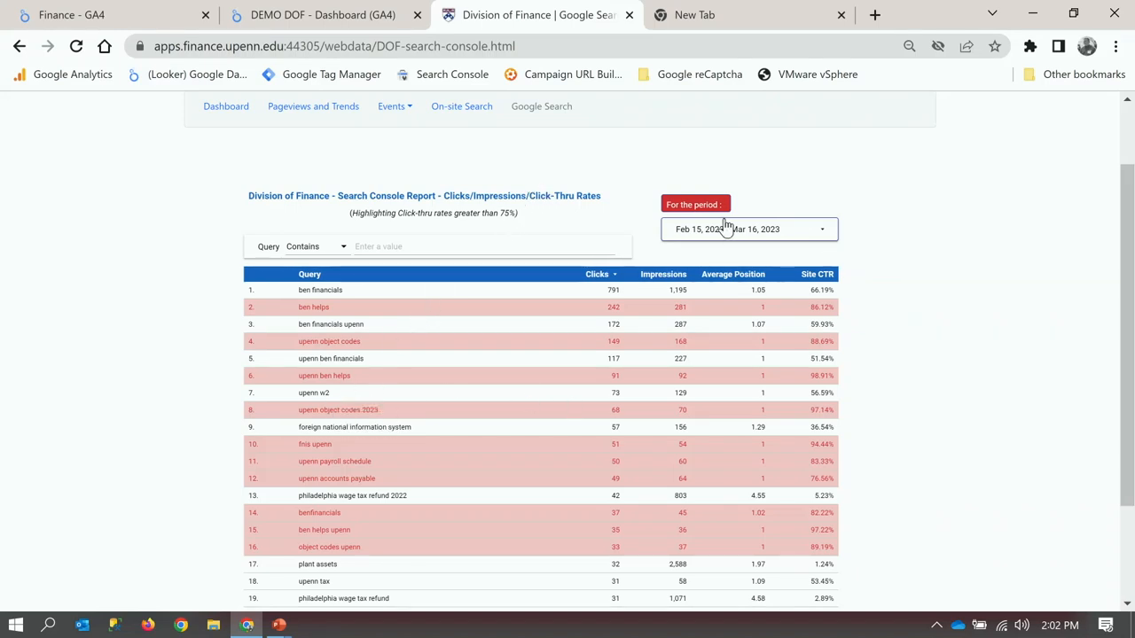
# Widen the Search Console report's date range to Jan 1 – Mar 16, 2023.
pyautogui.click(748, 228)
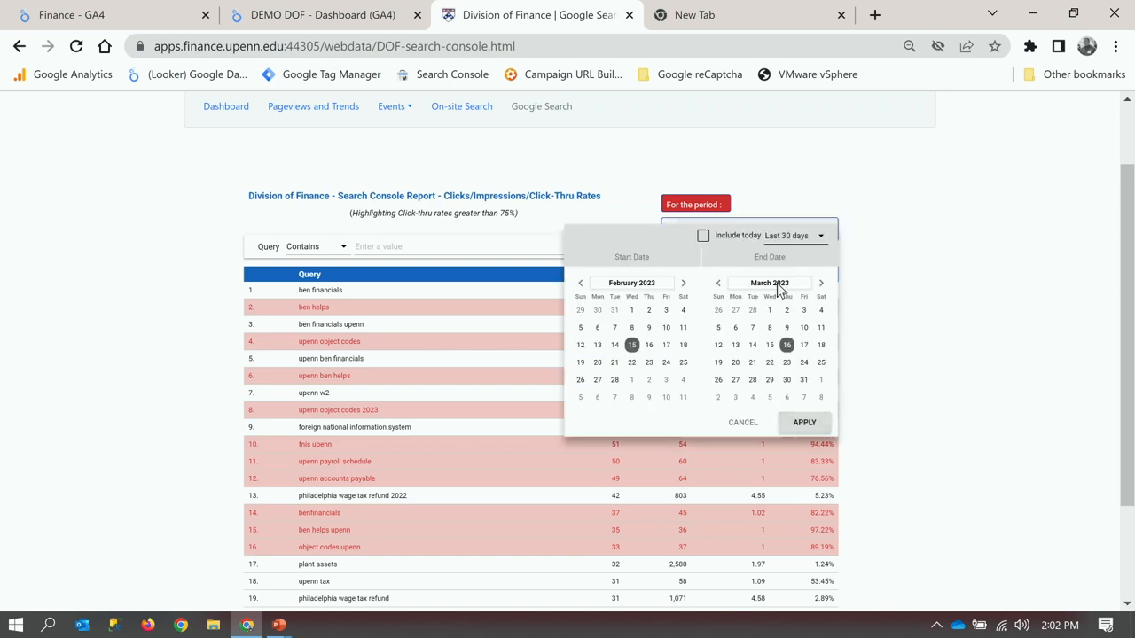
pyautogui.click(580, 284)
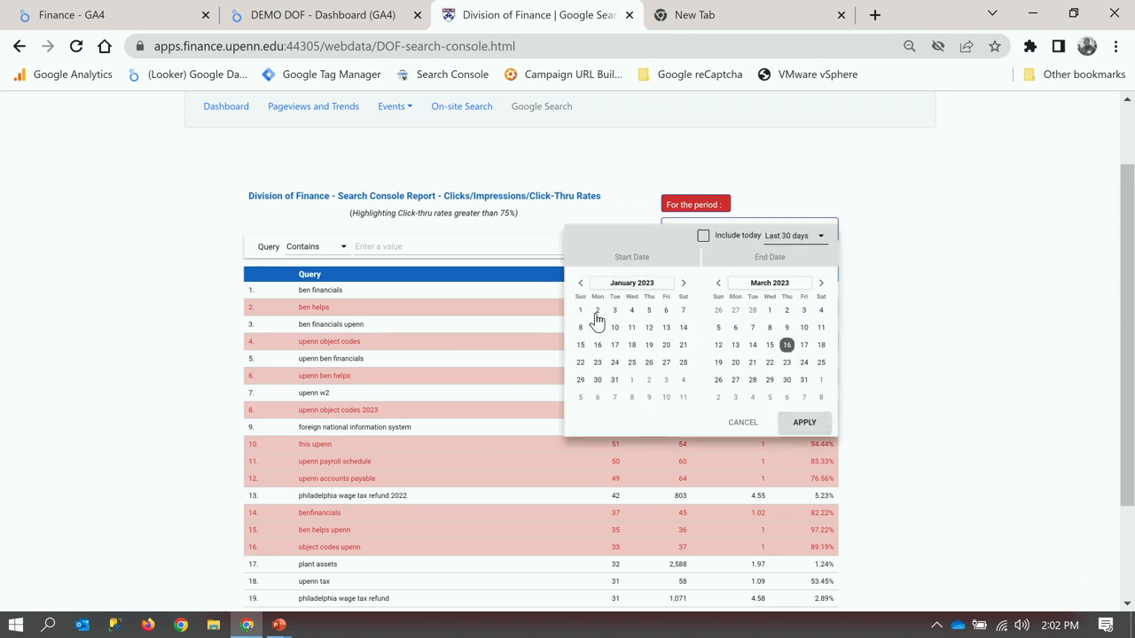
pyautogui.click(580, 311)
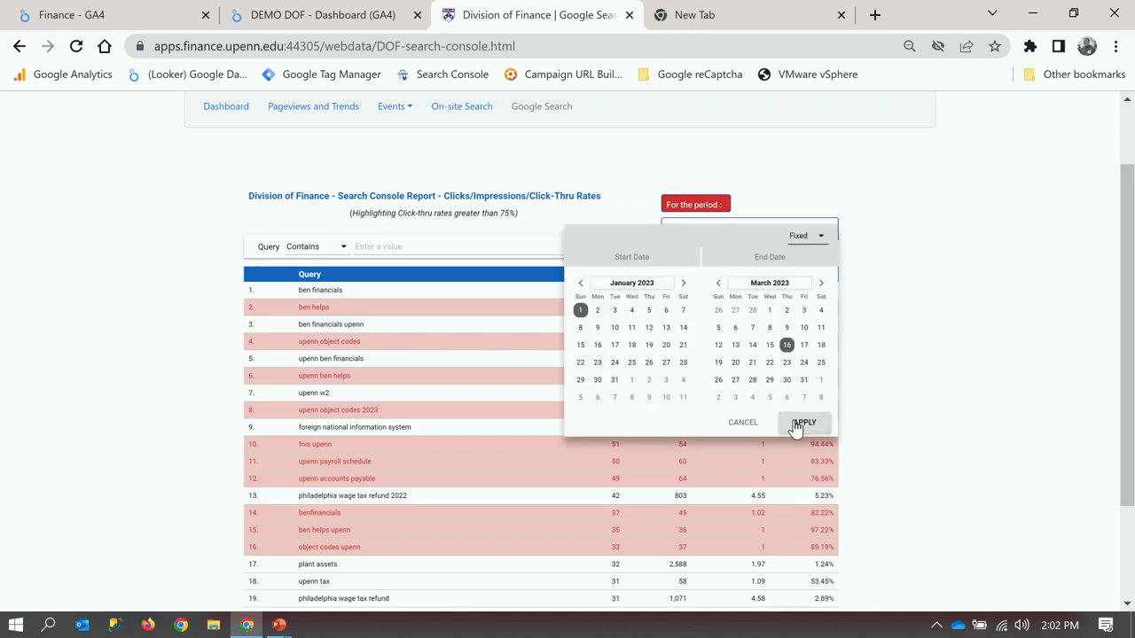
pyautogui.click(801, 423)
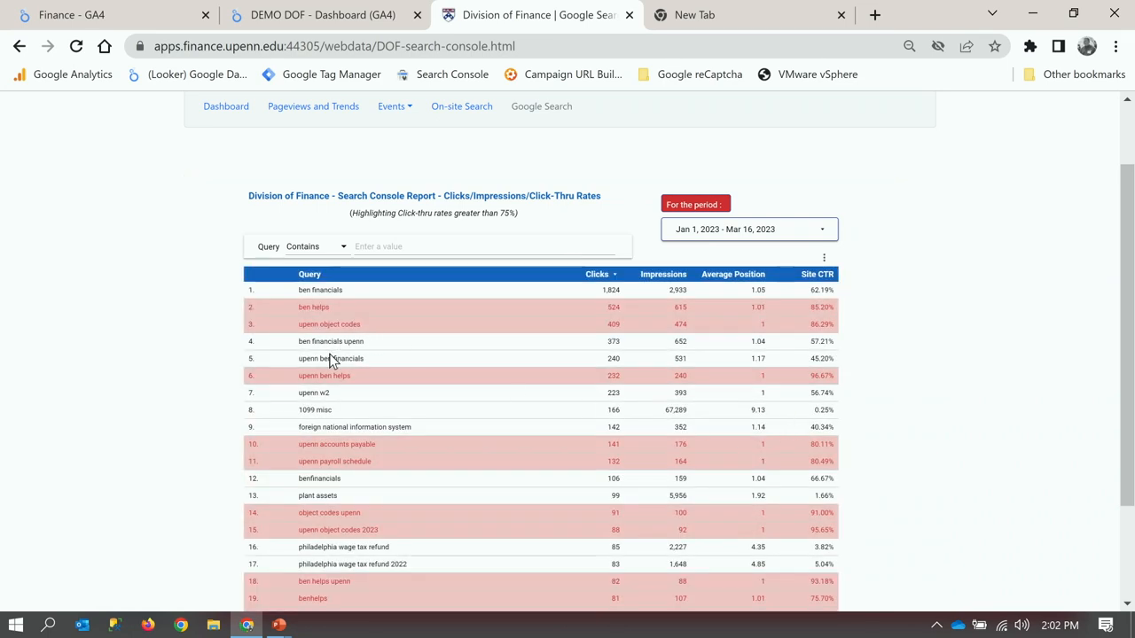
pyautogui.moveTo(316, 410)
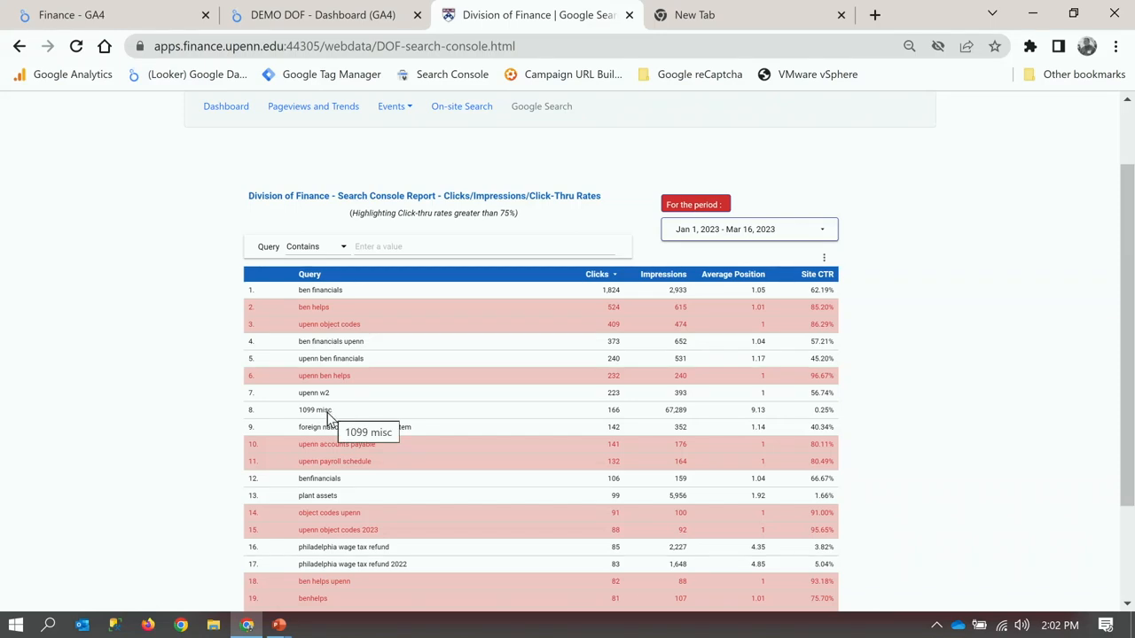
pyautogui.moveTo(754, 298)
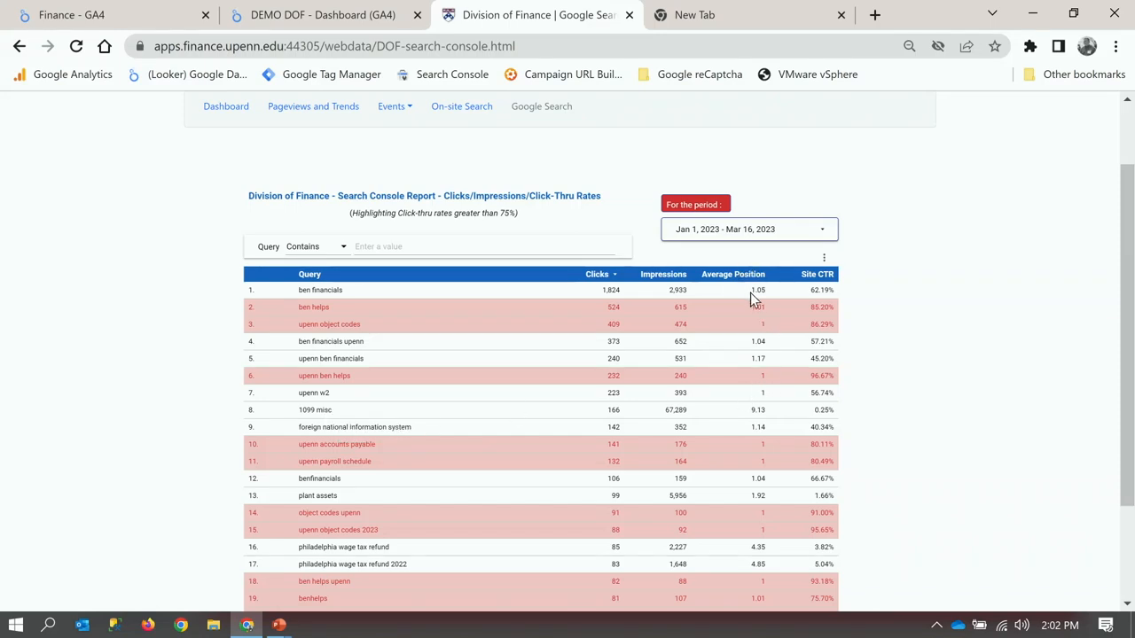
pyautogui.moveTo(429, 390)
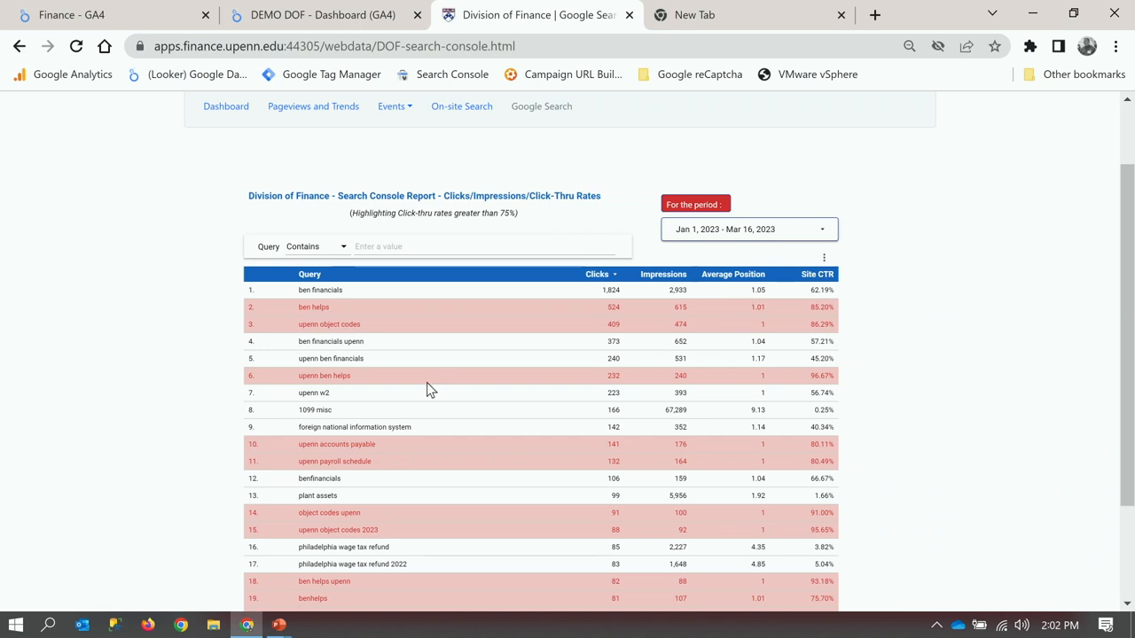
pyautogui.moveTo(771, 401)
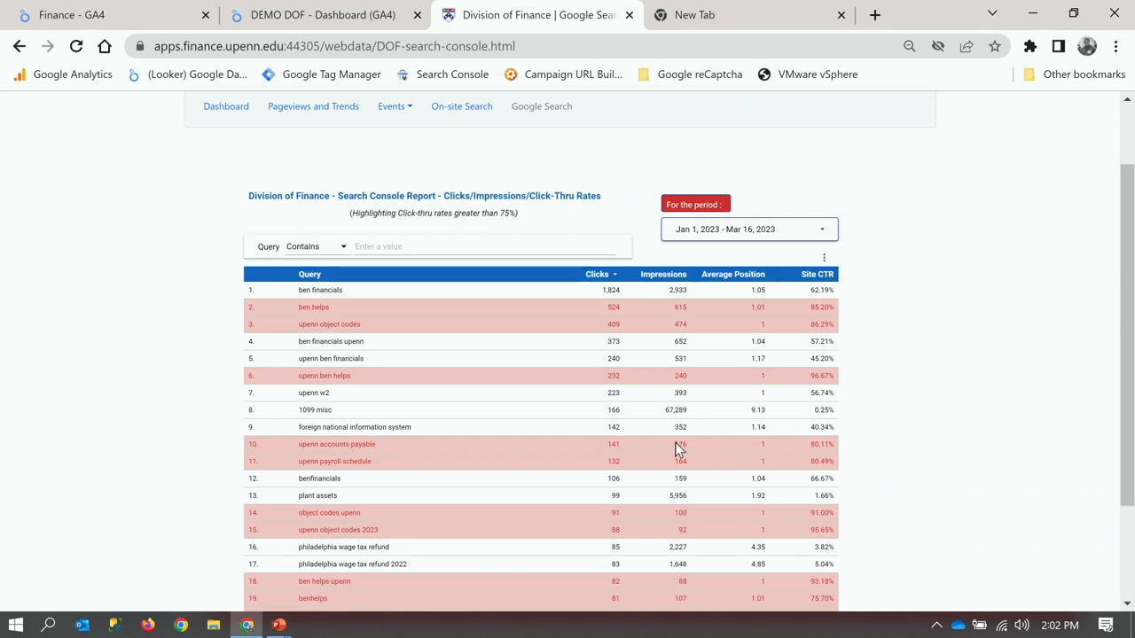
pyautogui.moveTo(617, 447)
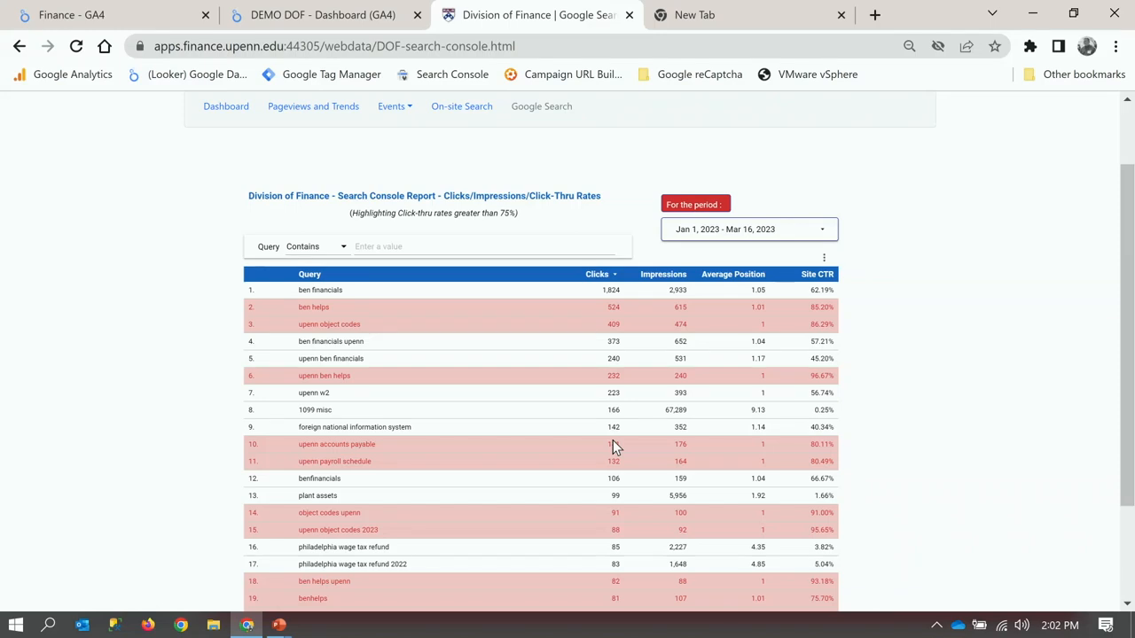
pyautogui.moveTo(362, 419)
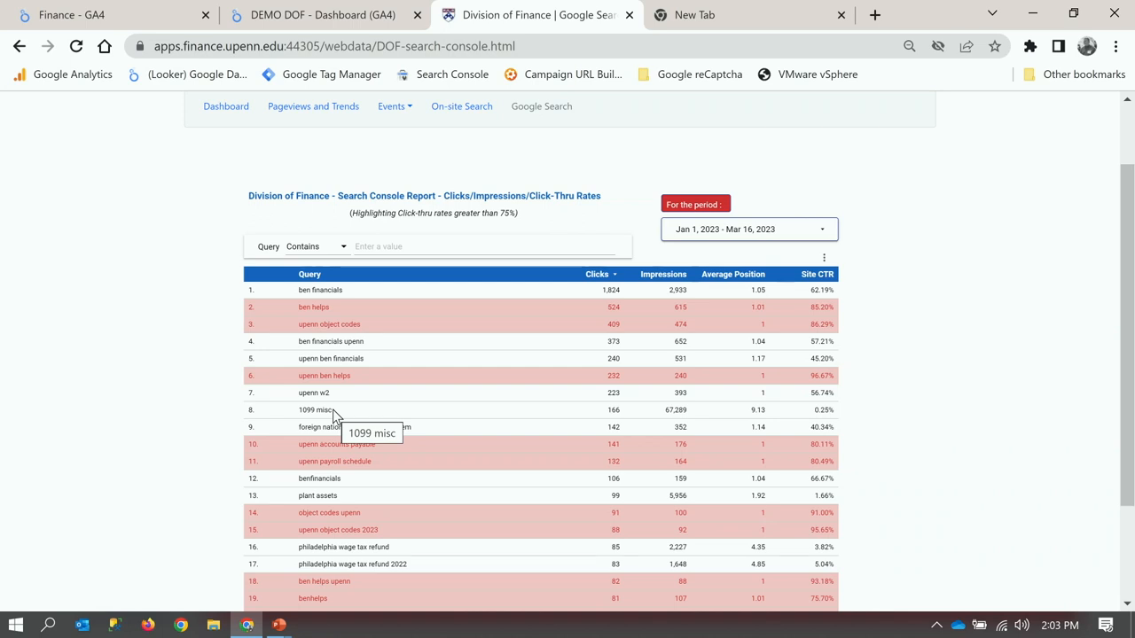
pyautogui.moveTo(330, 319)
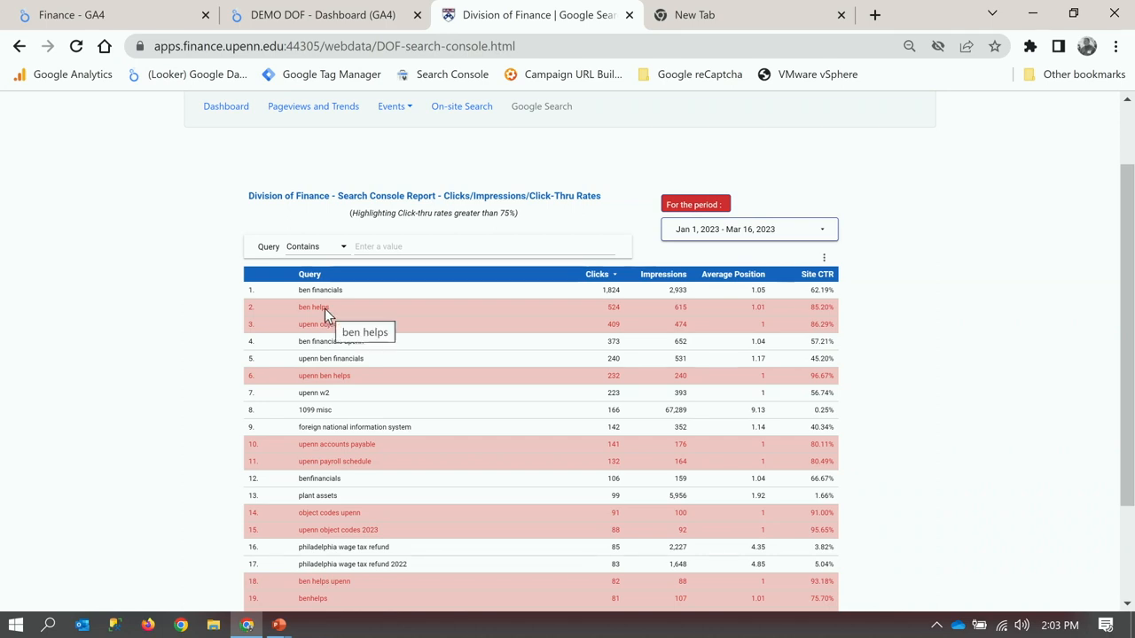
pyautogui.moveTo(312, 354)
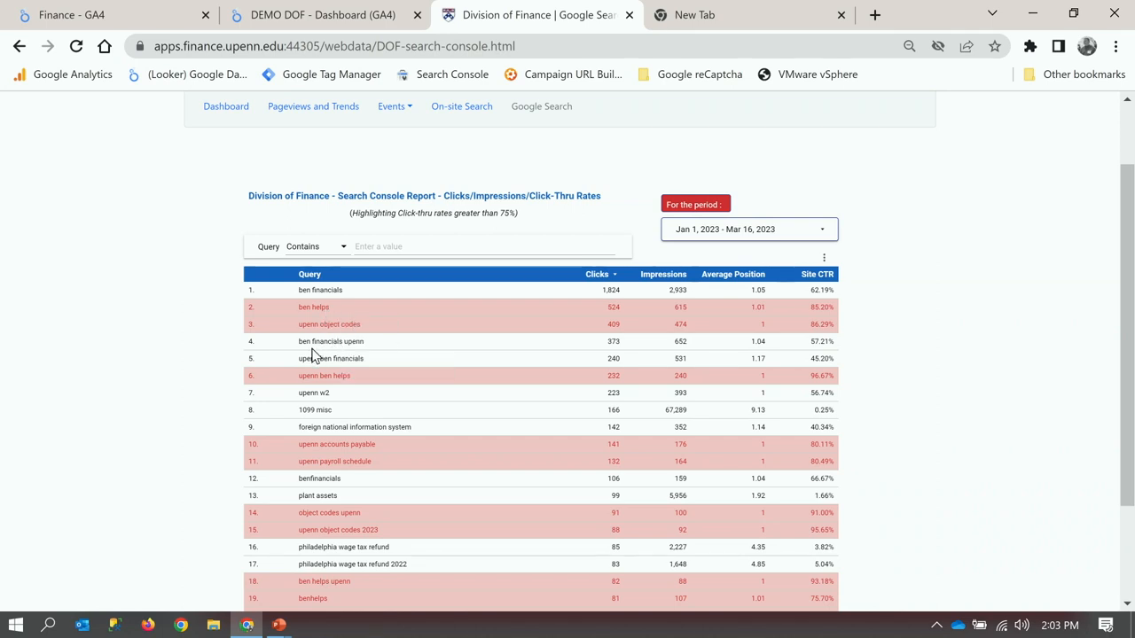
pyautogui.moveTo(736, 351)
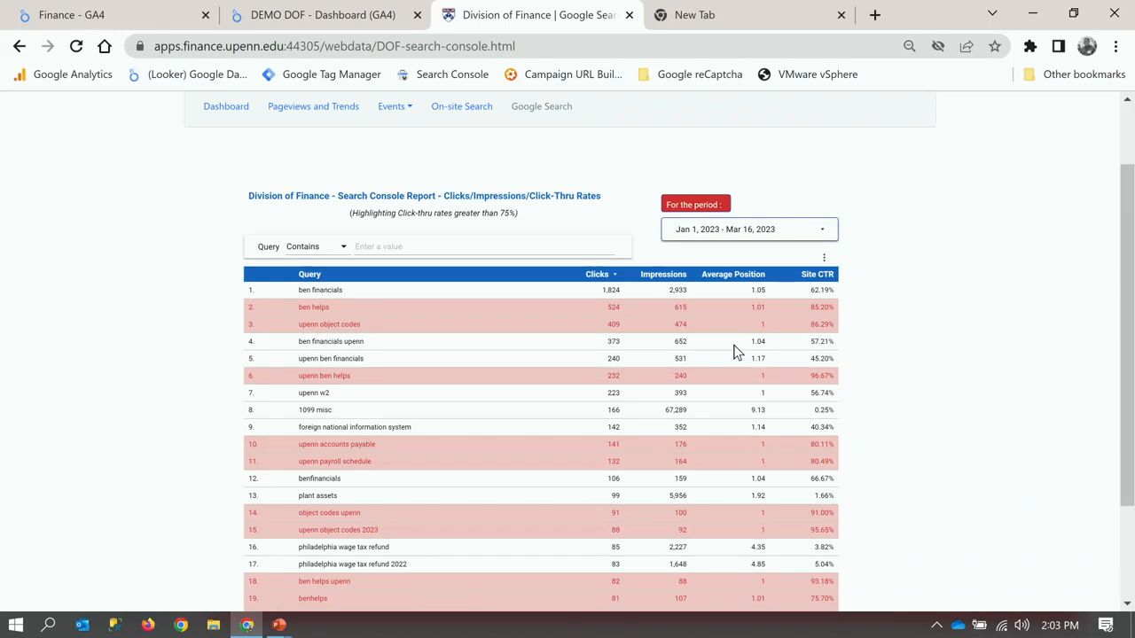
pyautogui.moveTo(319, 406)
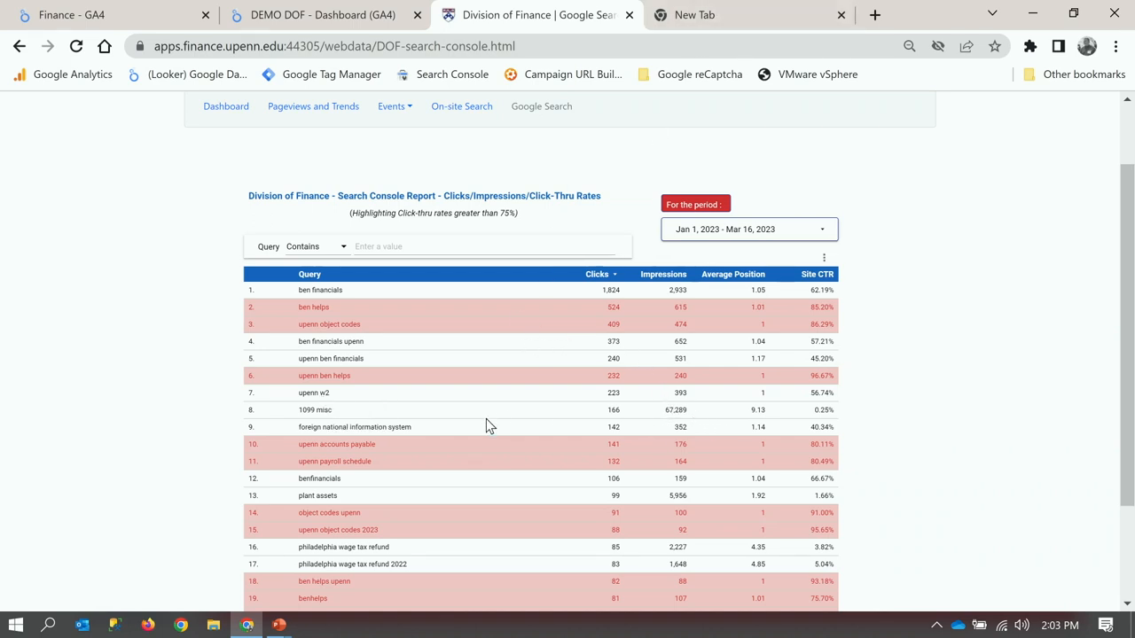
pyautogui.moveTo(376, 435)
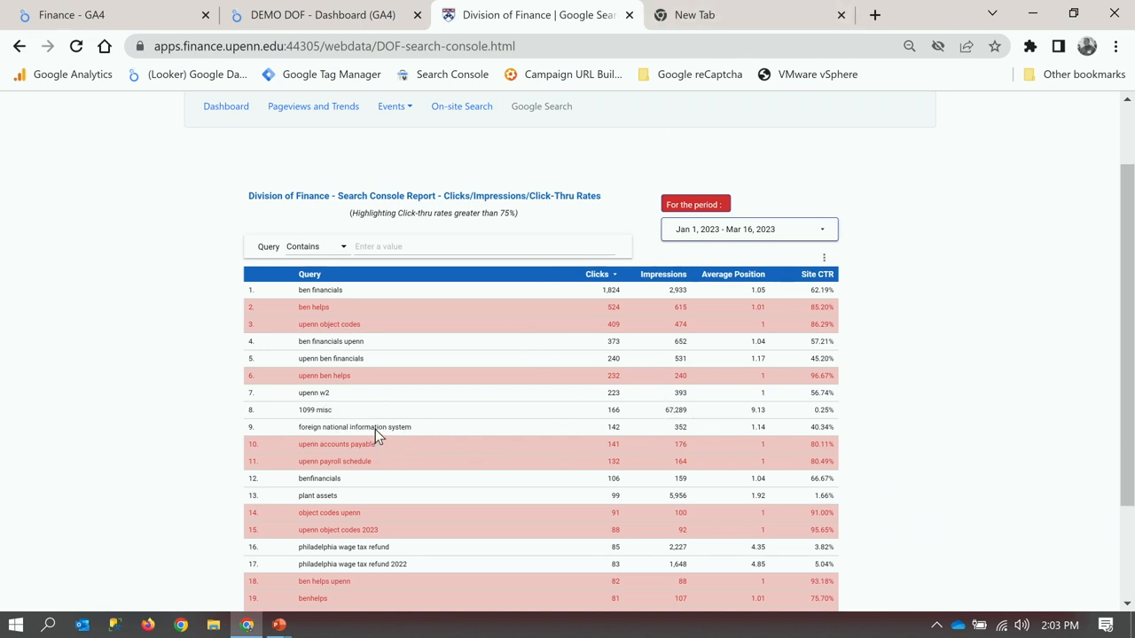
pyautogui.moveTo(369, 438)
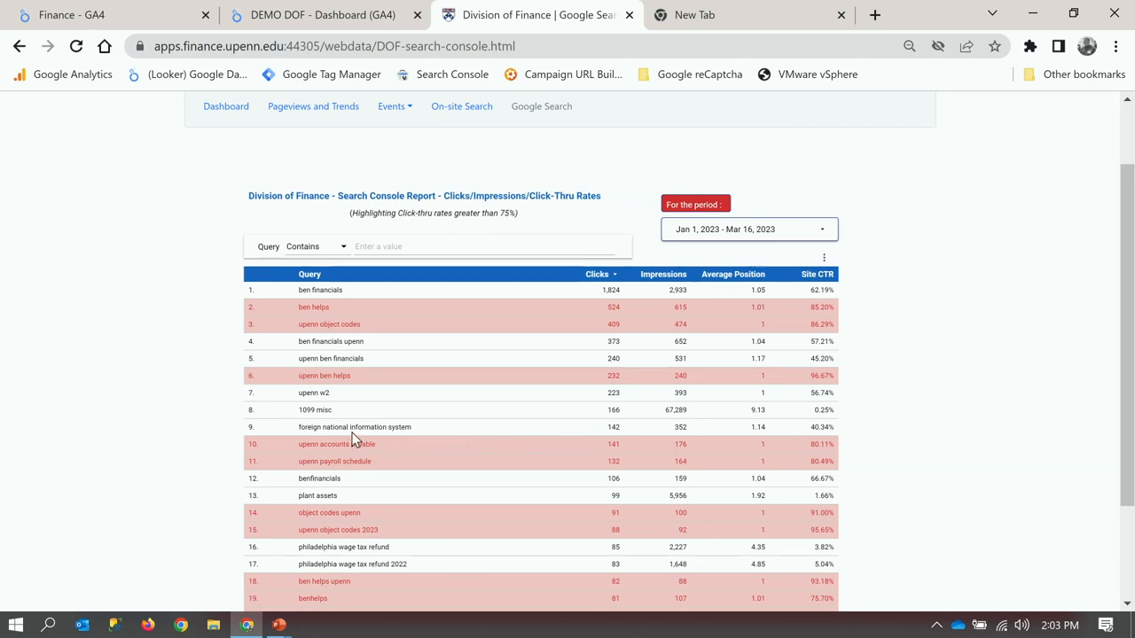
pyautogui.moveTo(762, 443)
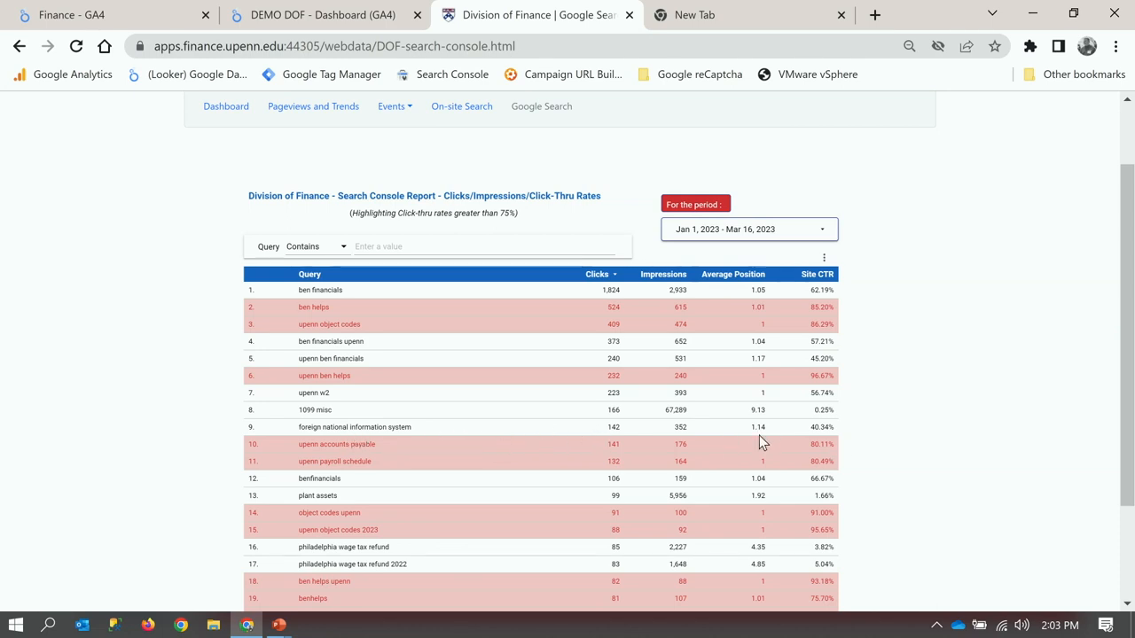
pyautogui.moveTo(825, 434)
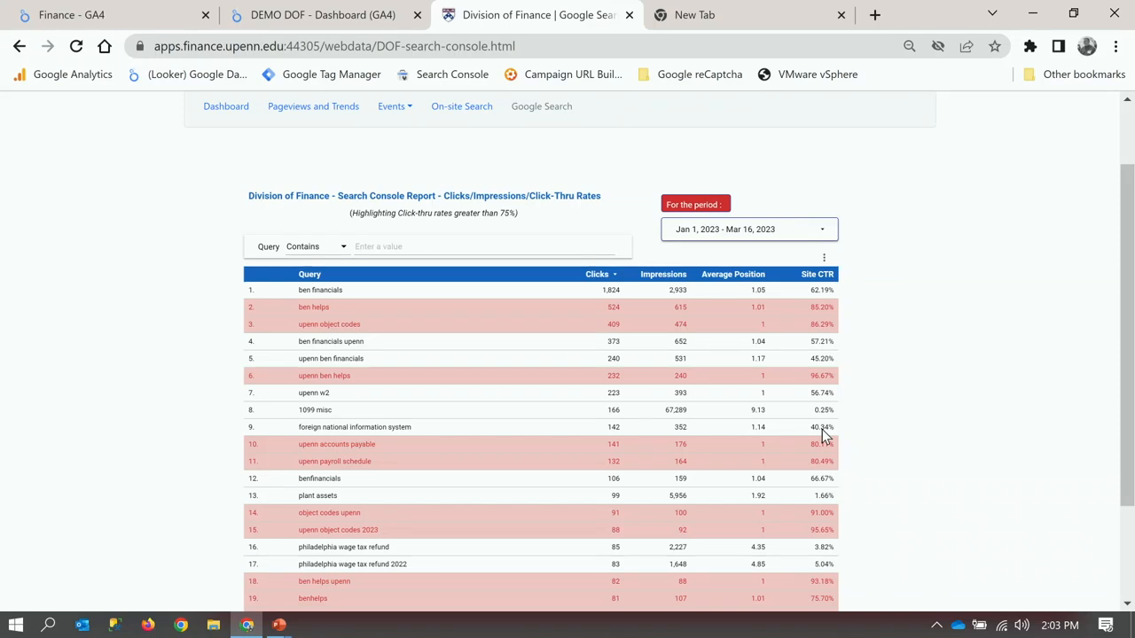
pyautogui.moveTo(542, 440)
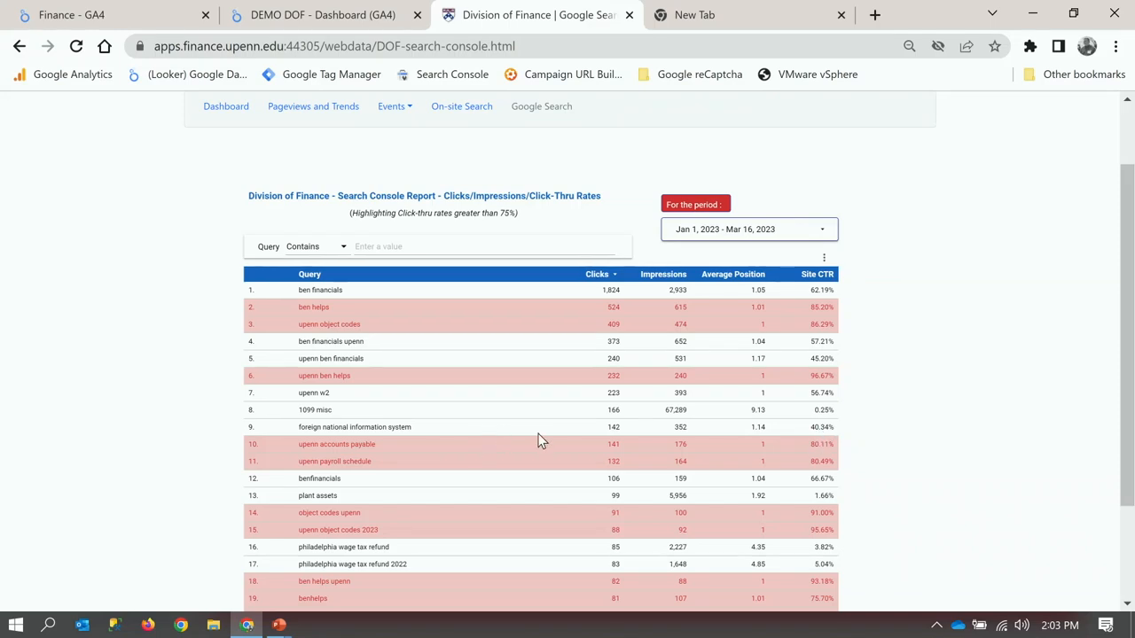
# Review the query table and start filtering queries by an entered value.
pyautogui.scroll(-3)
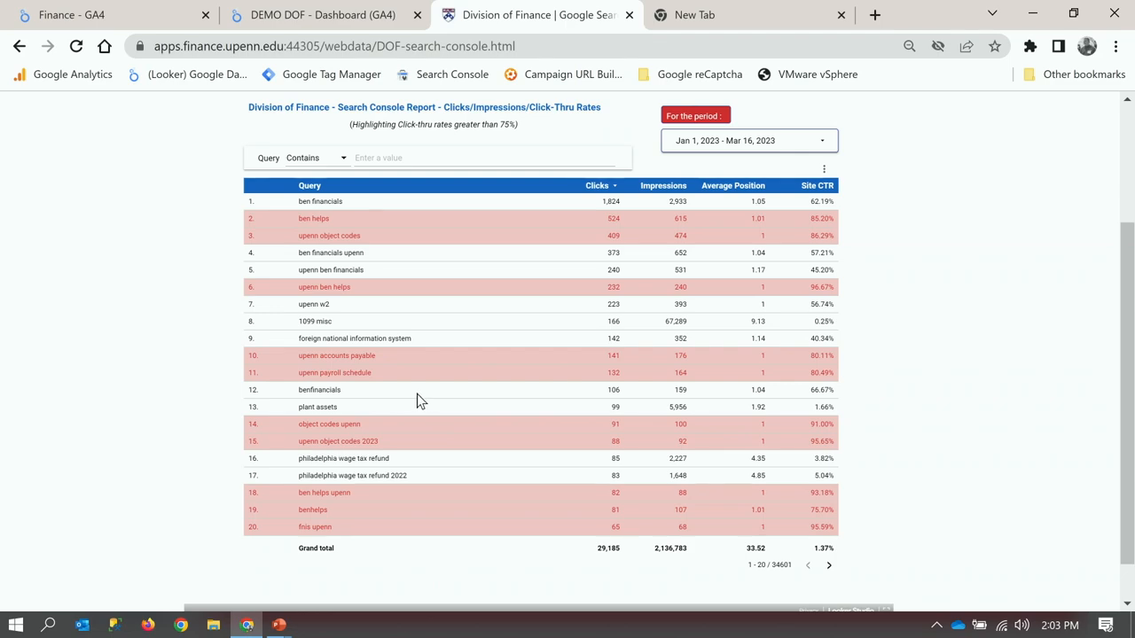
pyautogui.moveTo(358, 430)
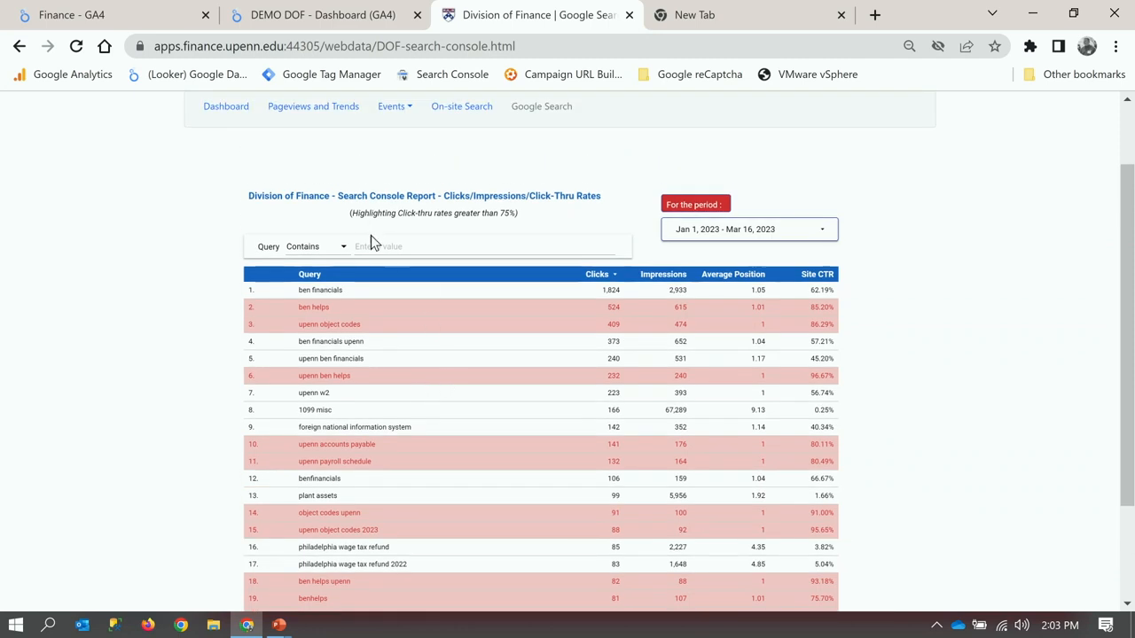
pyautogui.click(487, 247)
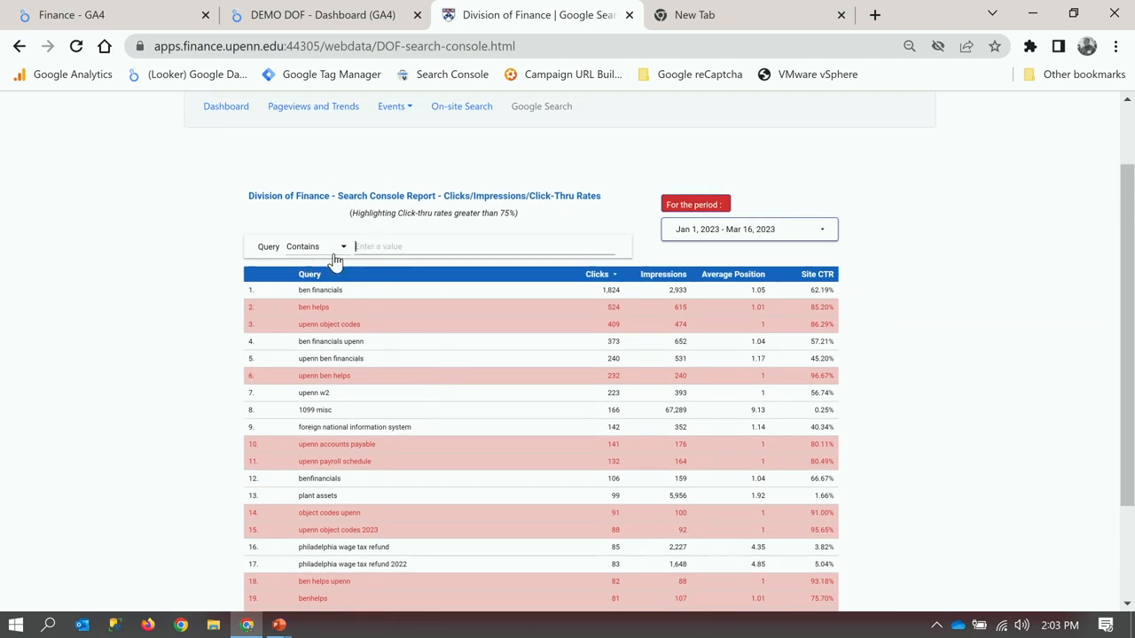
pyautogui.moveTo(373, 263)
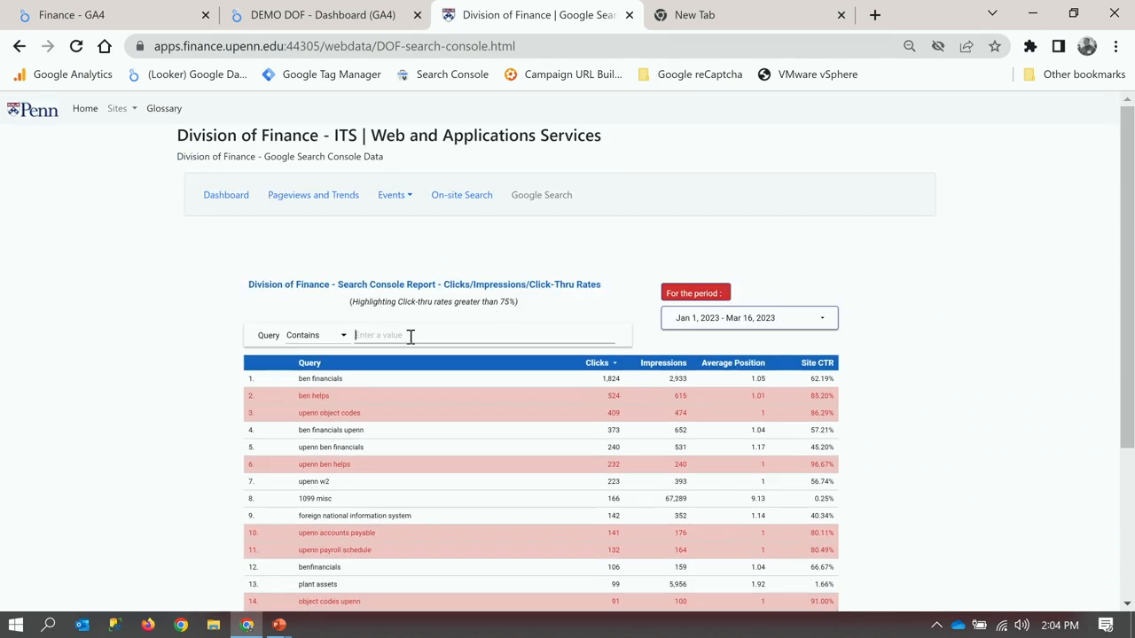
pyautogui.scroll(-3)
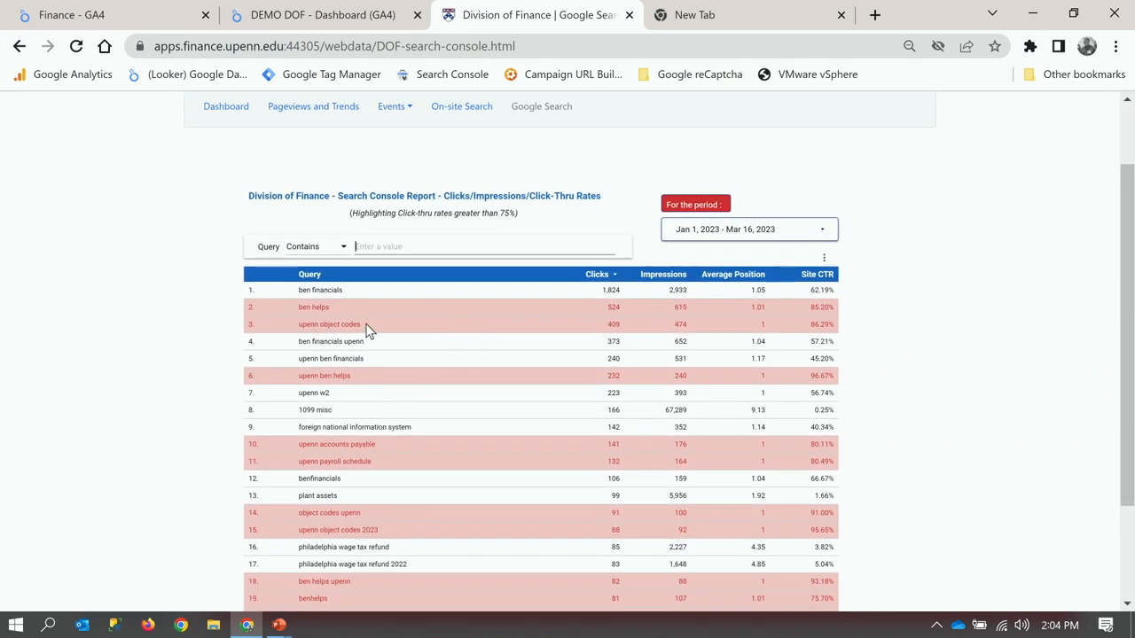
pyautogui.moveTo(335, 468)
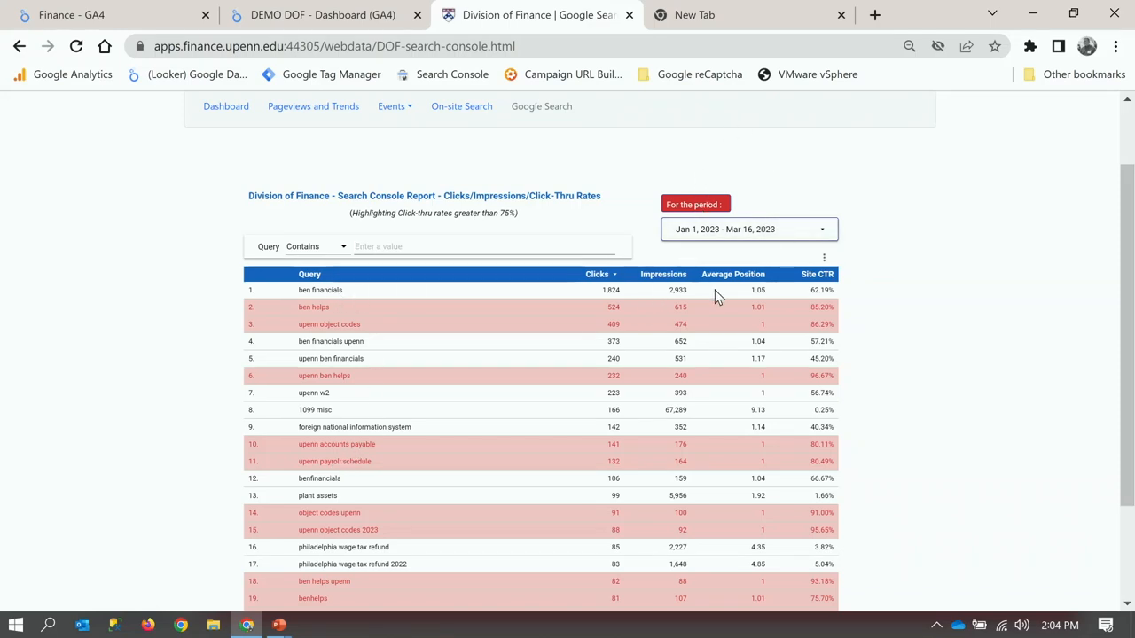
pyautogui.moveTo(741, 287)
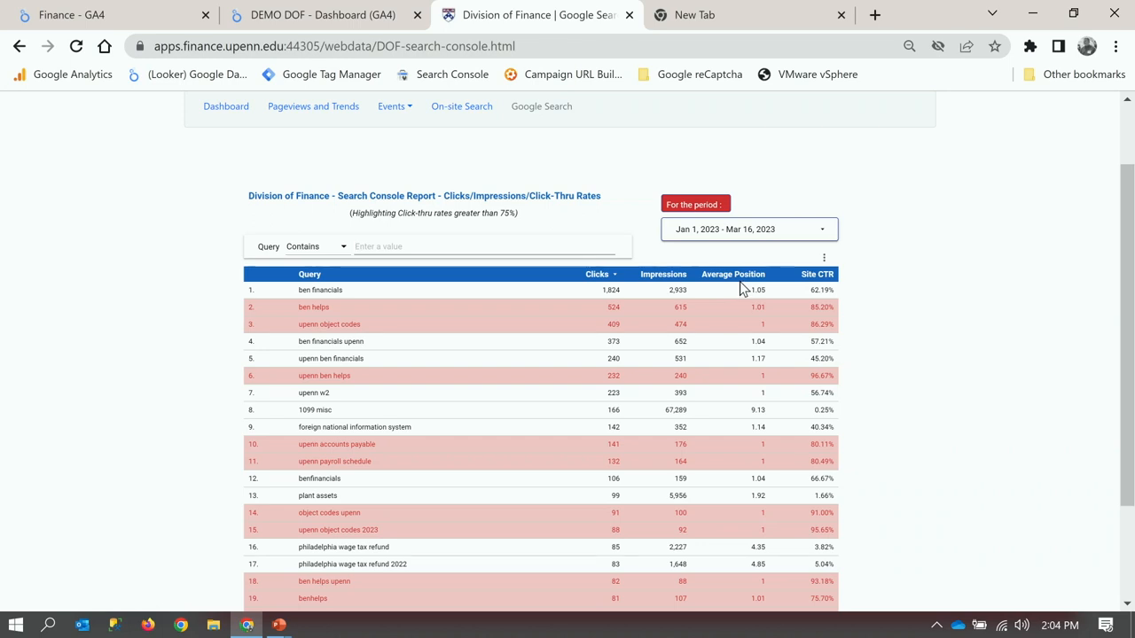
pyautogui.moveTo(731, 27)
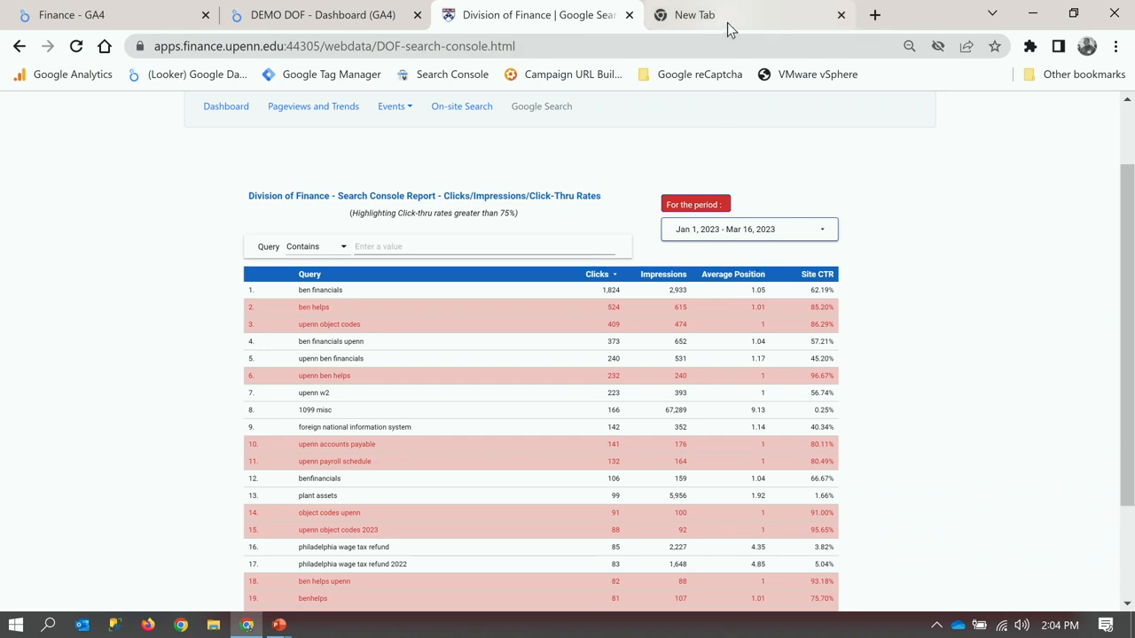
pyautogui.moveTo(695, 14)
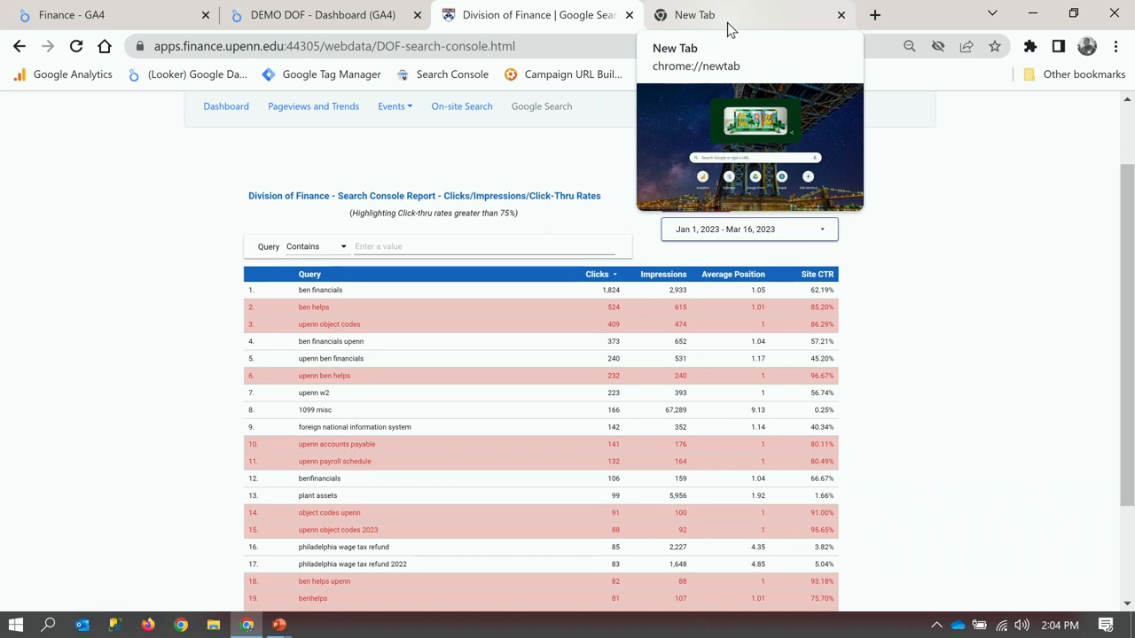
pyautogui.click(487, 246)
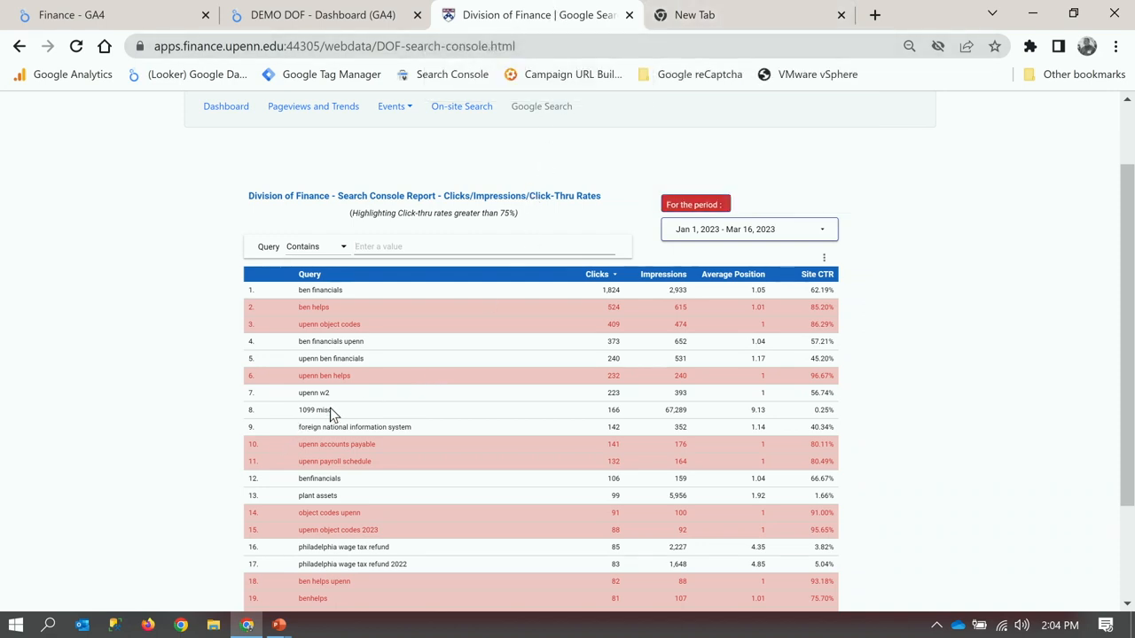
pyautogui.moveTo(316, 409)
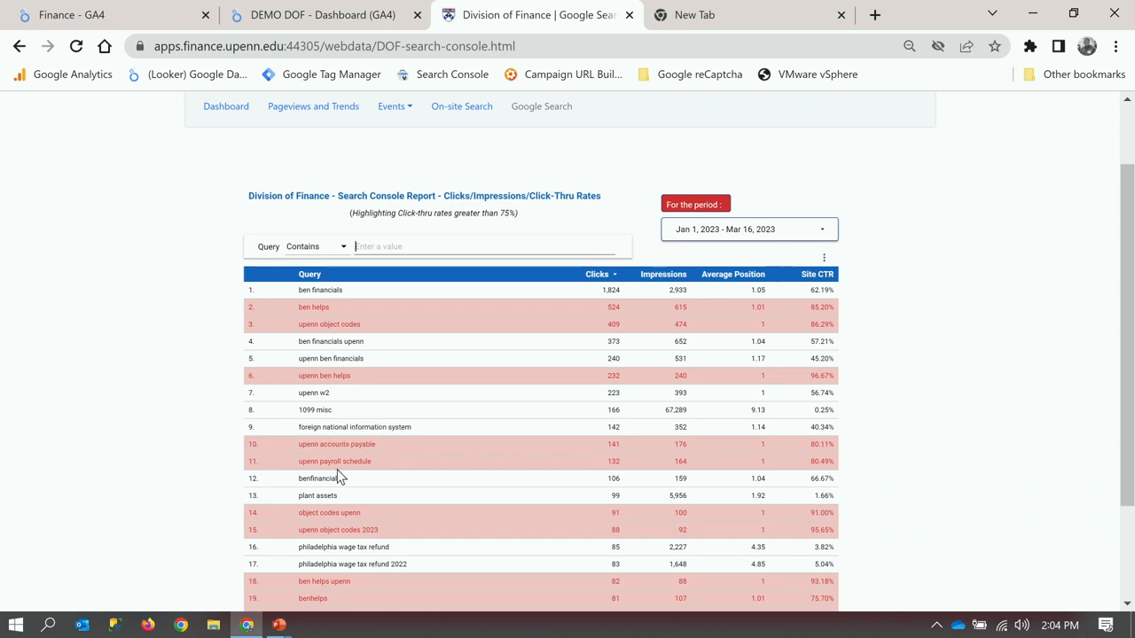
pyautogui.moveTo(336, 372)
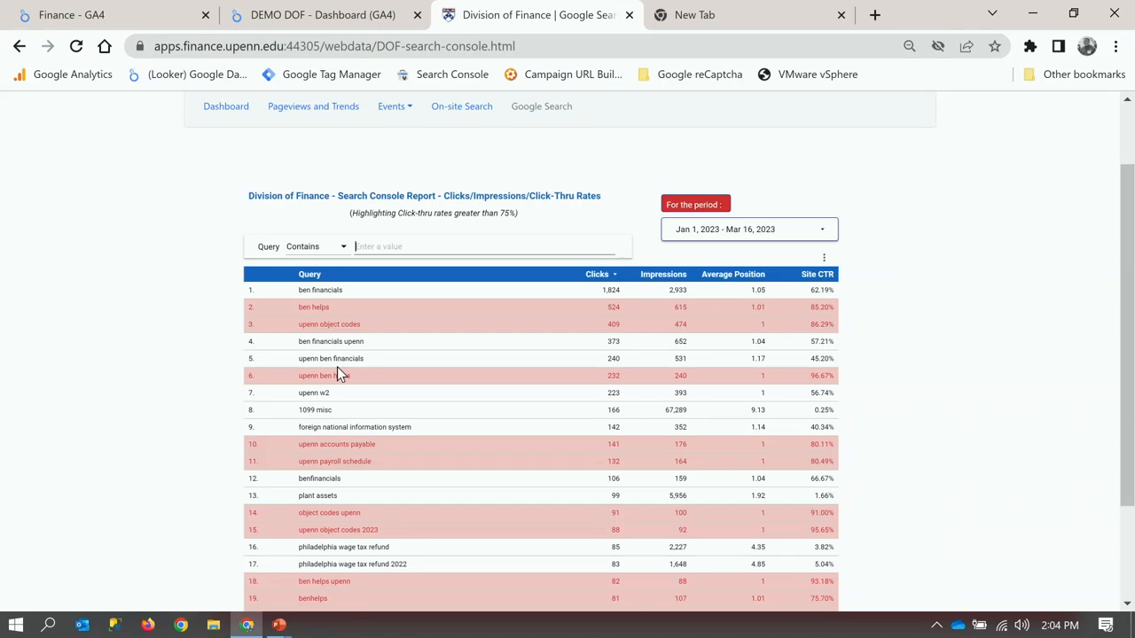
pyautogui.moveTo(394, 39)
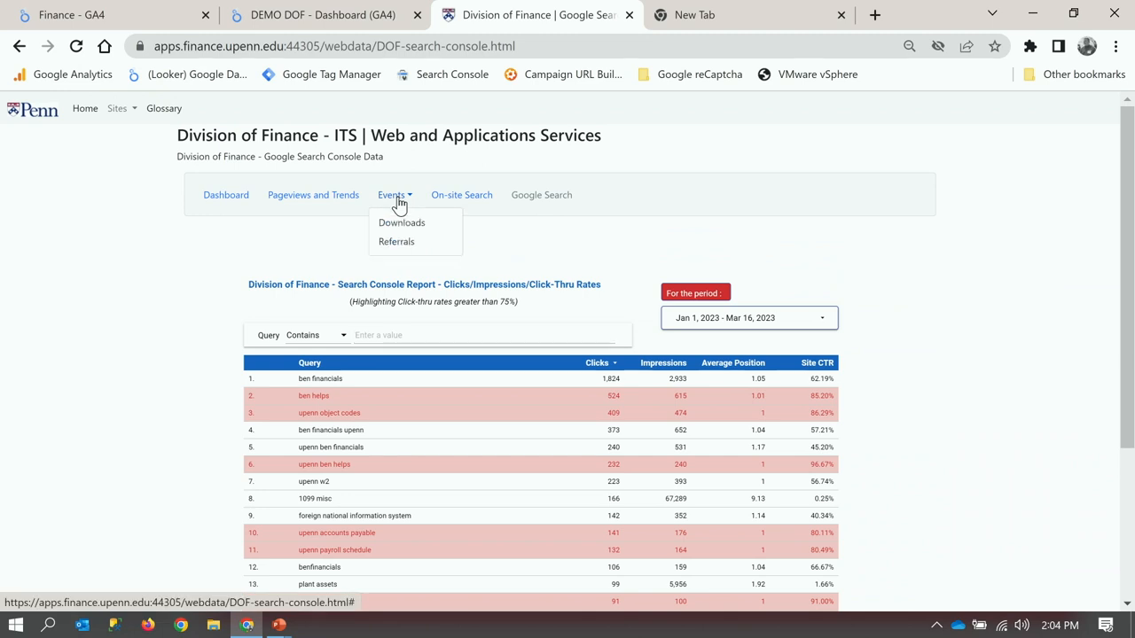
pyautogui.moveTo(401, 224)
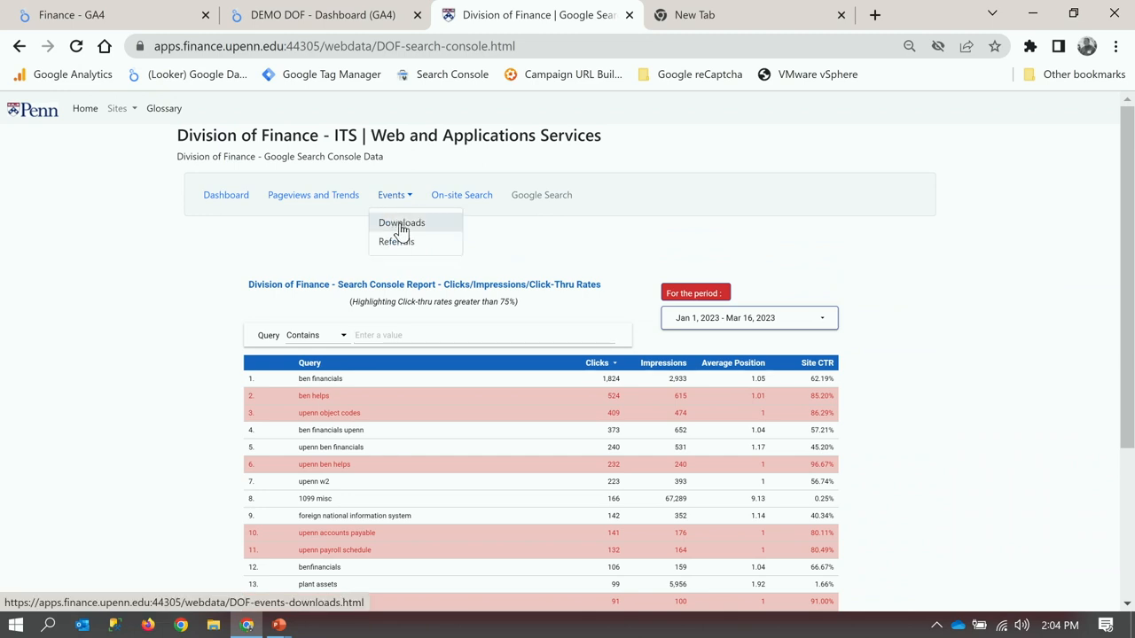
# Show the File Downloads event report and review the downloaded-files table.
pyautogui.click(400, 224)
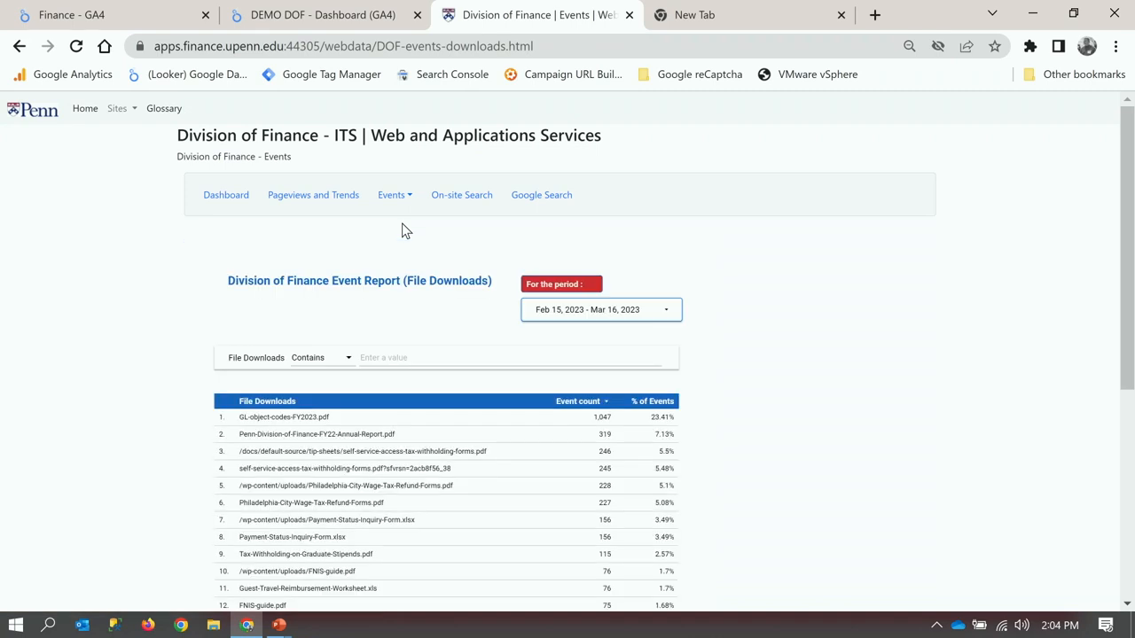
pyautogui.moveTo(394, 220)
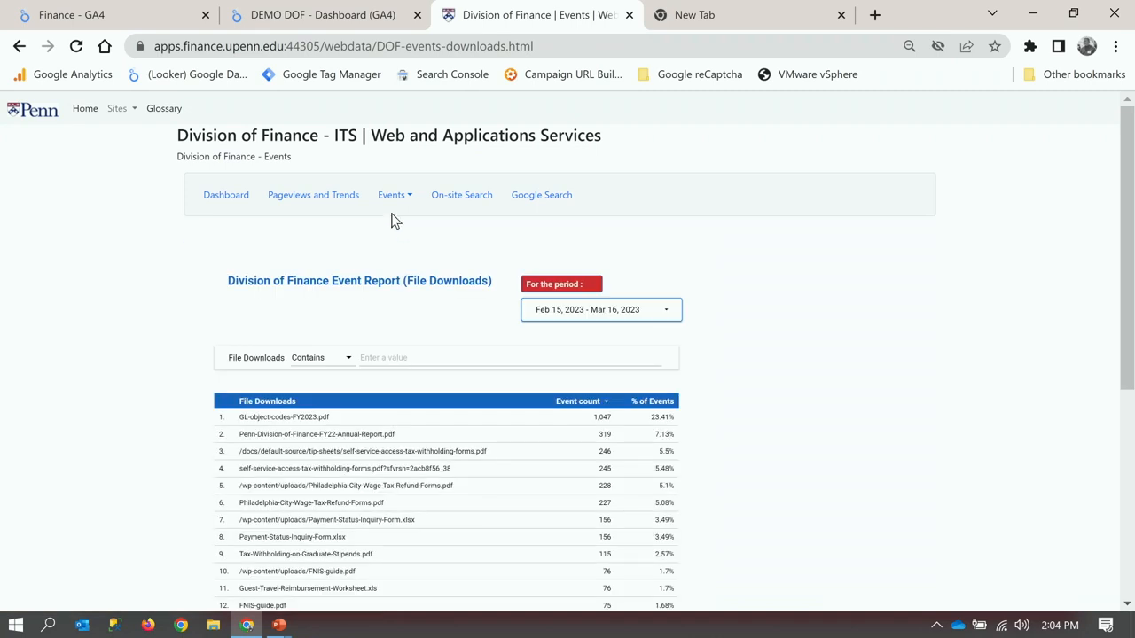
pyautogui.scroll(-3)
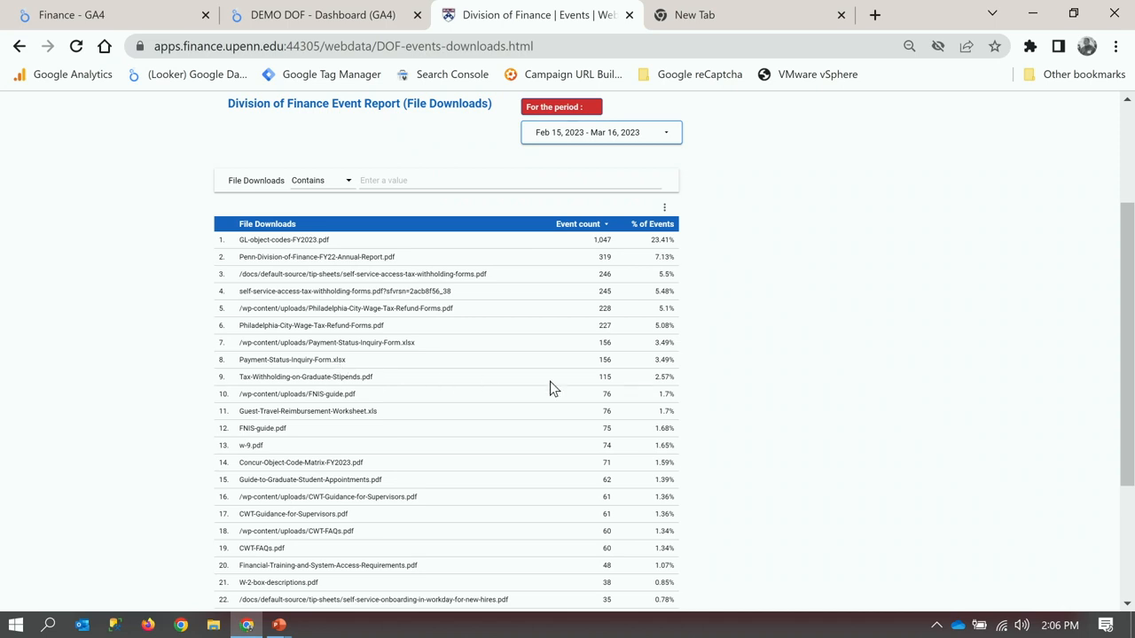
pyautogui.moveTo(358, 389)
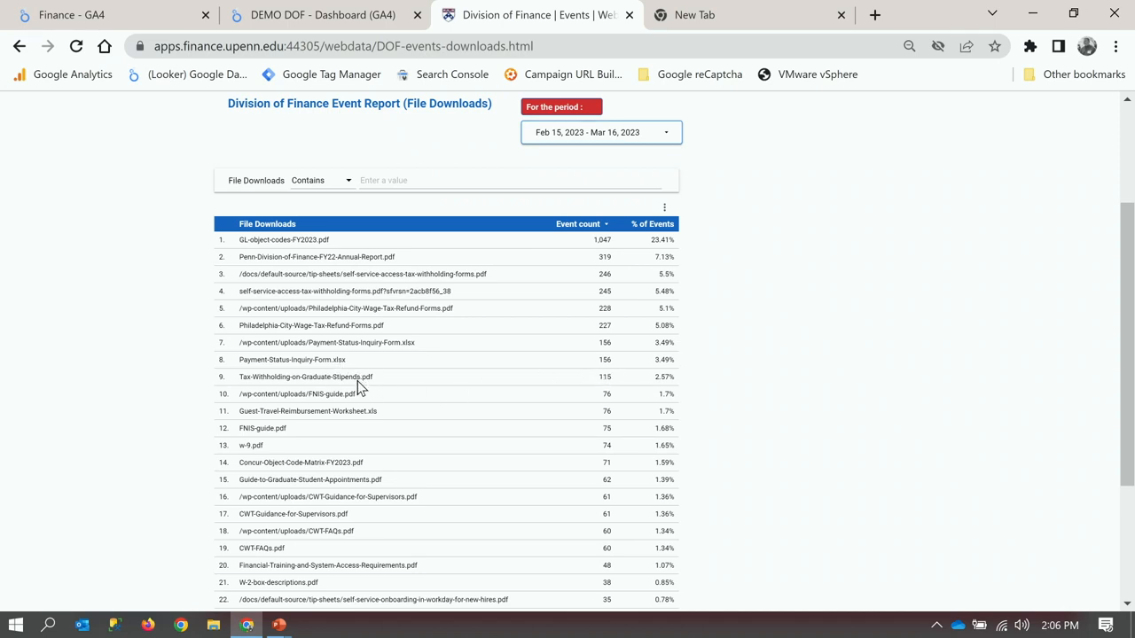
pyautogui.moveTo(337, 392)
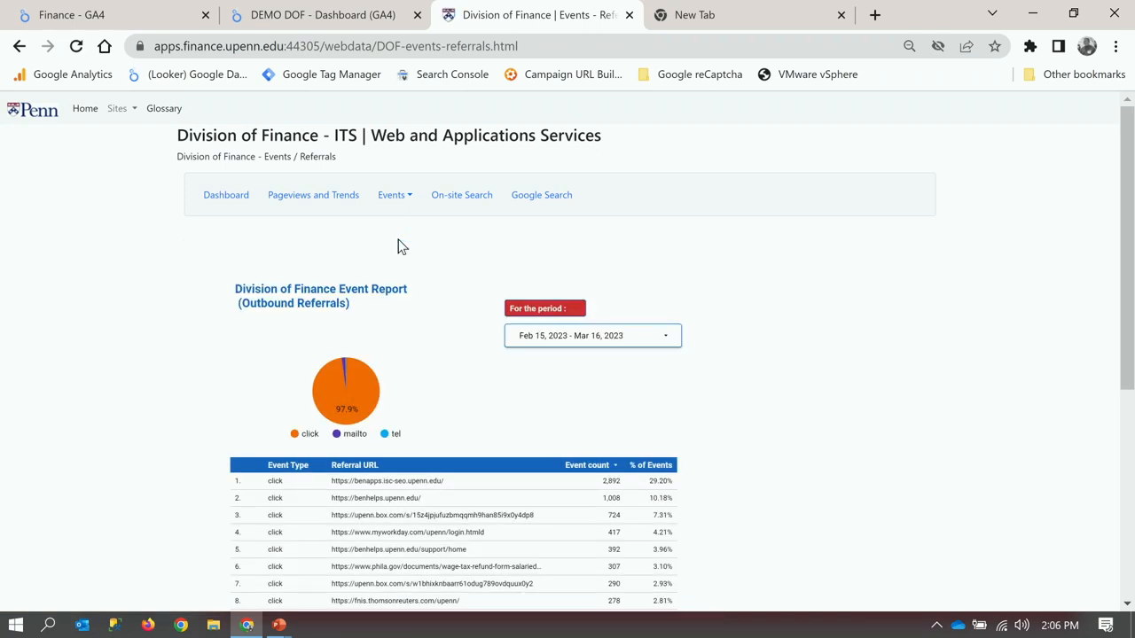
# Review the Outbound Referrals mailto events, then move to the Pageviews and Trends report.
pyautogui.scroll(-3)
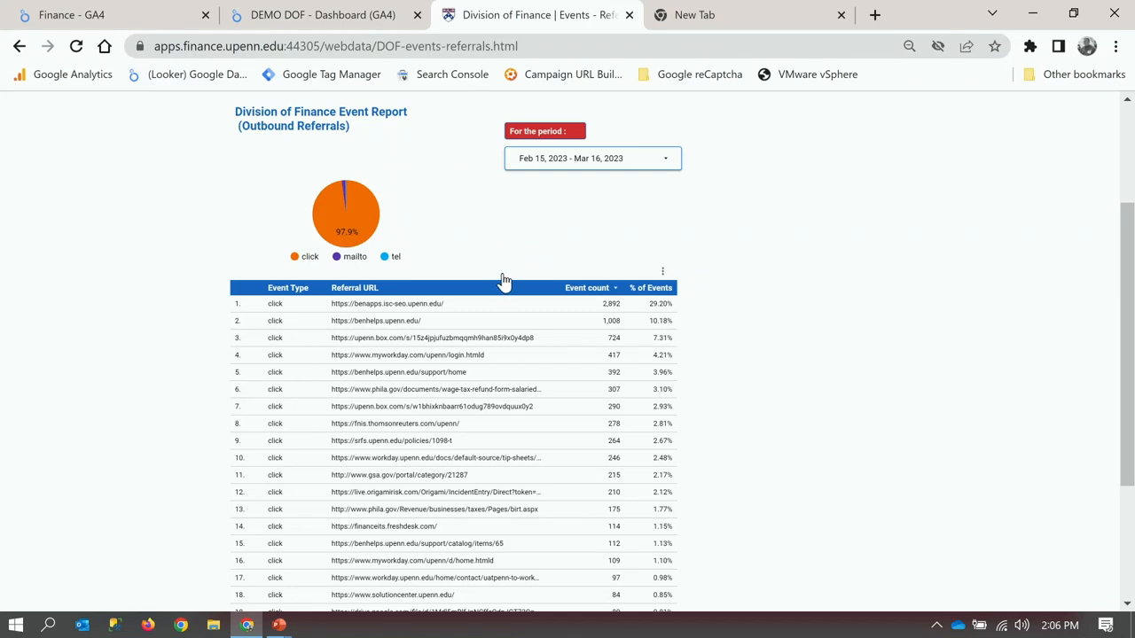
pyautogui.scroll(-3)
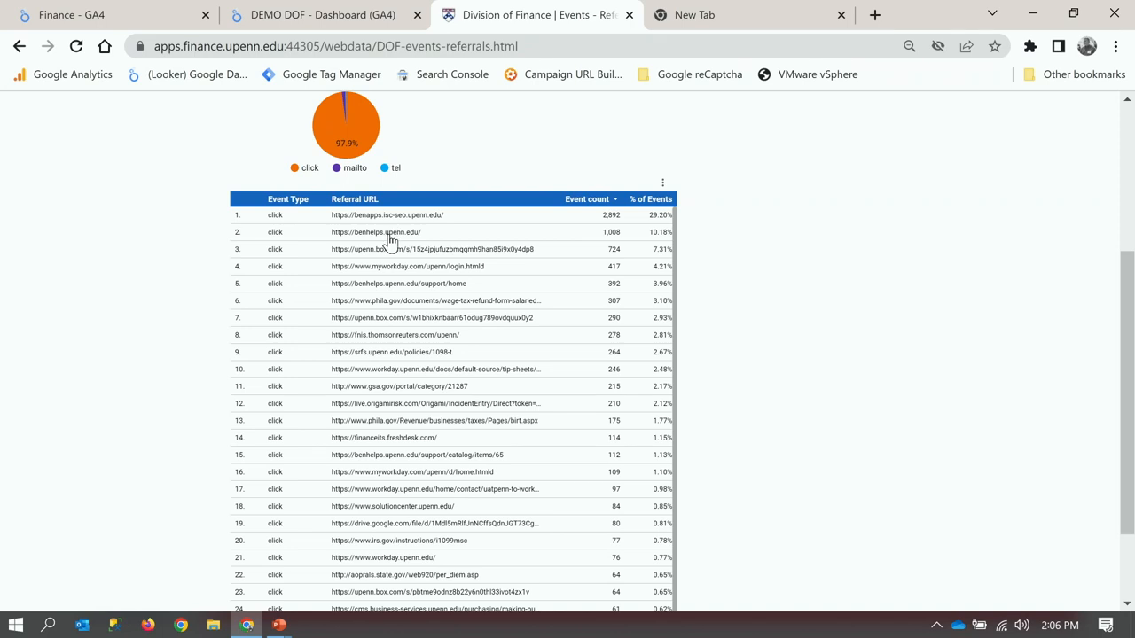
pyautogui.moveTo(376, 230)
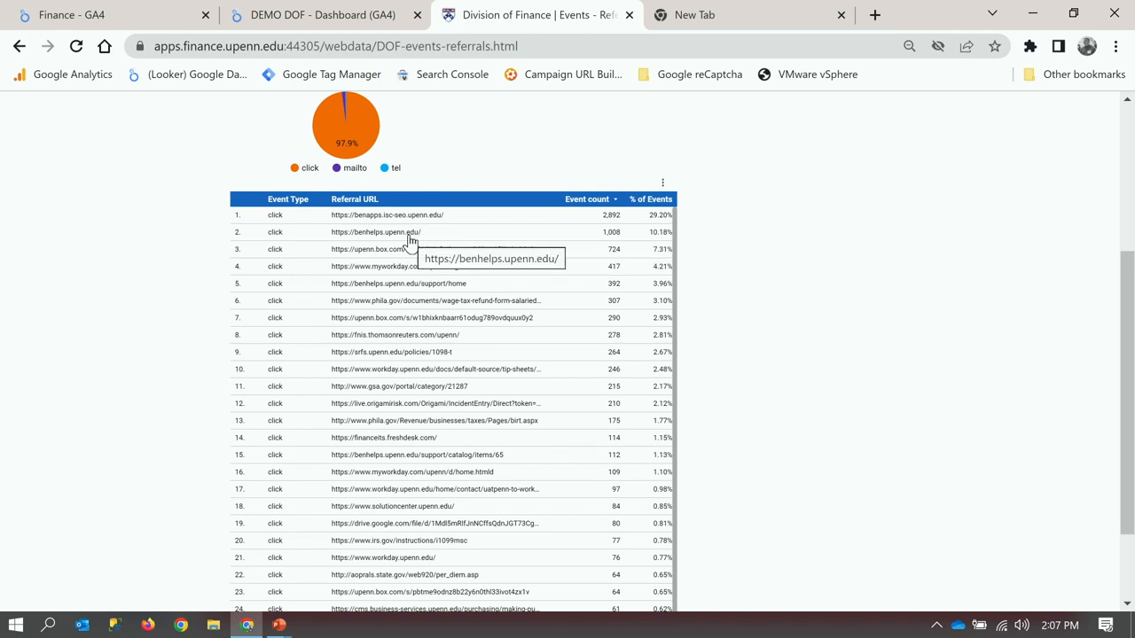
pyautogui.moveTo(422, 257)
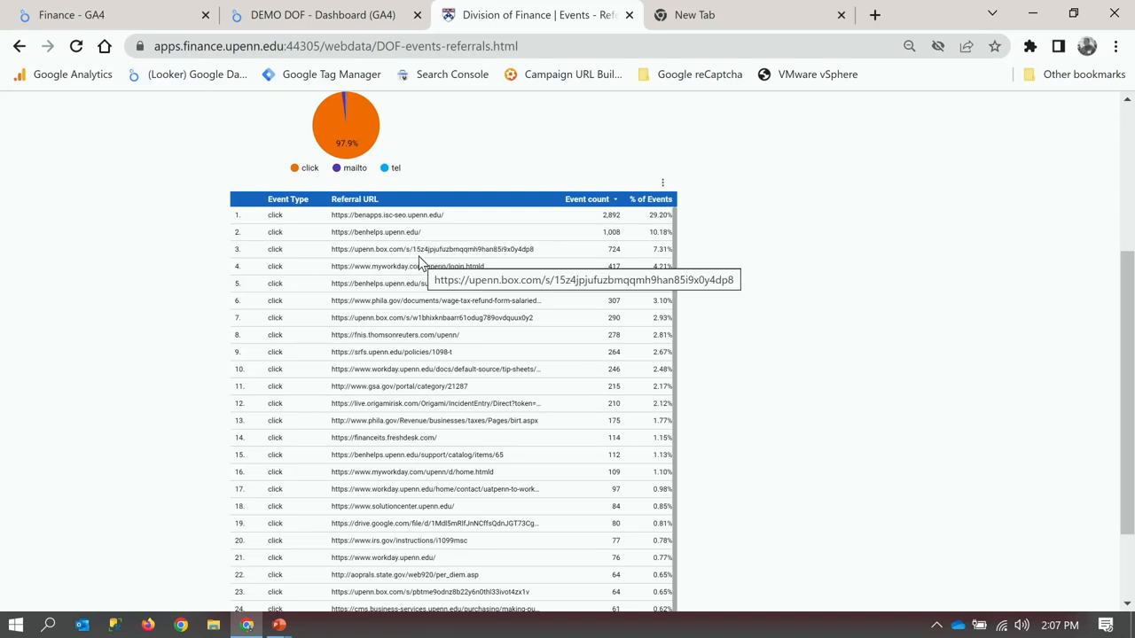
pyautogui.moveTo(417, 266)
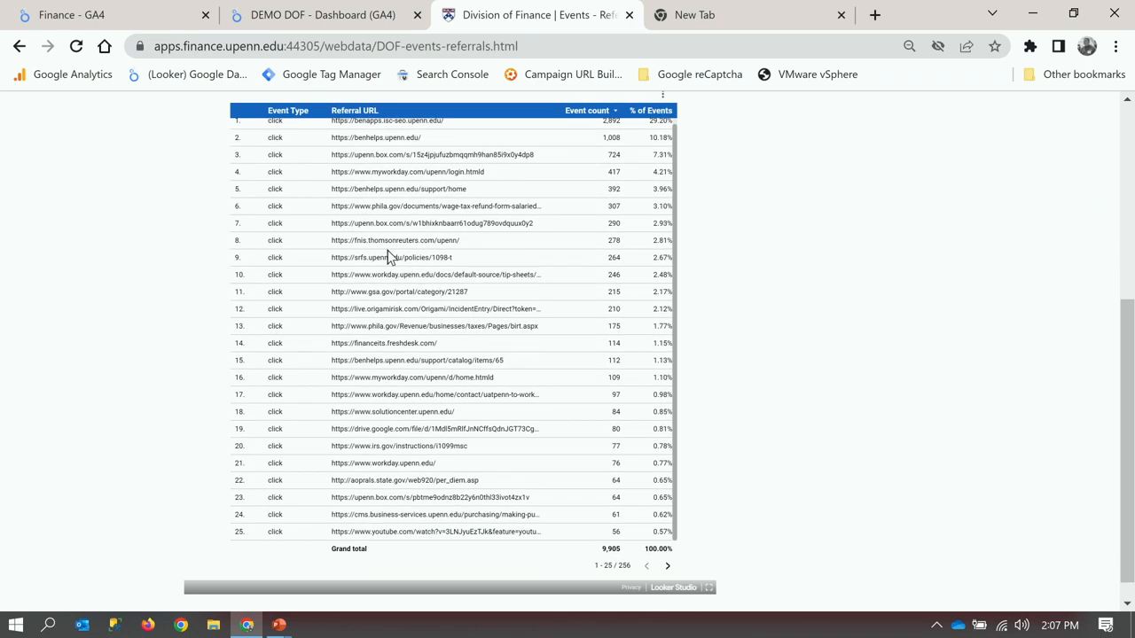
pyautogui.moveTo(387, 229)
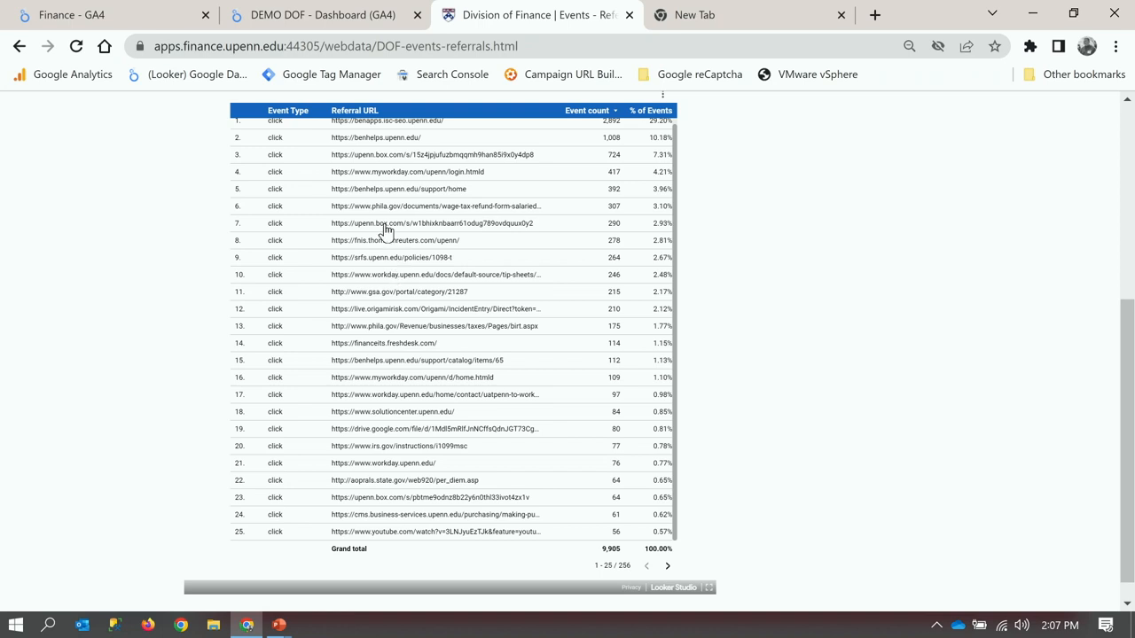
pyautogui.moveTo(408, 177)
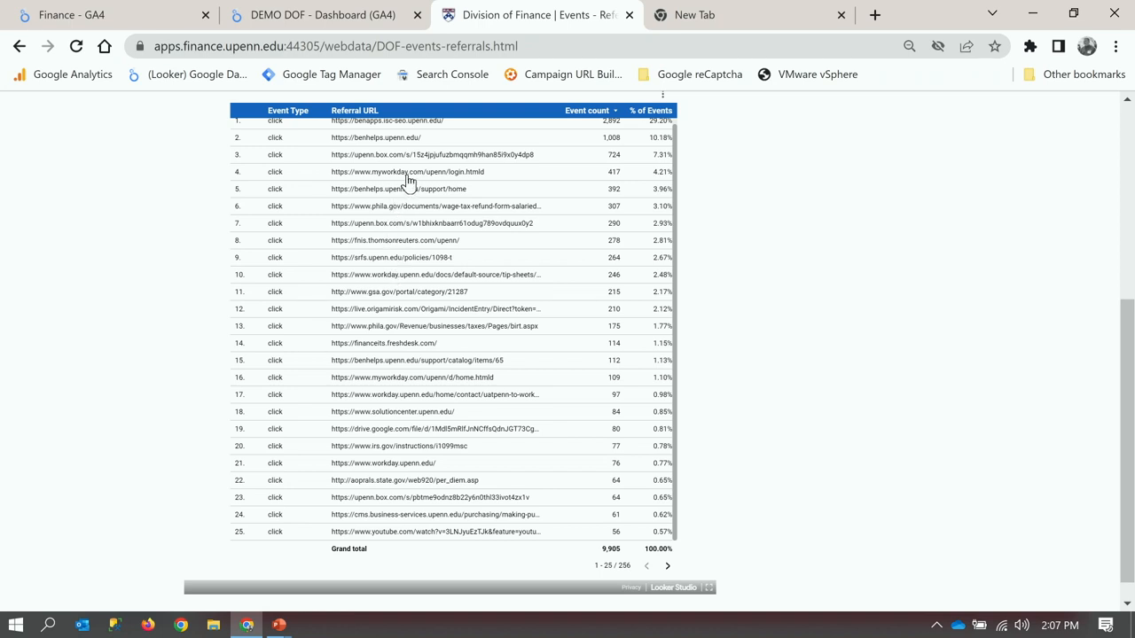
pyautogui.moveTo(408, 172)
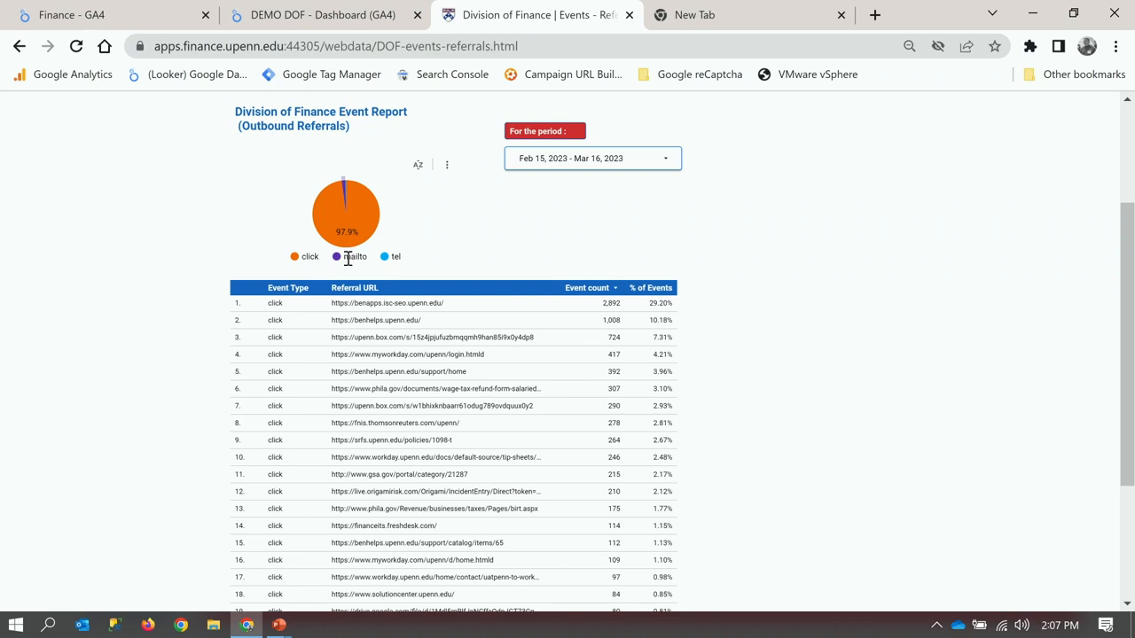
pyautogui.moveTo(351, 259)
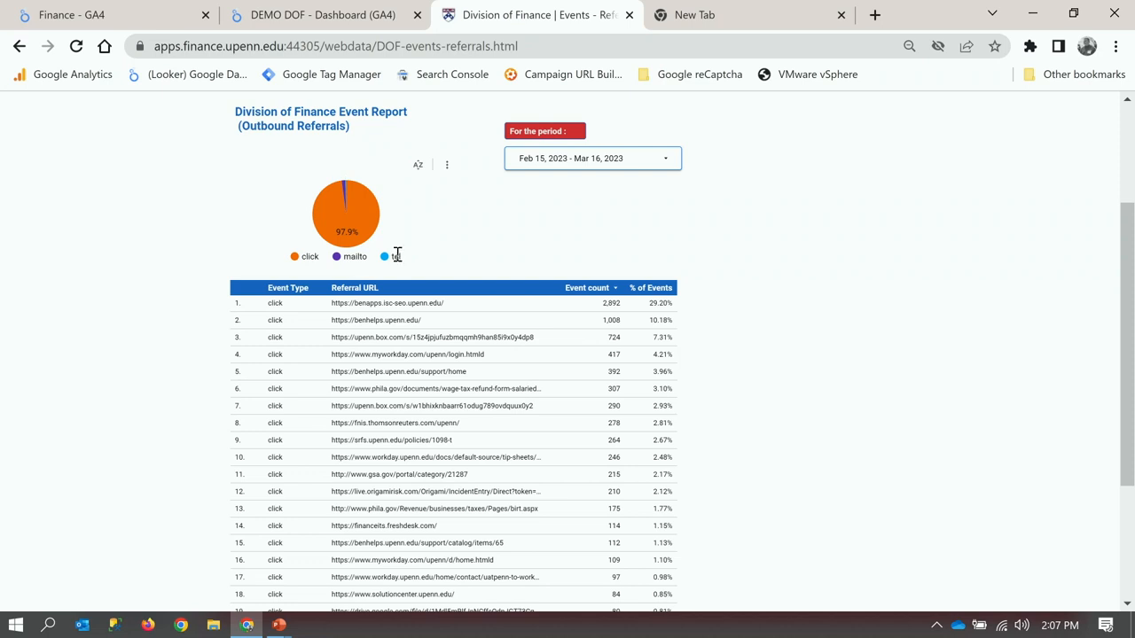
pyautogui.moveTo(372, 251)
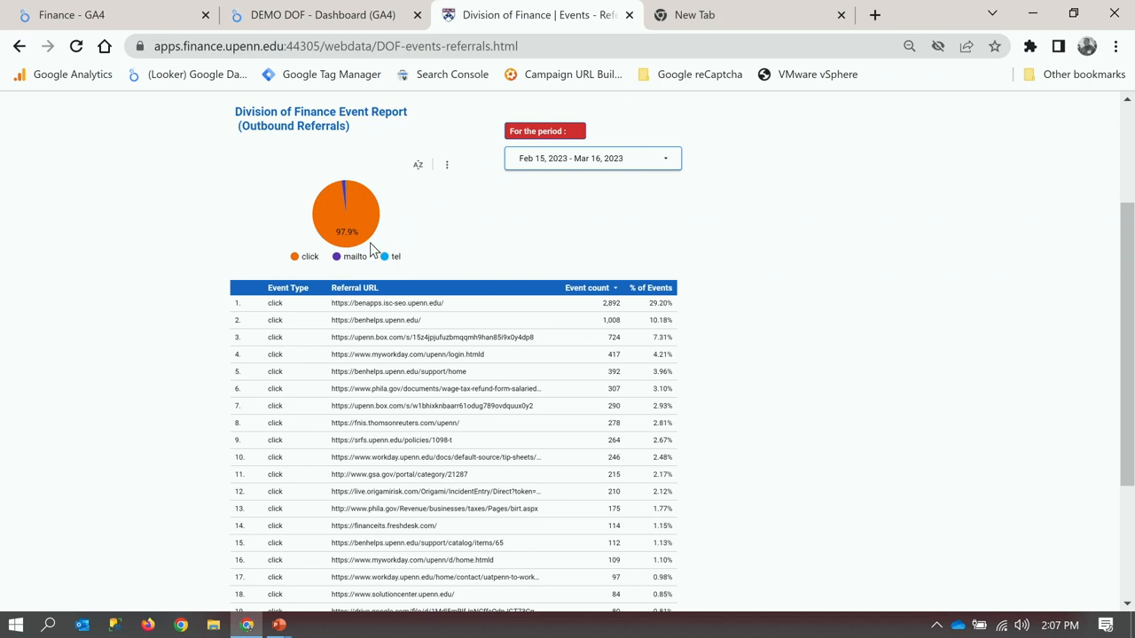
pyautogui.moveTo(410, 247)
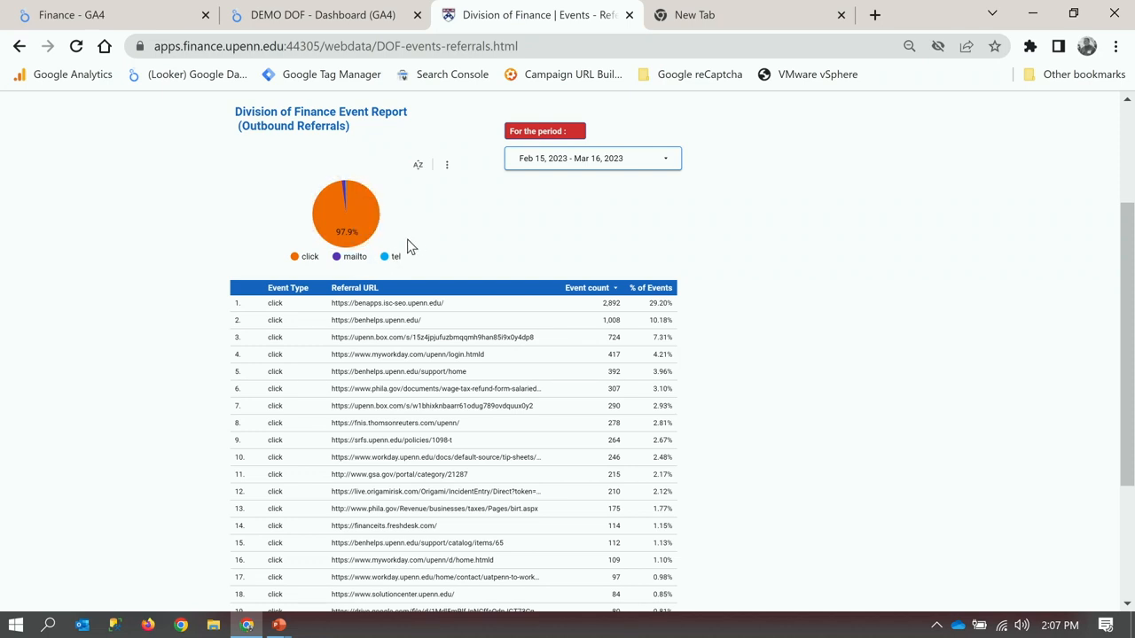
pyautogui.moveTo(354, 240)
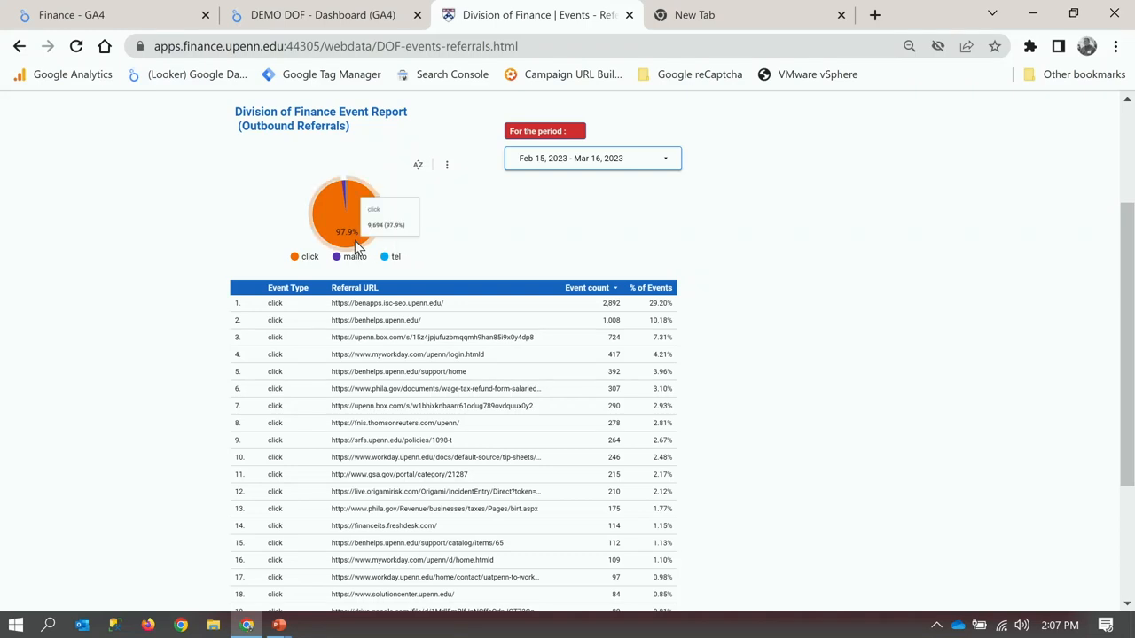
pyautogui.moveTo(399, 234)
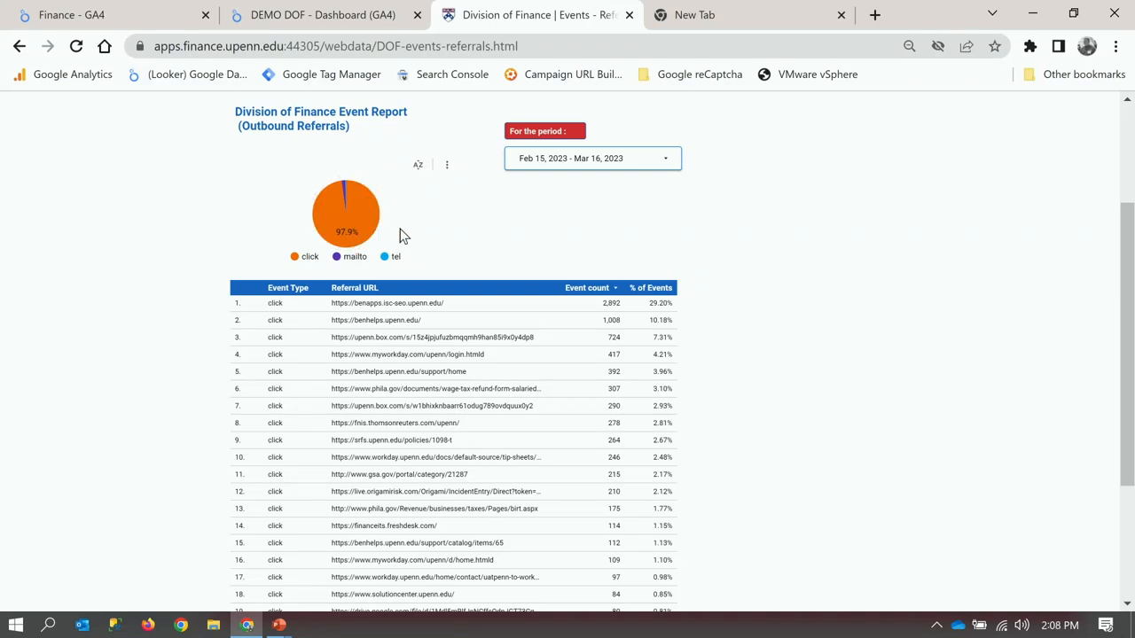
pyautogui.moveTo(351, 222)
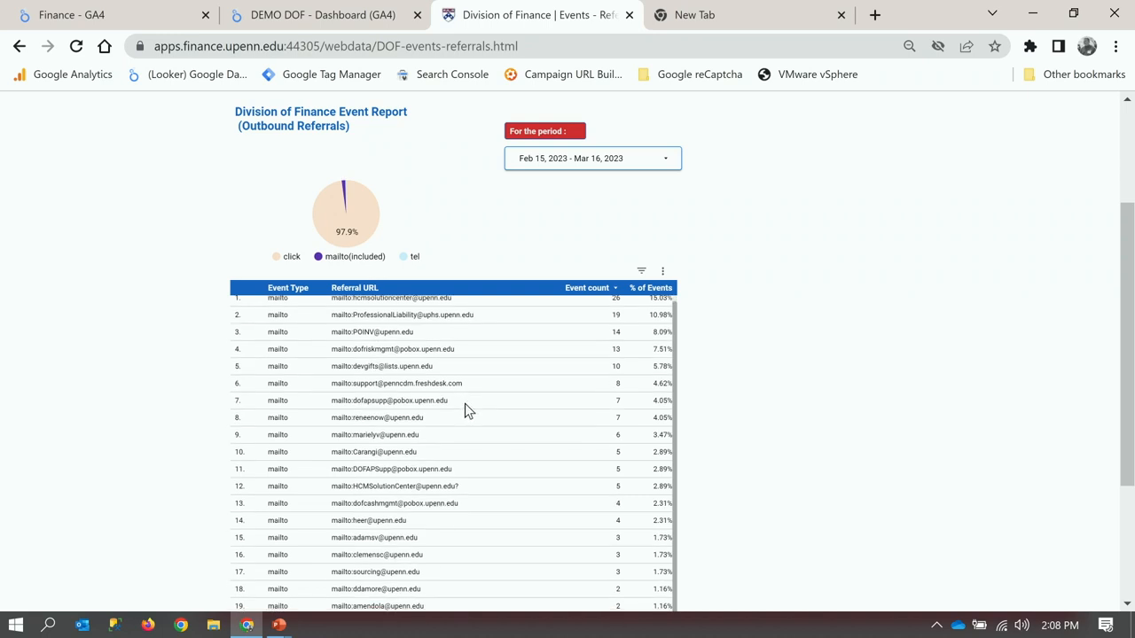
pyautogui.moveTo(425, 400)
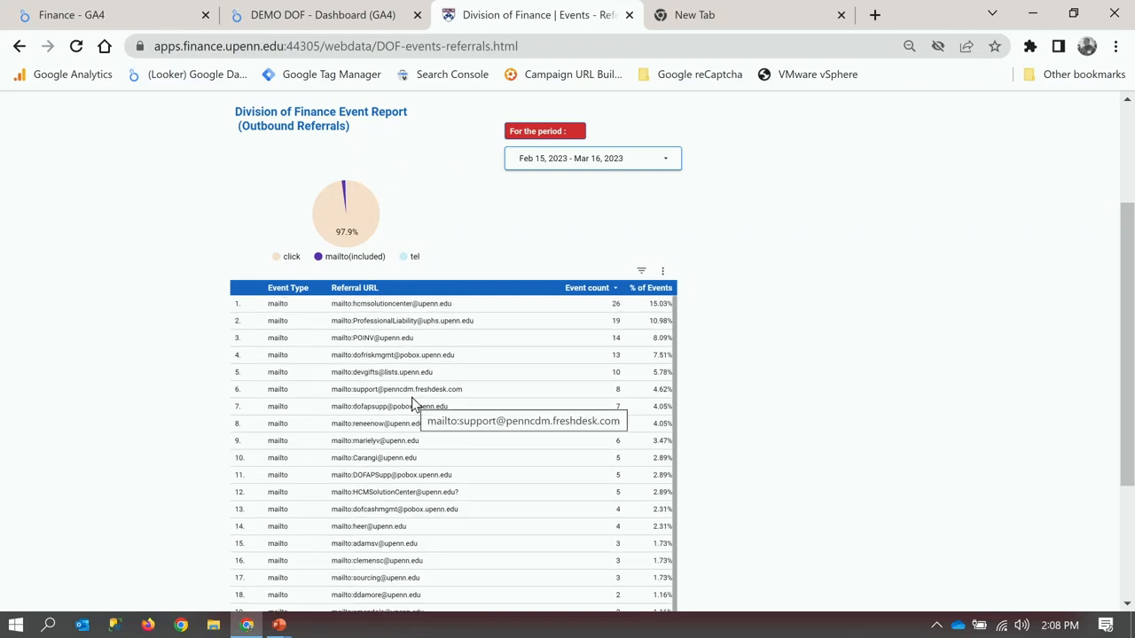
pyautogui.moveTo(405, 398)
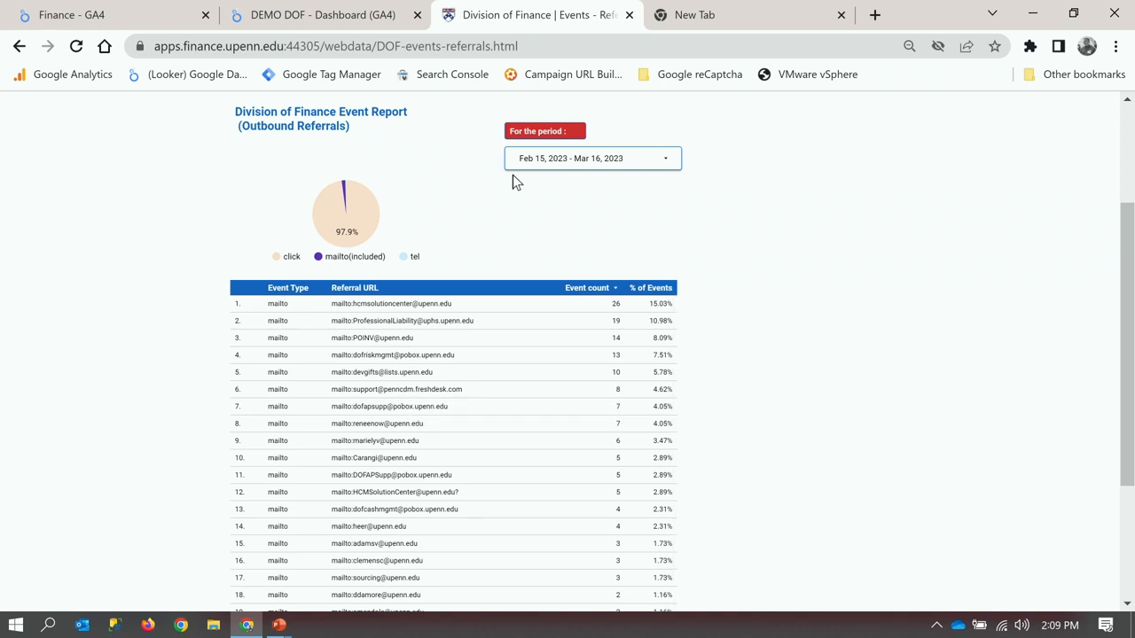
pyautogui.click(312, 193)
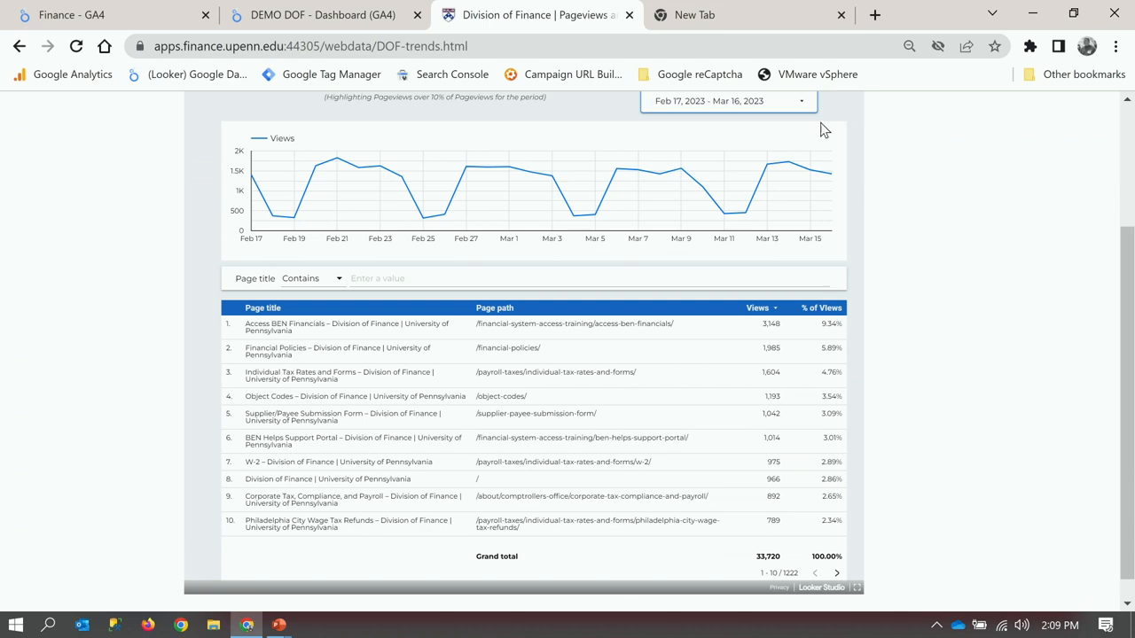
pyautogui.moveTo(695, 411)
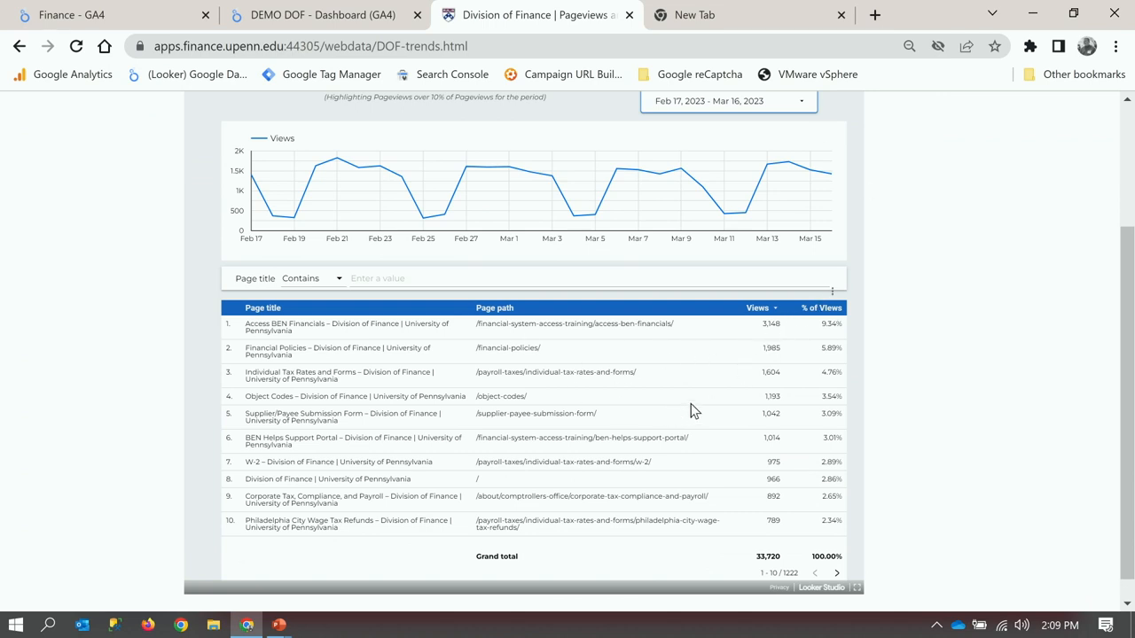
pyautogui.moveTo(759, 321)
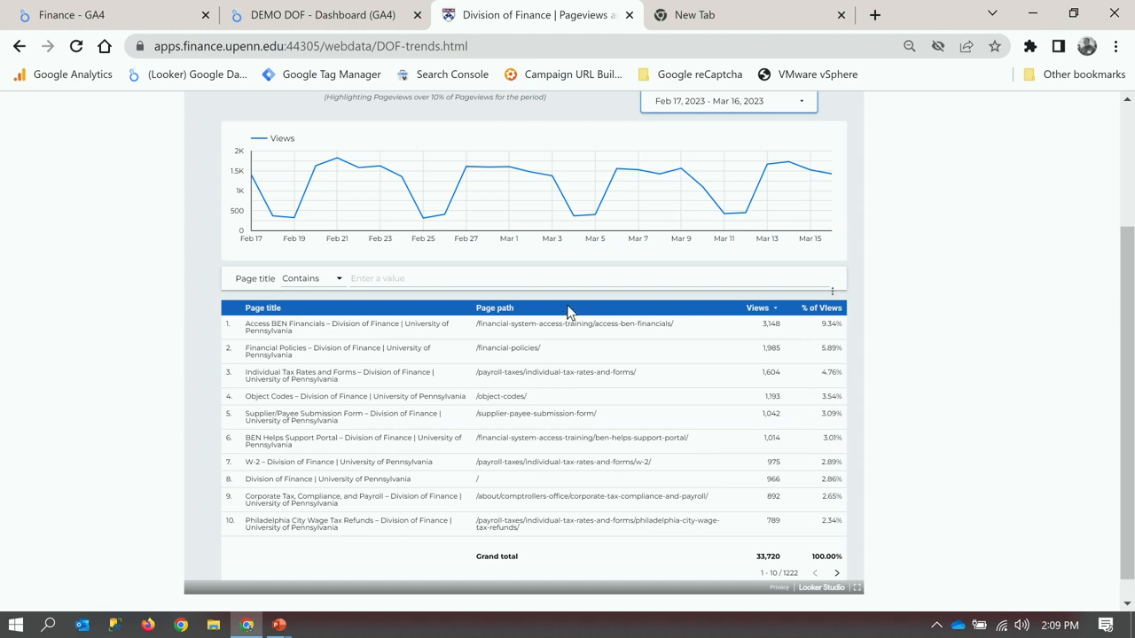
pyautogui.moveTo(787, 336)
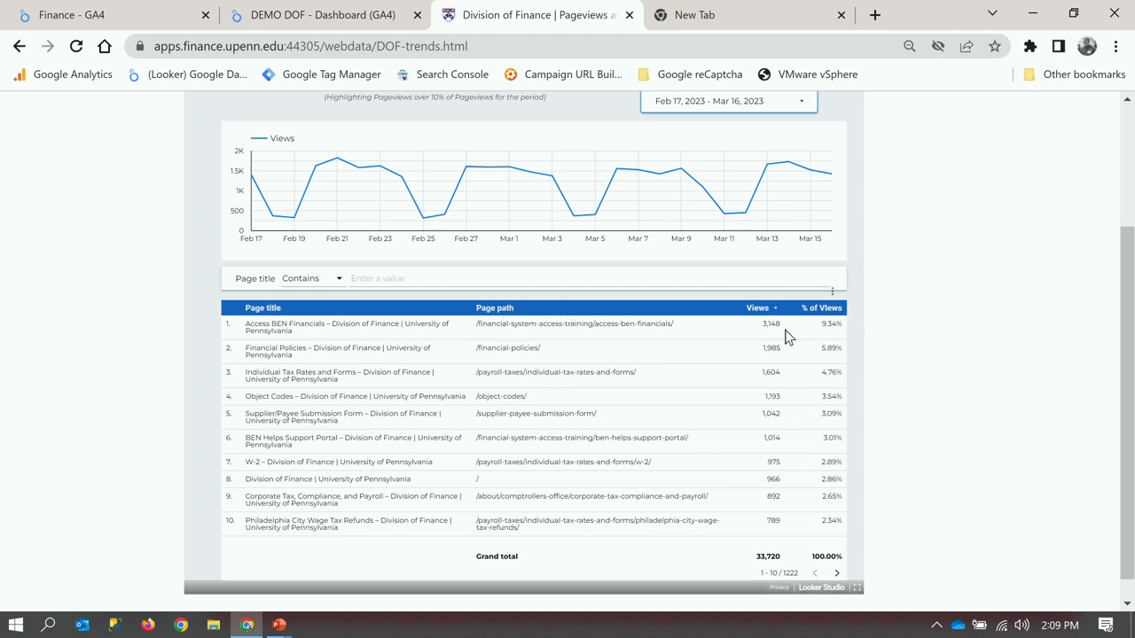
pyautogui.moveTo(542, 323)
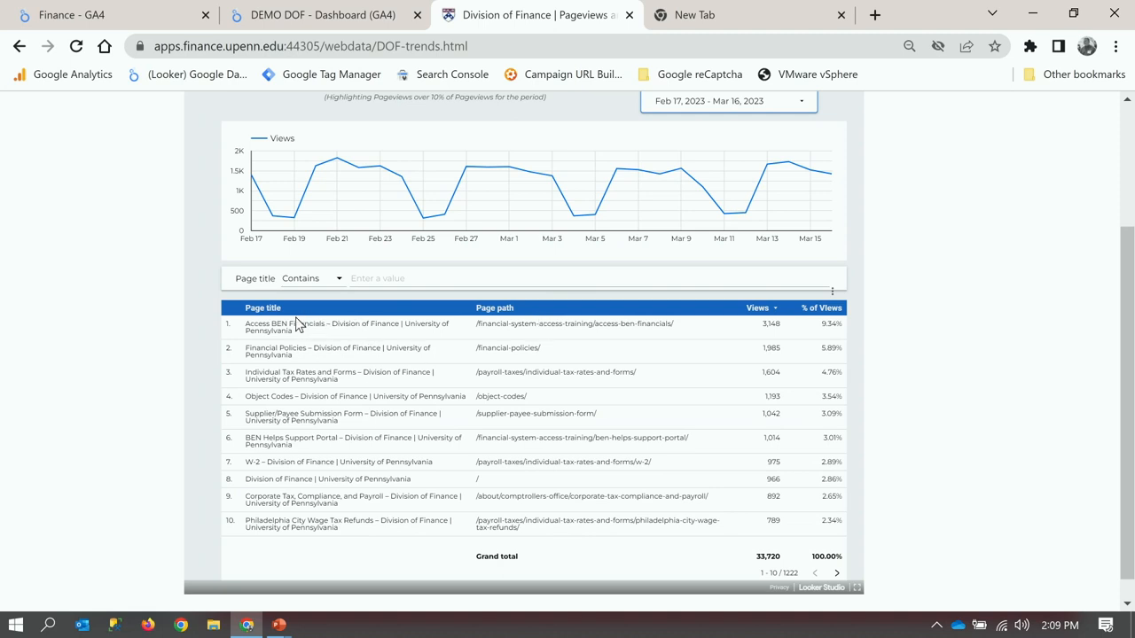
pyautogui.moveTo(298, 326)
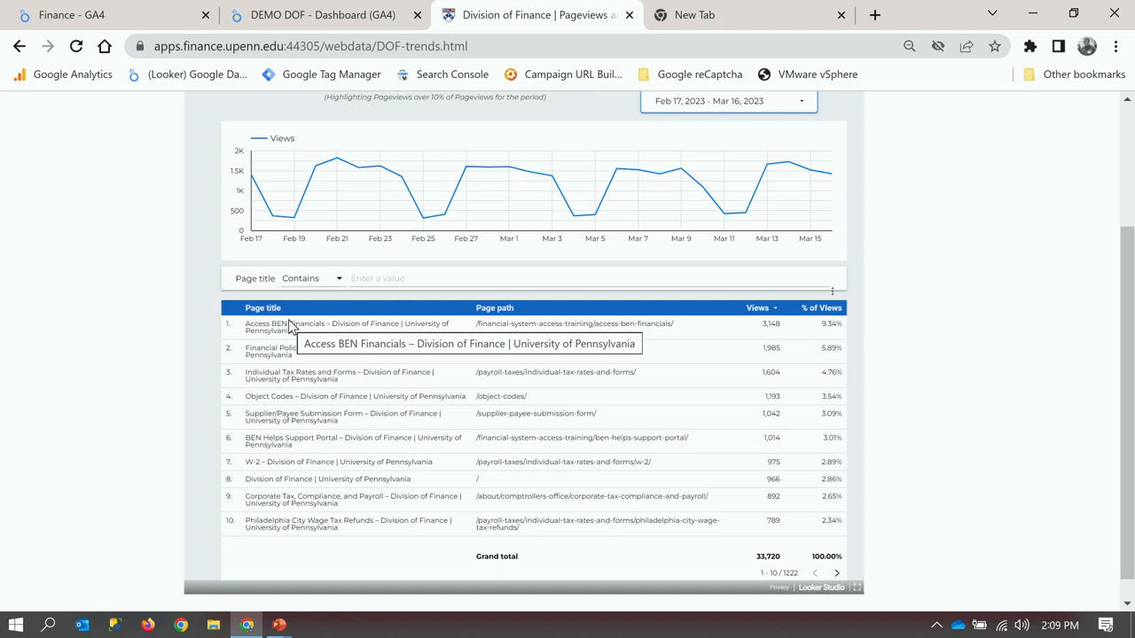
pyautogui.moveTo(330, 316)
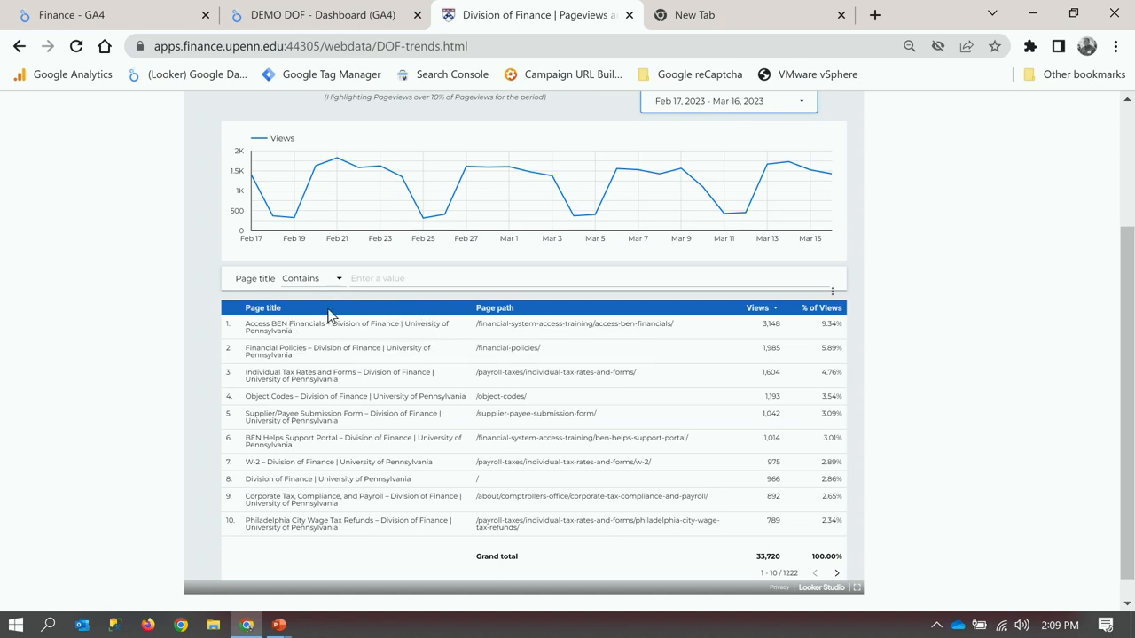
pyautogui.moveTo(266, 337)
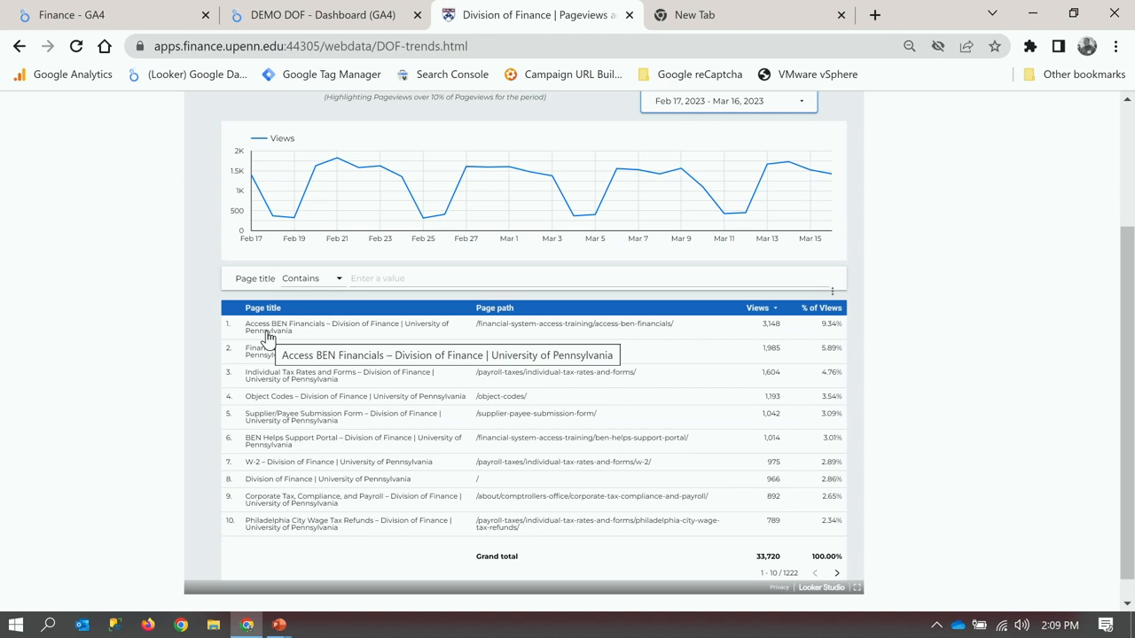
pyautogui.moveTo(546, 332)
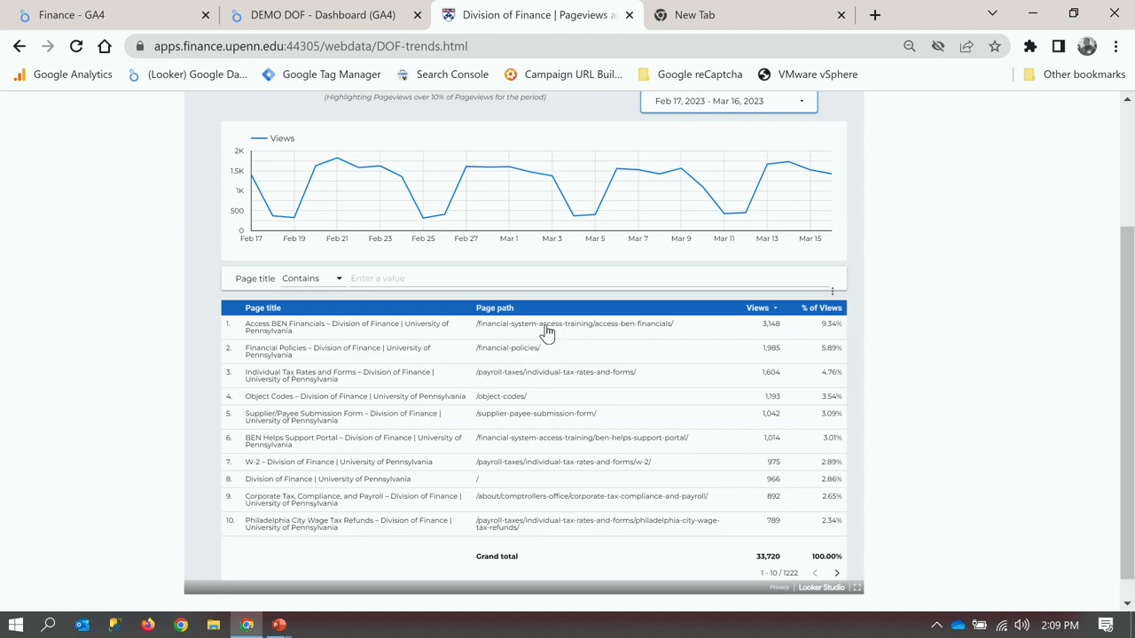
pyautogui.moveTo(541, 334)
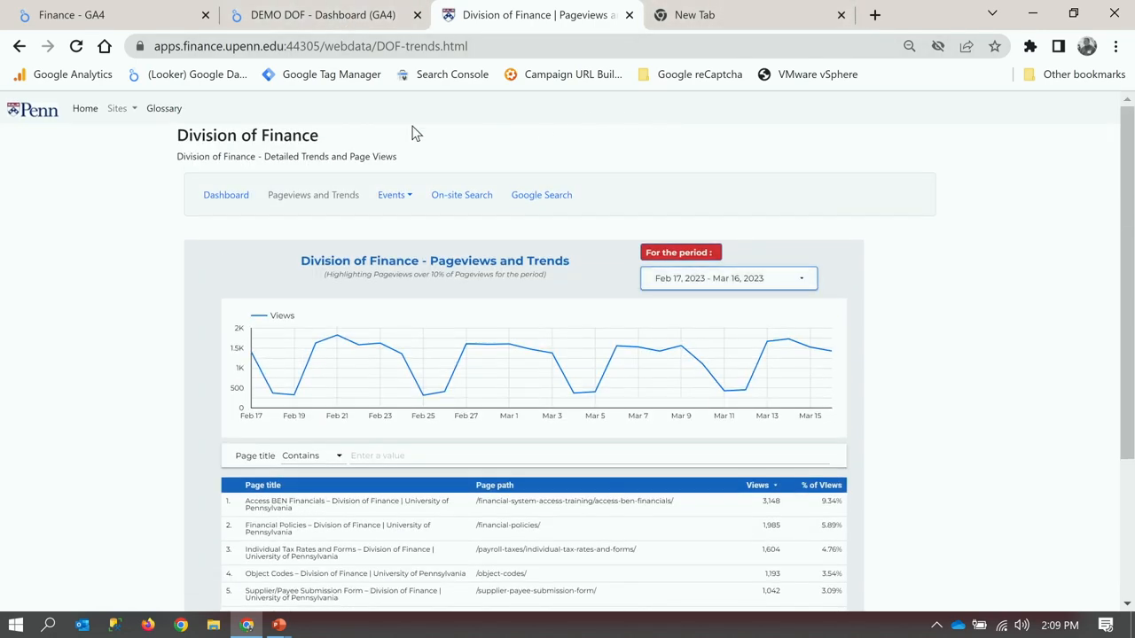
pyautogui.moveTo(163, 108)
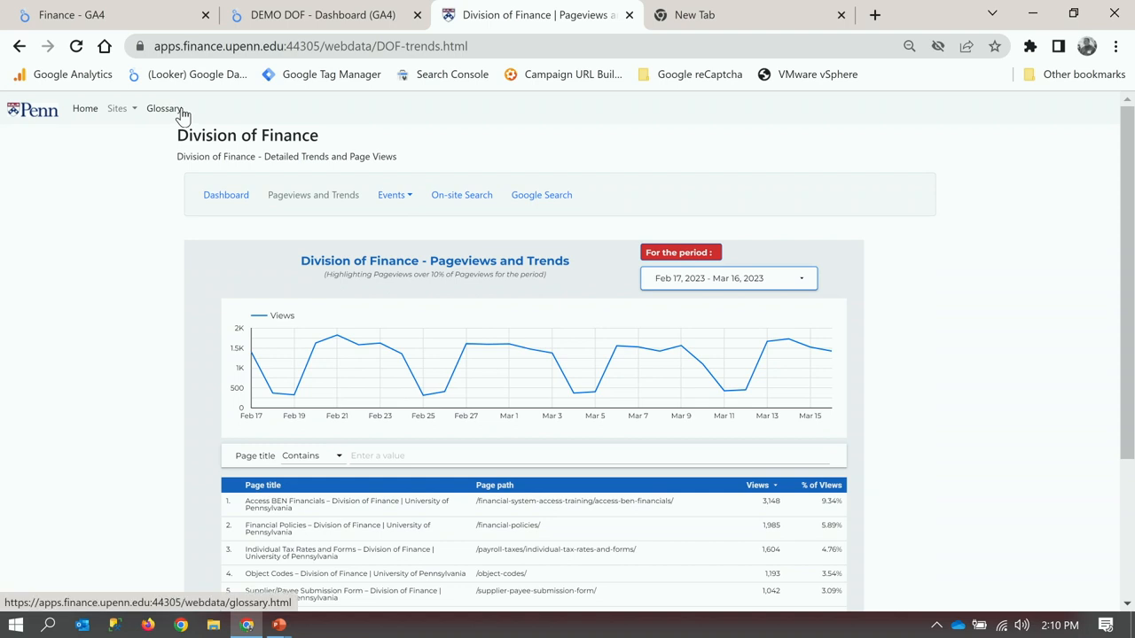
pyautogui.moveTo(117, 108)
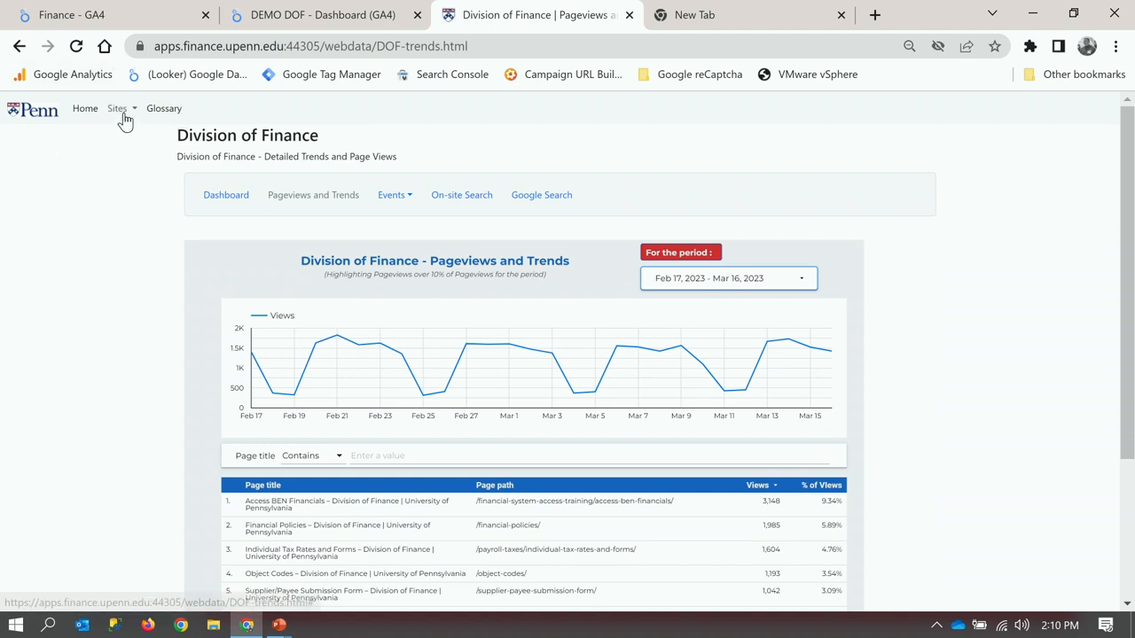
# Switch from the Sites list to the Office of the Executive Vice President dashboard.
pyautogui.click(117, 108)
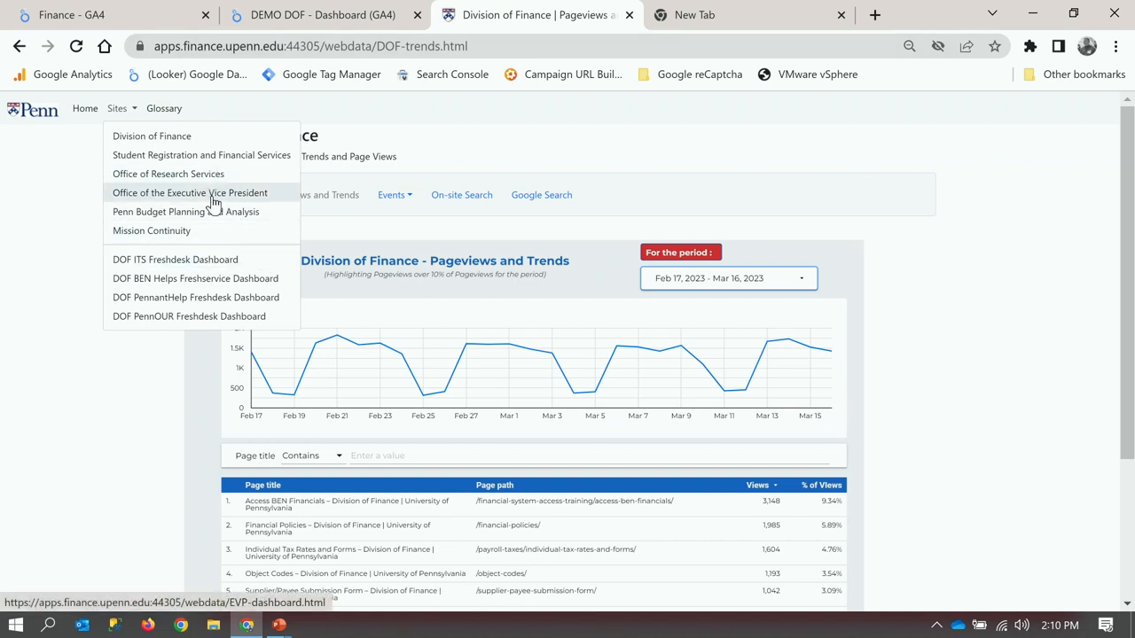
pyautogui.click(190, 191)
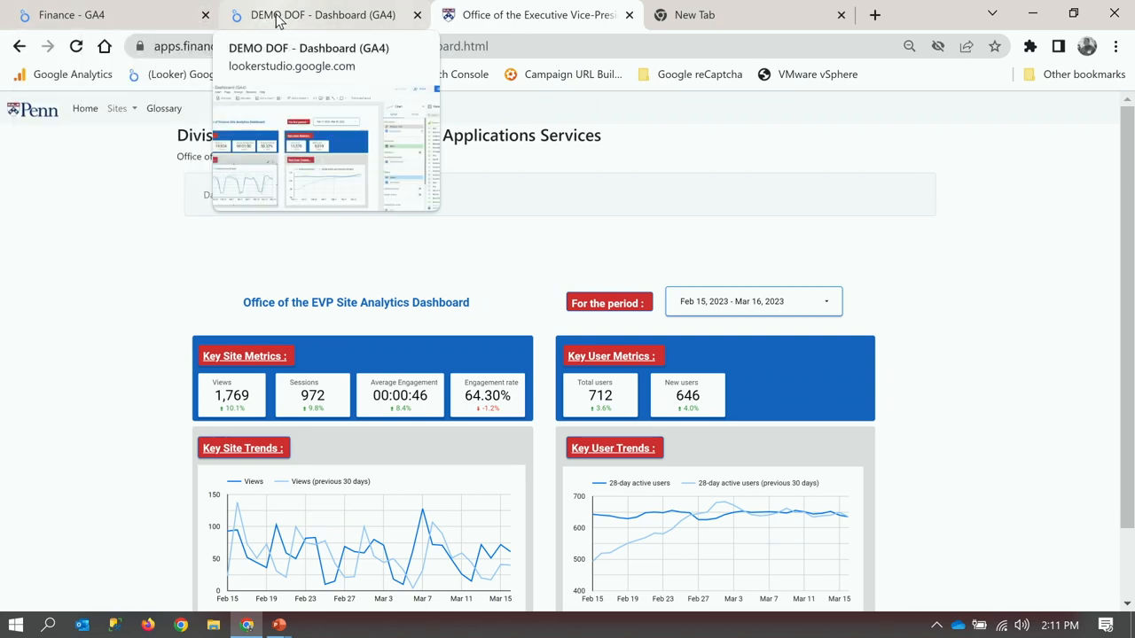
# Return to the DEMO DOF dashboard editor and start a new filter on the Key Site Trends chart.
pyautogui.click(322, 14)
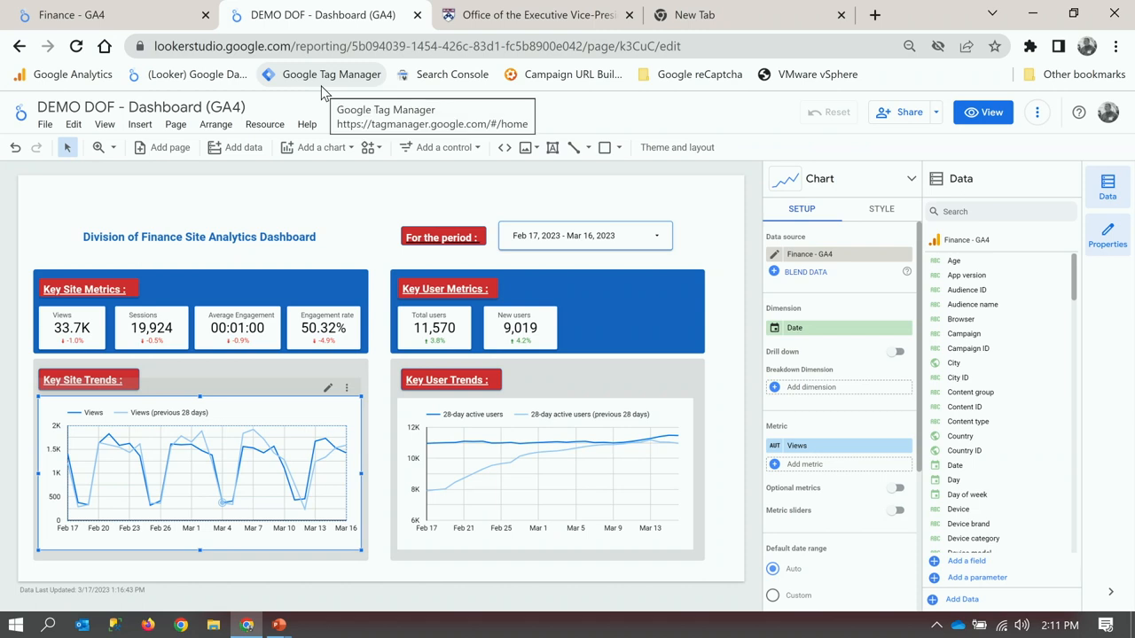
pyautogui.moveTo(315, 27)
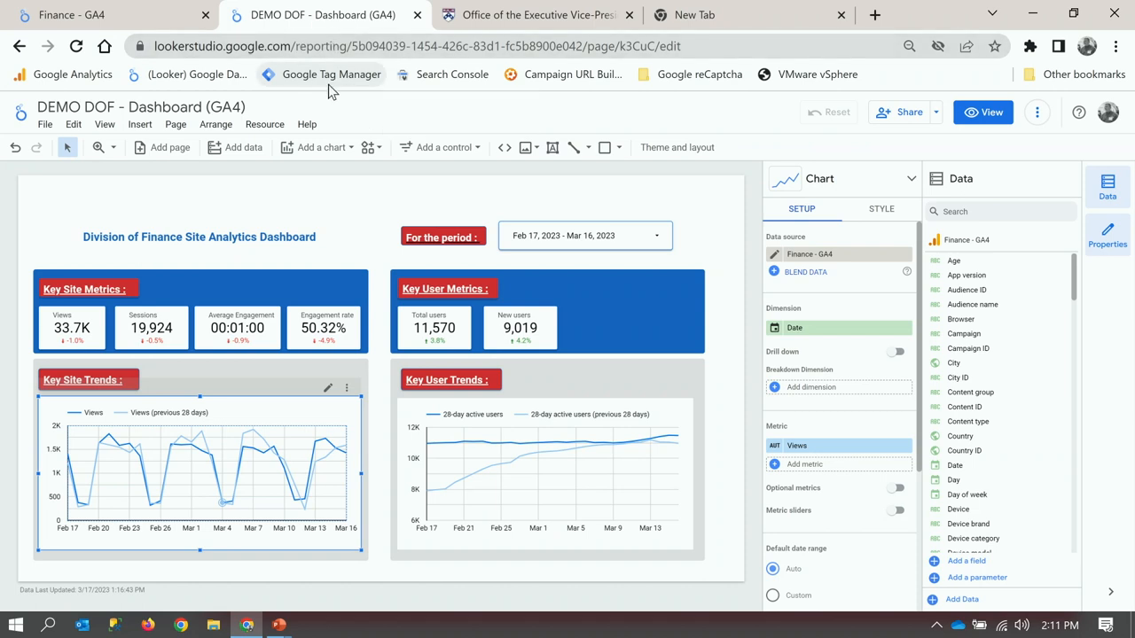
pyautogui.moveTo(319, 203)
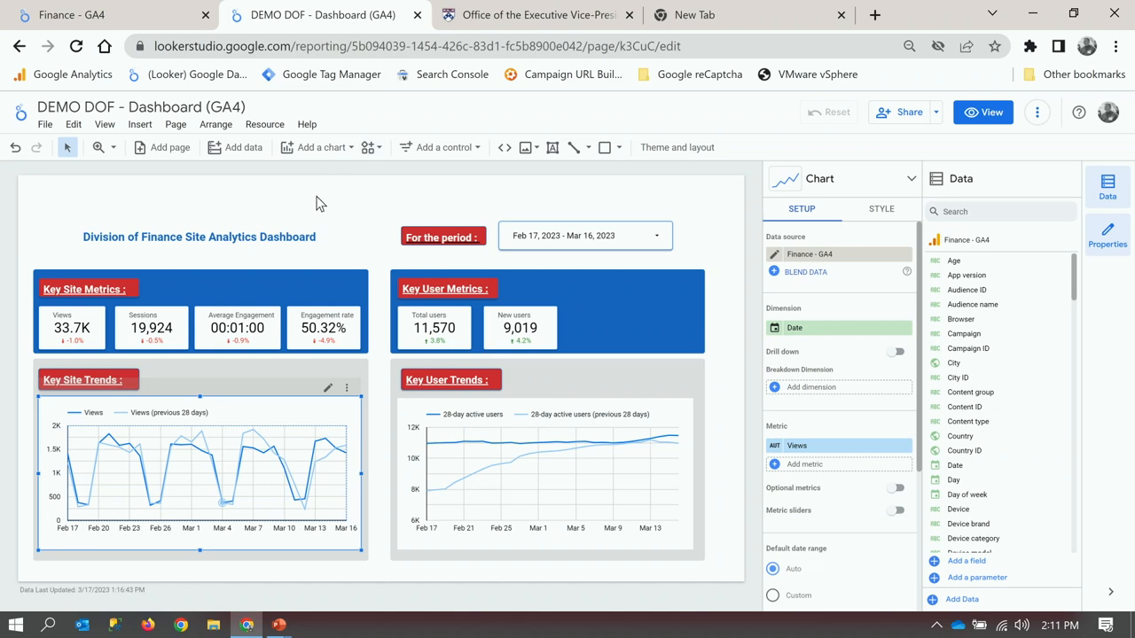
pyautogui.moveTo(293, 199)
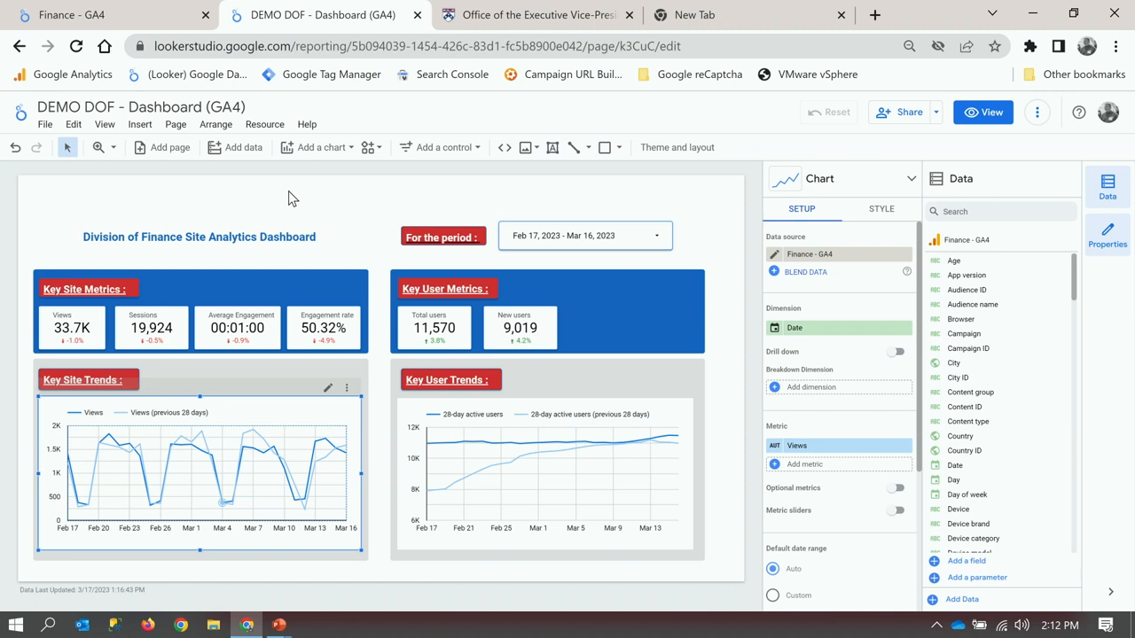
pyautogui.moveTo(401, 243)
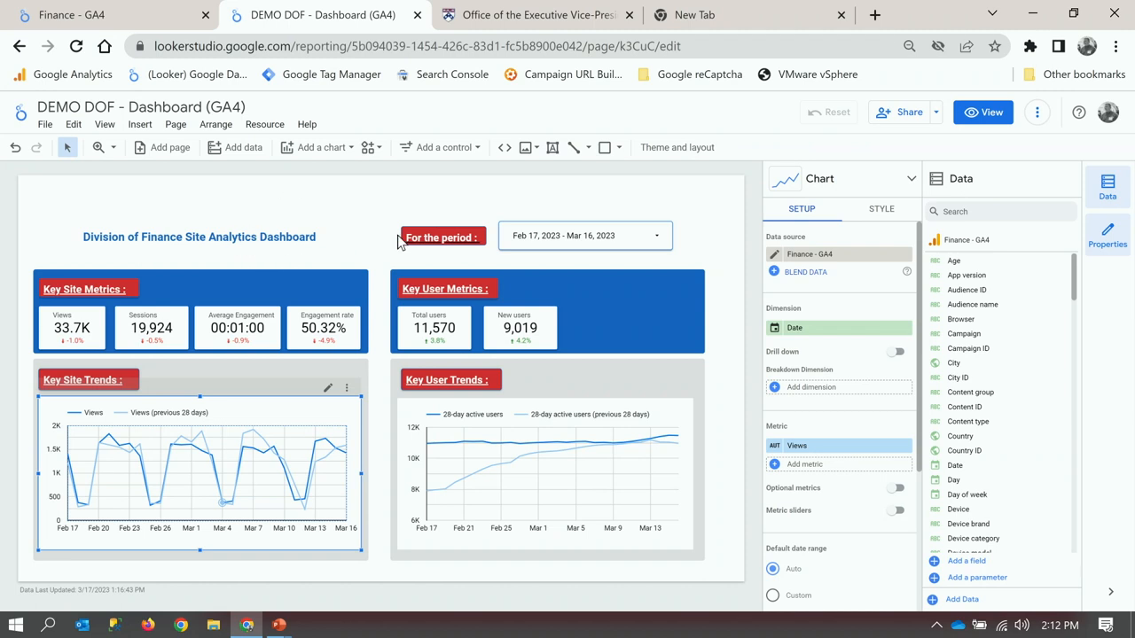
pyautogui.moveTo(310, 461)
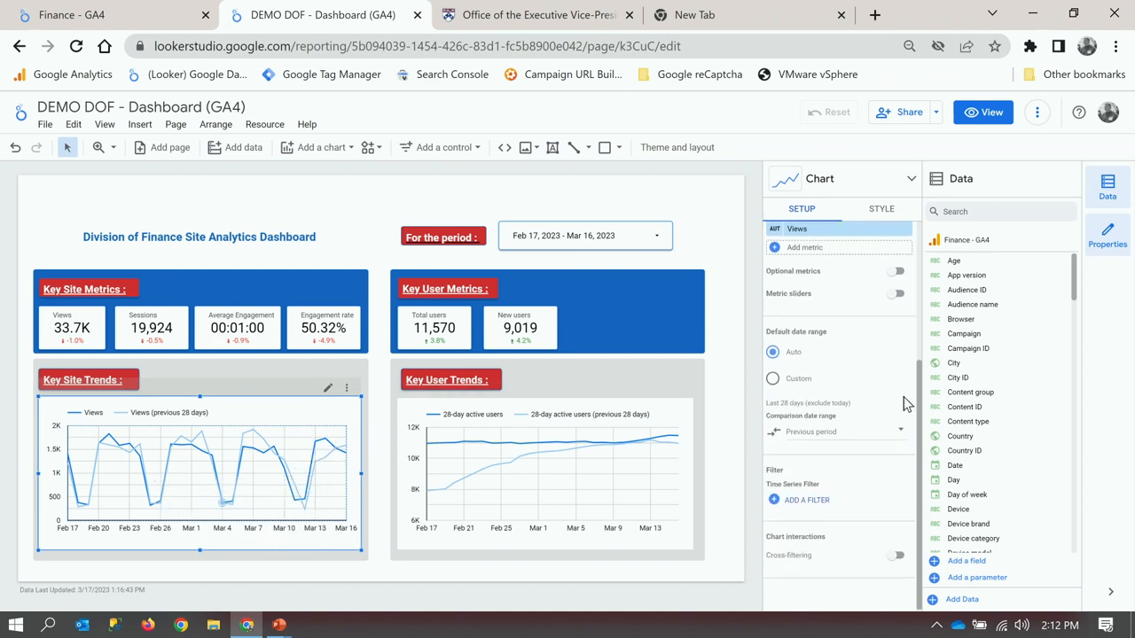
pyautogui.moveTo(805, 500)
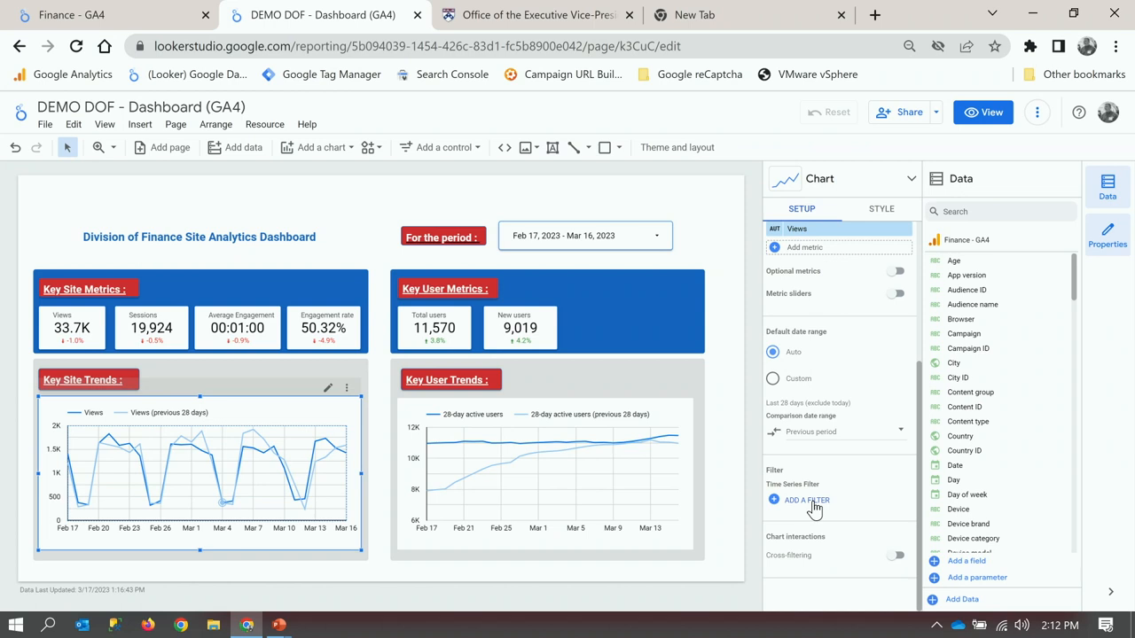
pyautogui.click(805, 500)
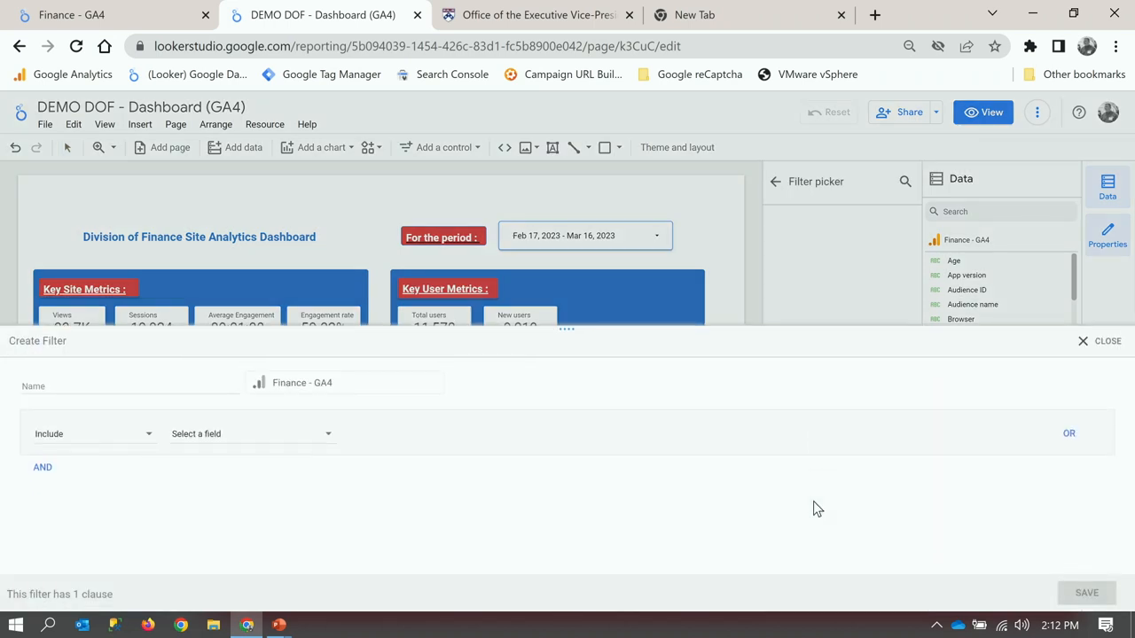